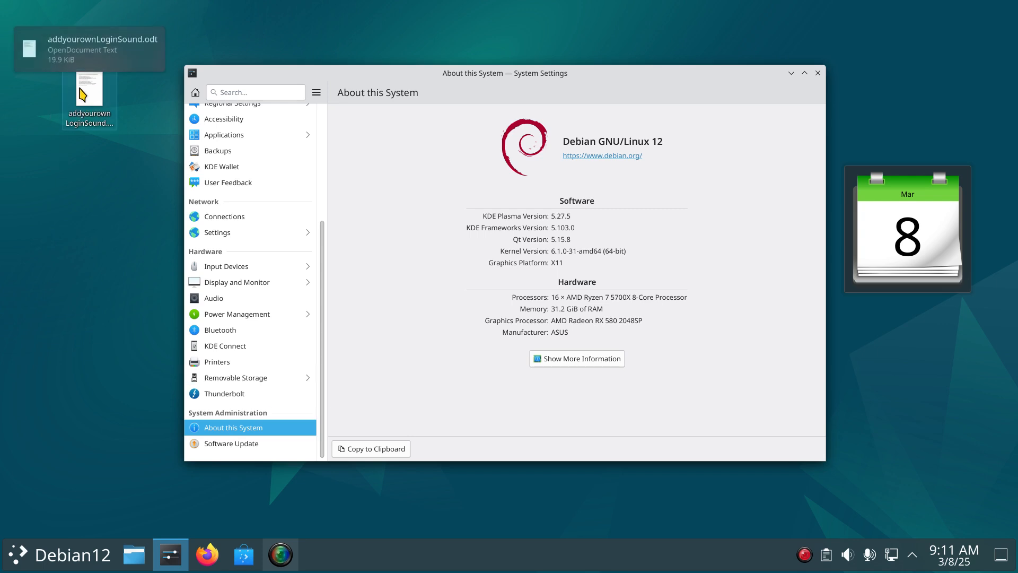
{"action": "mouse_move", "coordinate": [110, 307]}
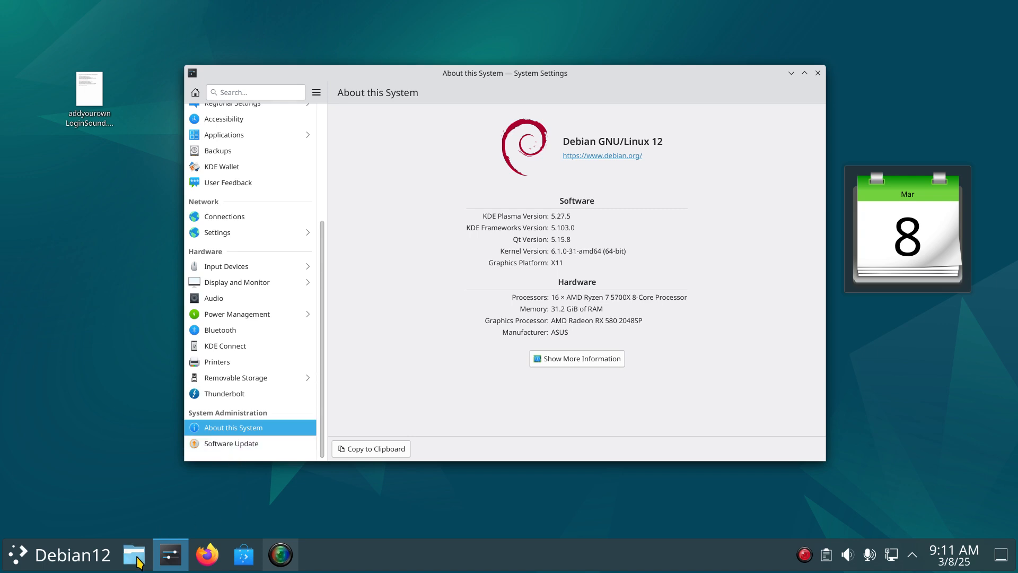
Step: Browse Dolphin into Music/loginsound and select holdyourhand.ogg
{"action": "left_click", "coordinate": [134, 554]}
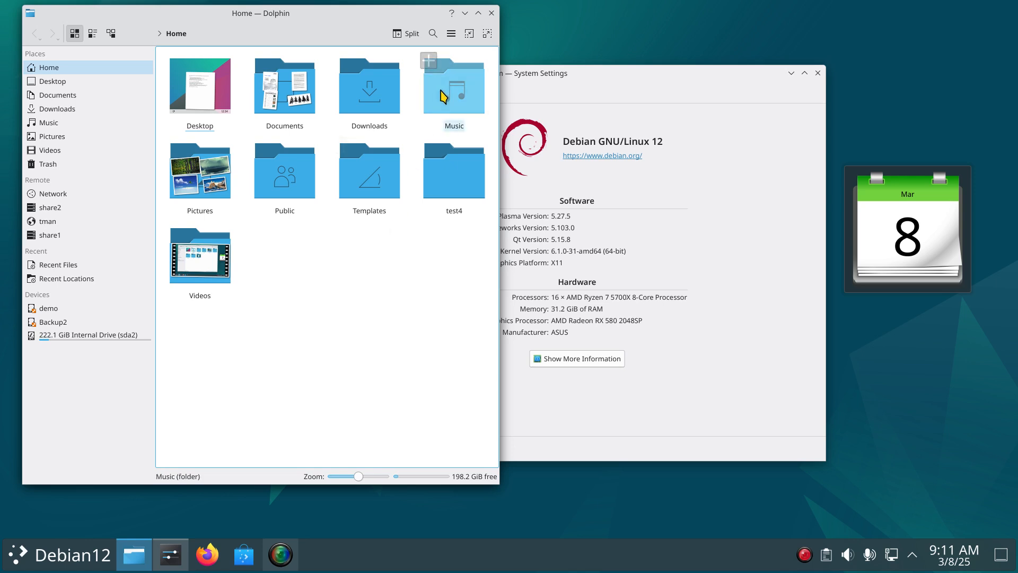
{"action": "double_click", "coordinate": [454, 86]}
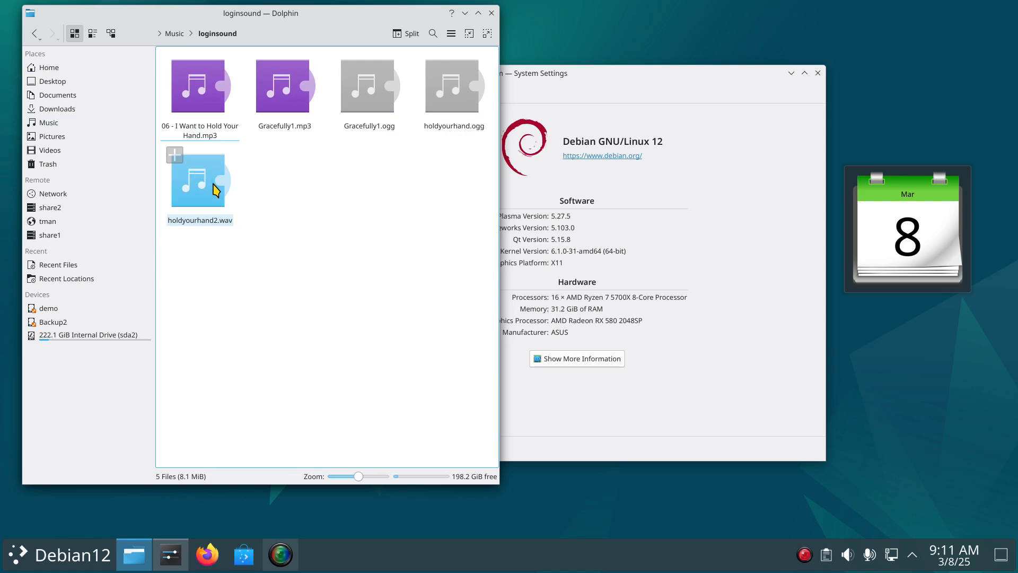
{"action": "left_click", "coordinate": [369, 86]}
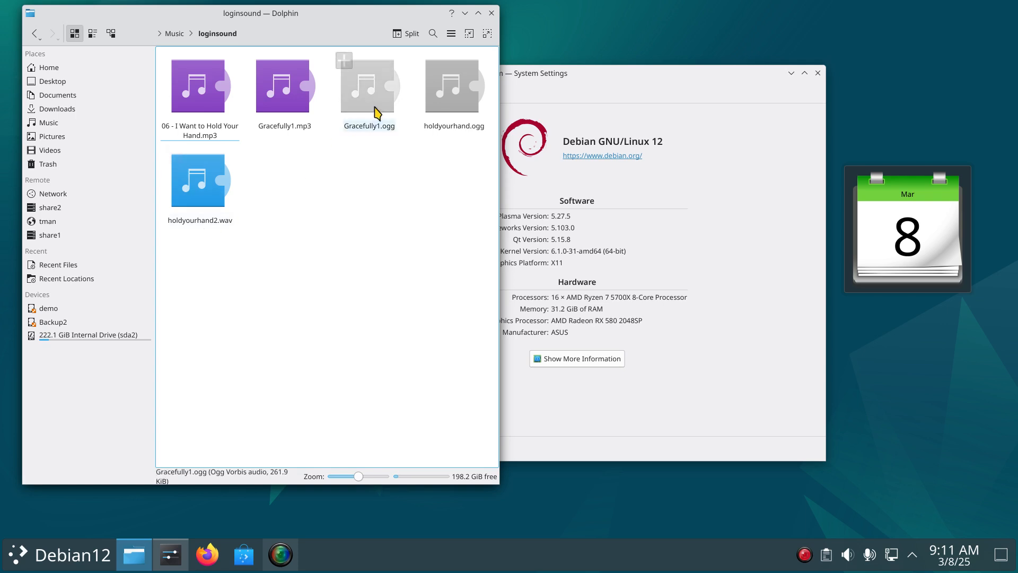
{"action": "left_click", "coordinate": [452, 85]}
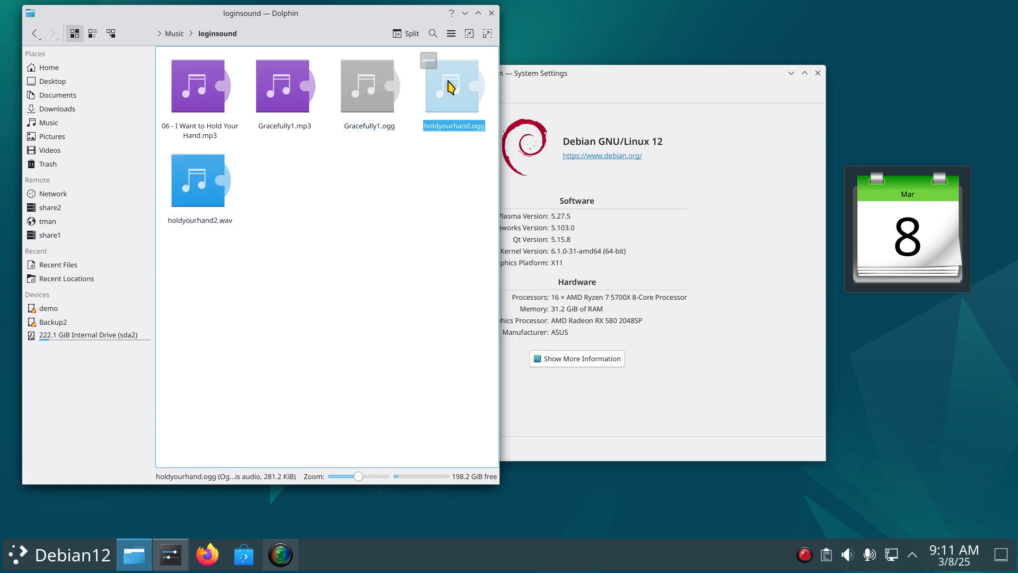
{"action": "mouse_move", "coordinate": [457, 105]}
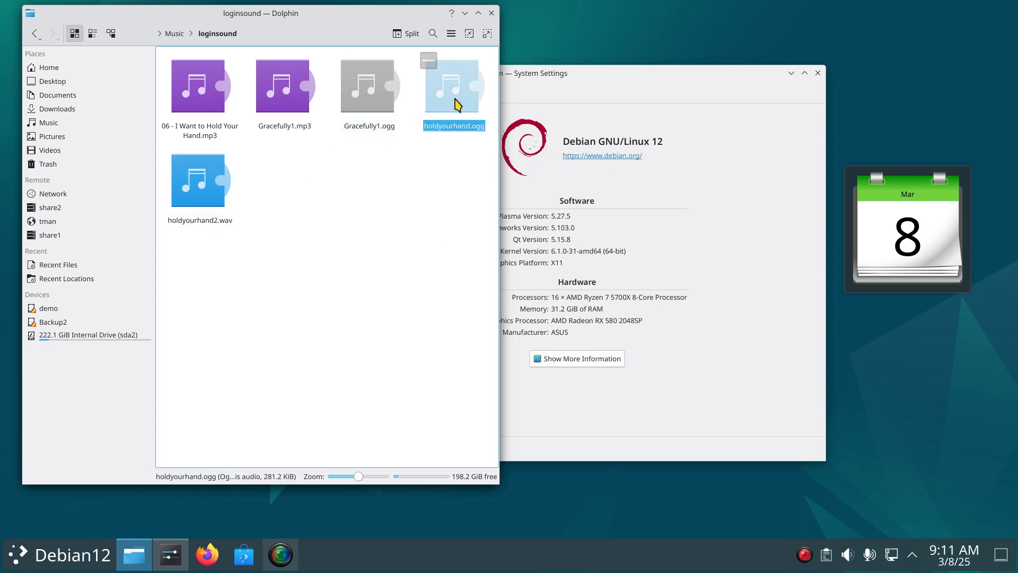
Step: Play holdyourhand.ogg in VLC media player to preview the song
{"action": "double_click", "coordinate": [453, 86]}
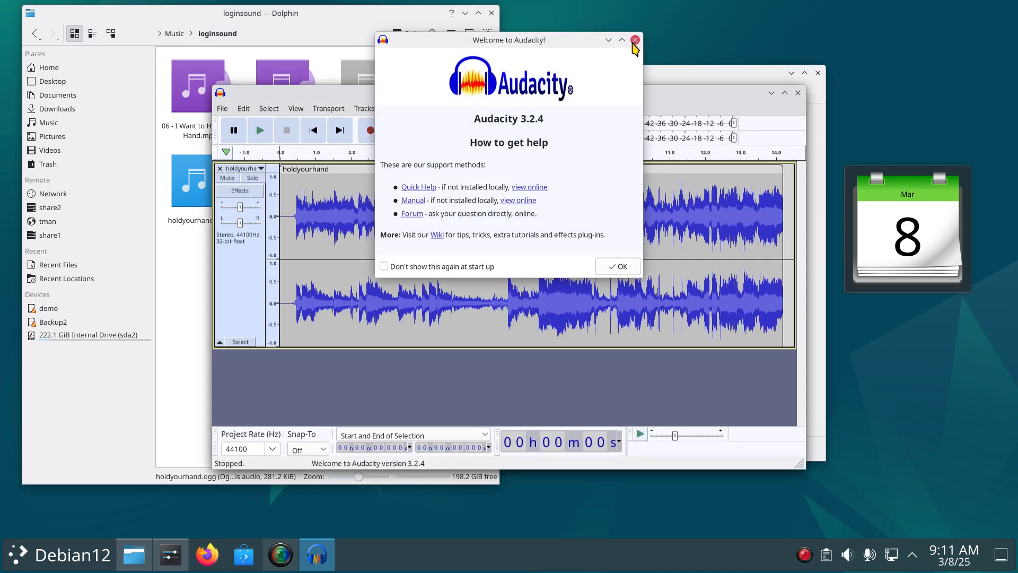
{"action": "left_click", "coordinate": [635, 39]}
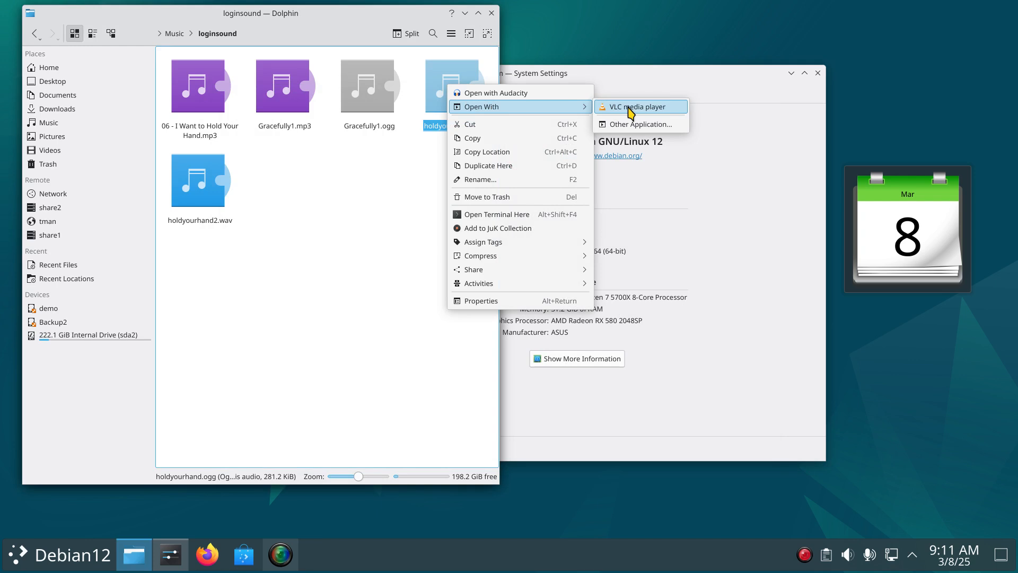
{"action": "left_click", "coordinate": [638, 106]}
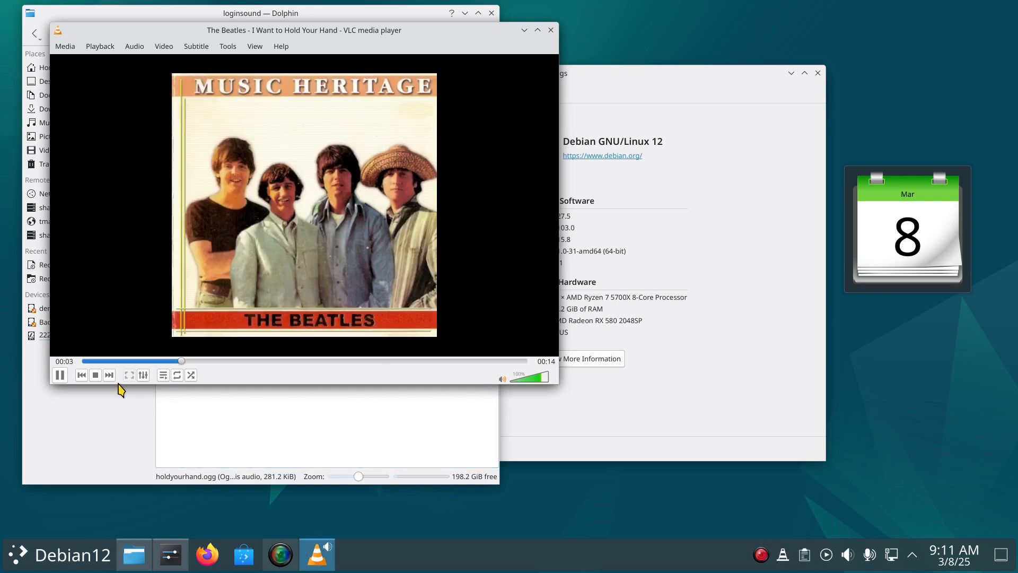
Step: Close the System Settings window, leaving the bare Debian desktop
{"action": "left_click", "coordinate": [95, 374]}
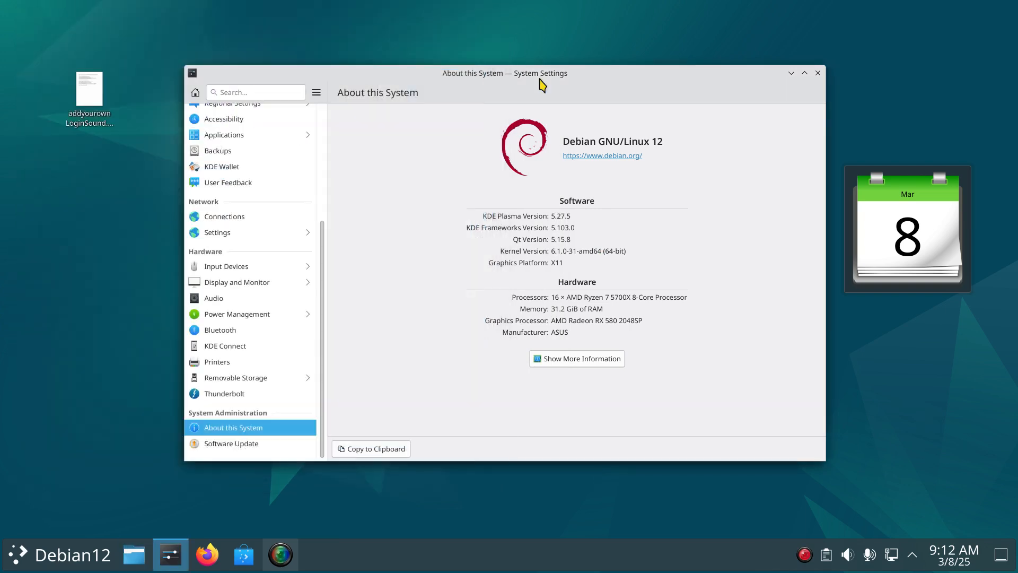
{"action": "mouse_move", "coordinate": [612, 229]}
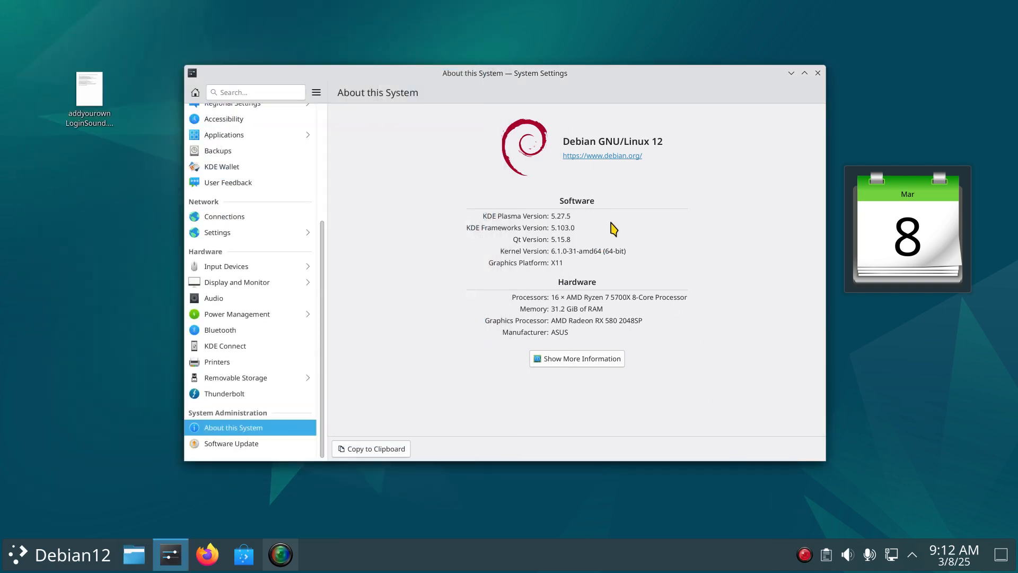
{"action": "left_click_drag", "start_coordinate": [505, 73], "coordinate": [493, 82]}
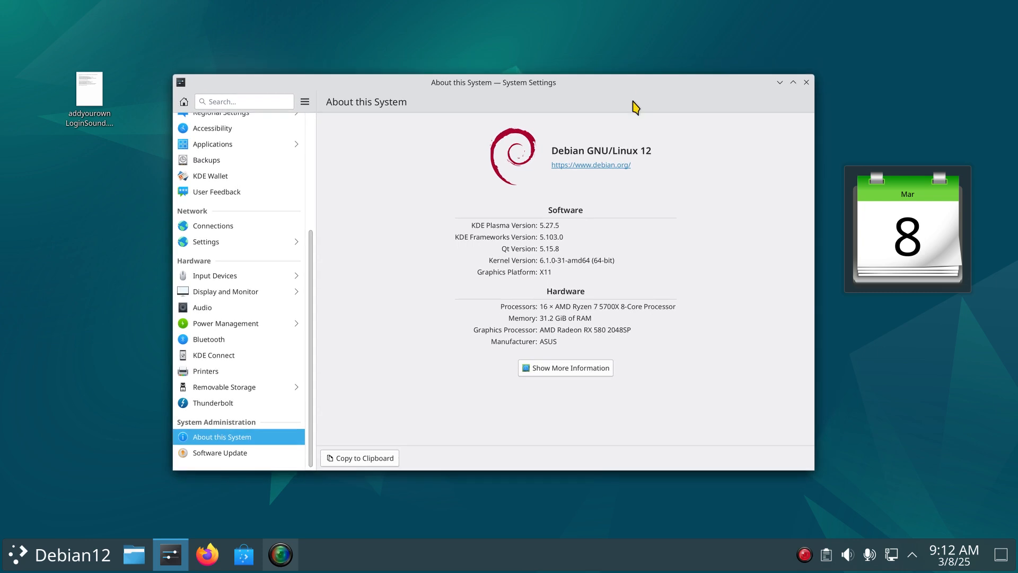
{"action": "mouse_move", "coordinate": [667, 342]}
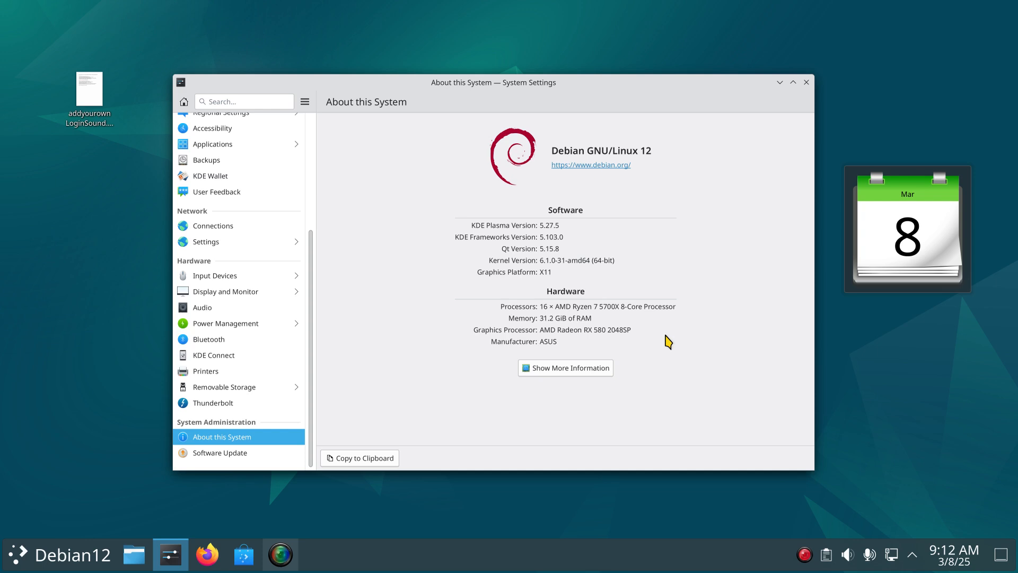
{"action": "mouse_move", "coordinate": [676, 361]}
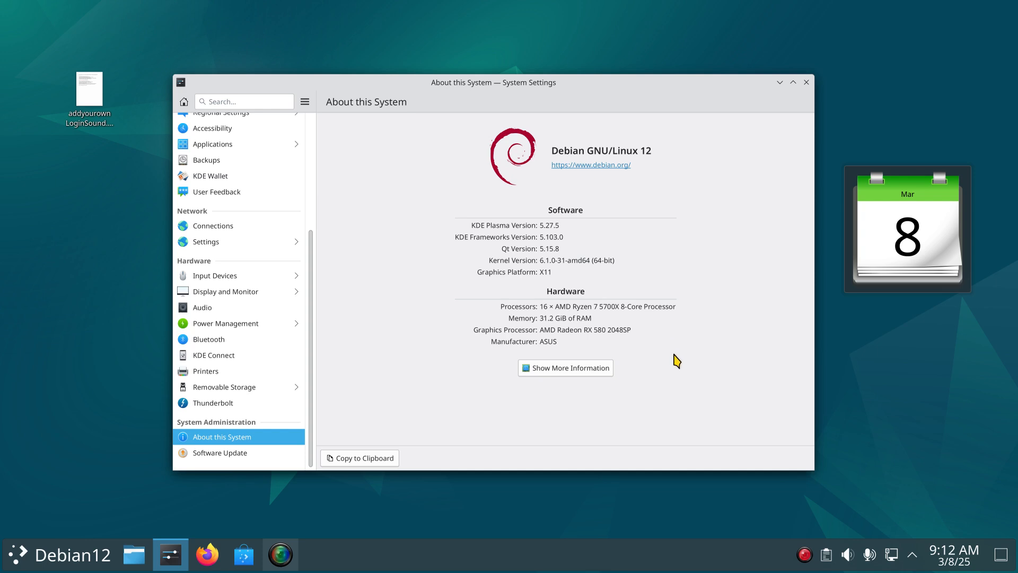
{"action": "mouse_move", "coordinate": [685, 381]}
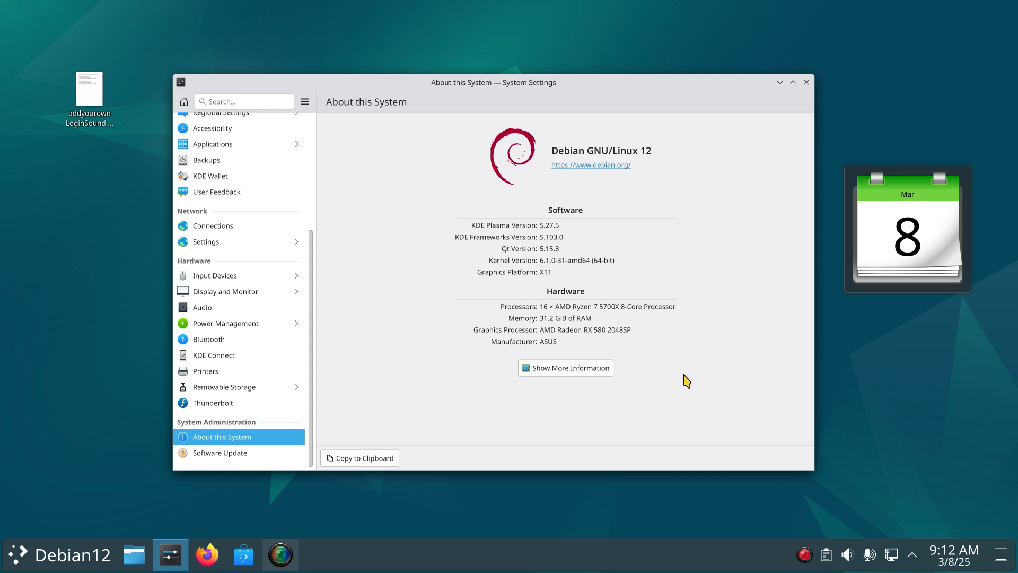
{"action": "left_click", "coordinate": [805, 81]}
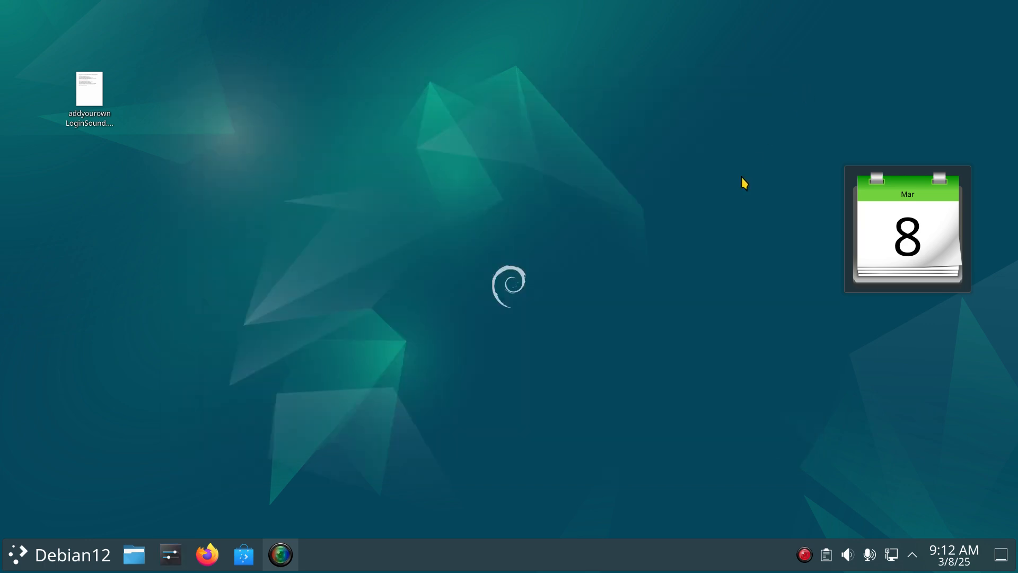
{"action": "mouse_move", "coordinate": [36, 100]}
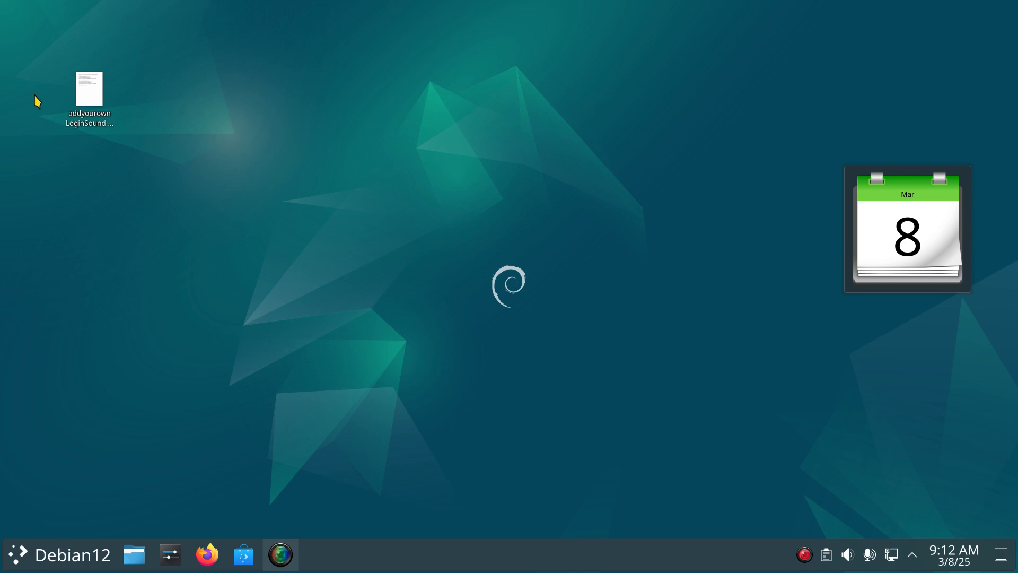
{"action": "mouse_move", "coordinate": [972, 517]}
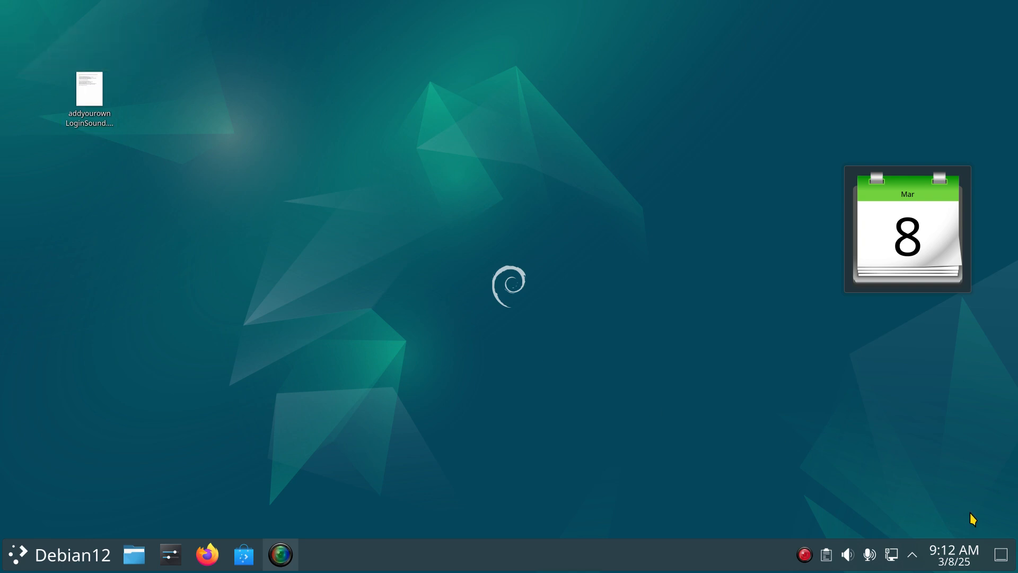
{"action": "mouse_move", "coordinate": [130, 134]}
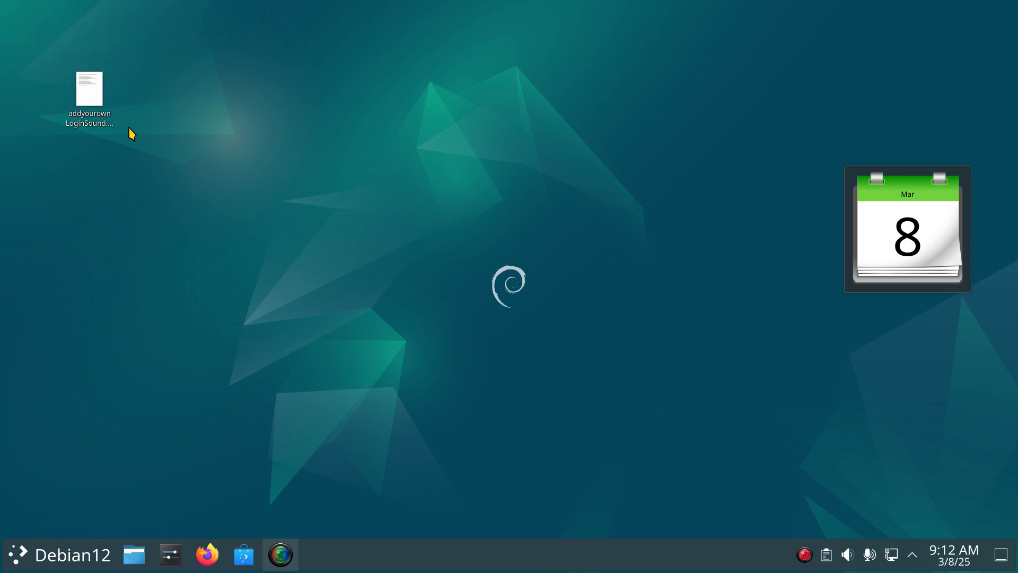
Step: Open the desktop notes addyourownLoginSound.odt in LibreOffice Writer
{"action": "double_click", "coordinate": [89, 97]}
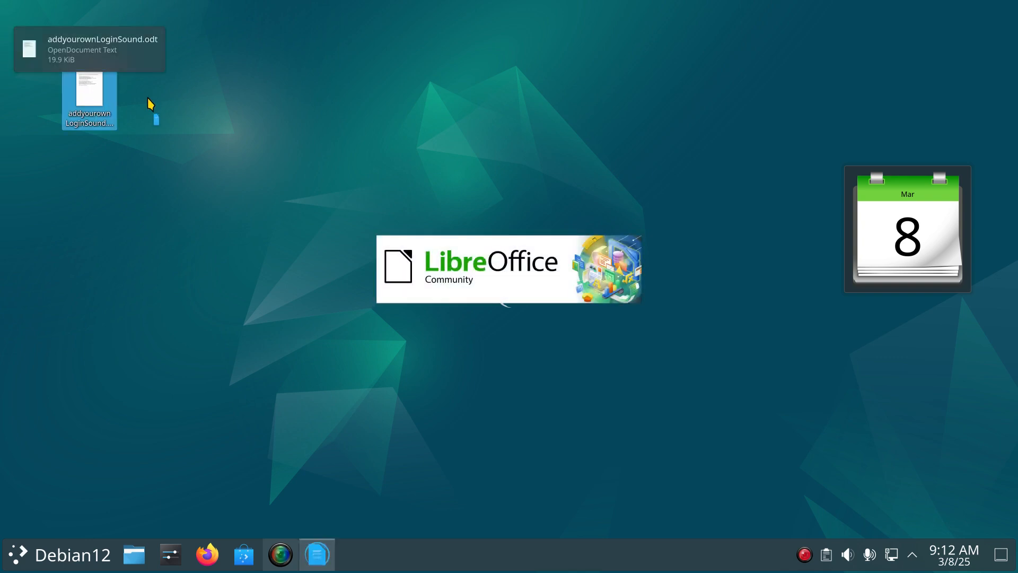
{"action": "double_click", "coordinate": [89, 98]}
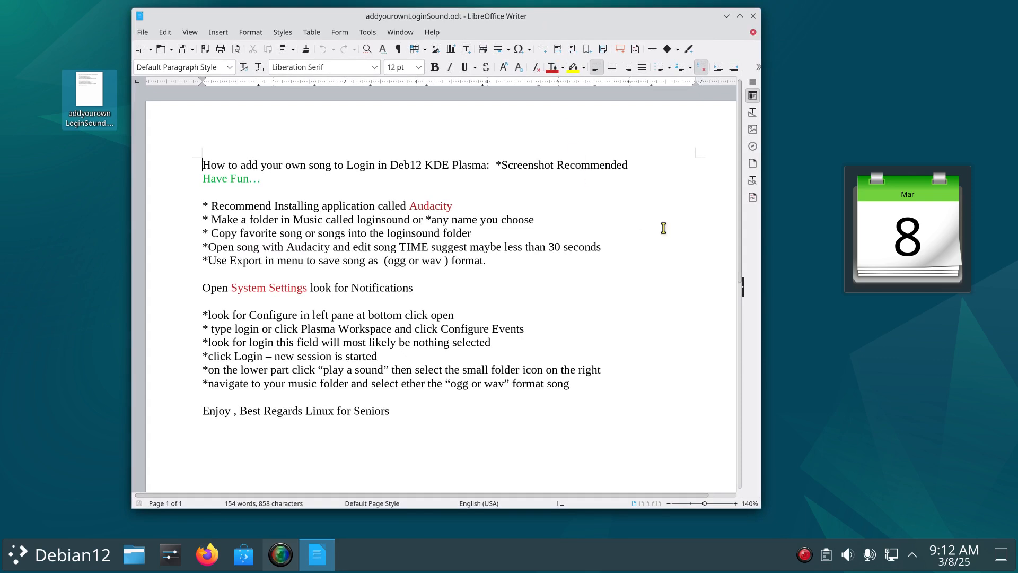
{"action": "mouse_move", "coordinate": [699, 178]}
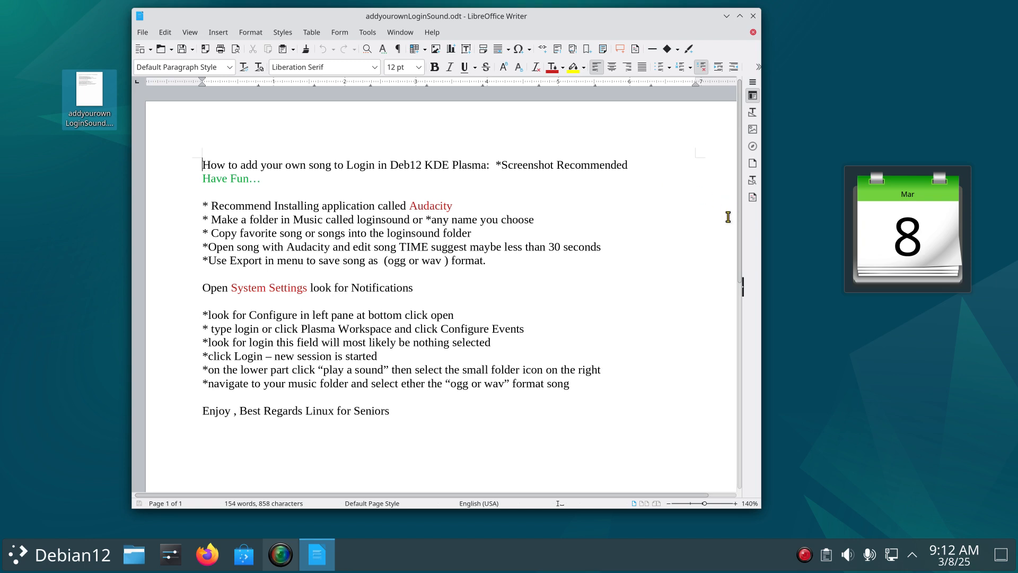
{"action": "mouse_move", "coordinate": [713, 227]}
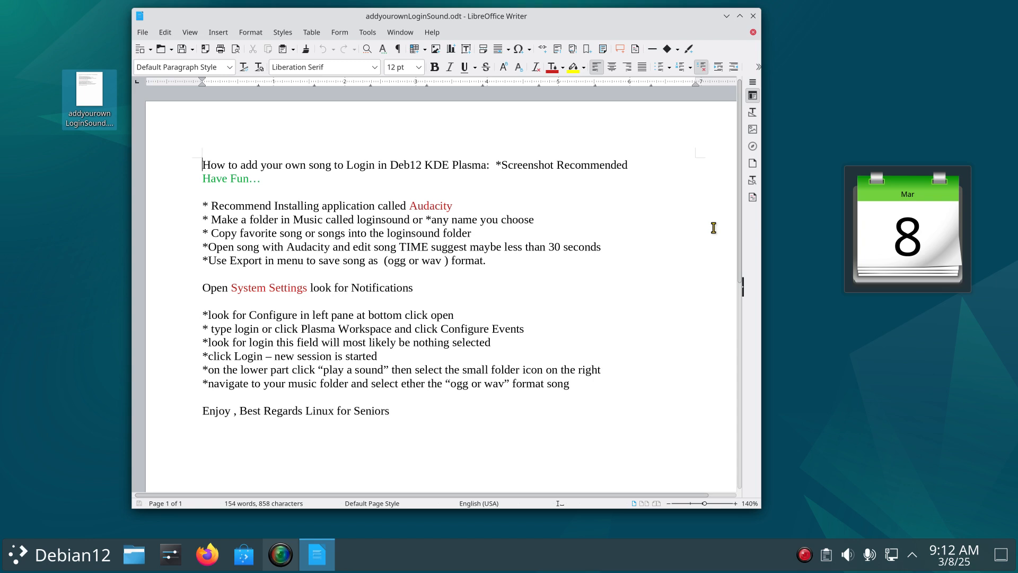
{"action": "mouse_move", "coordinate": [690, 421]}
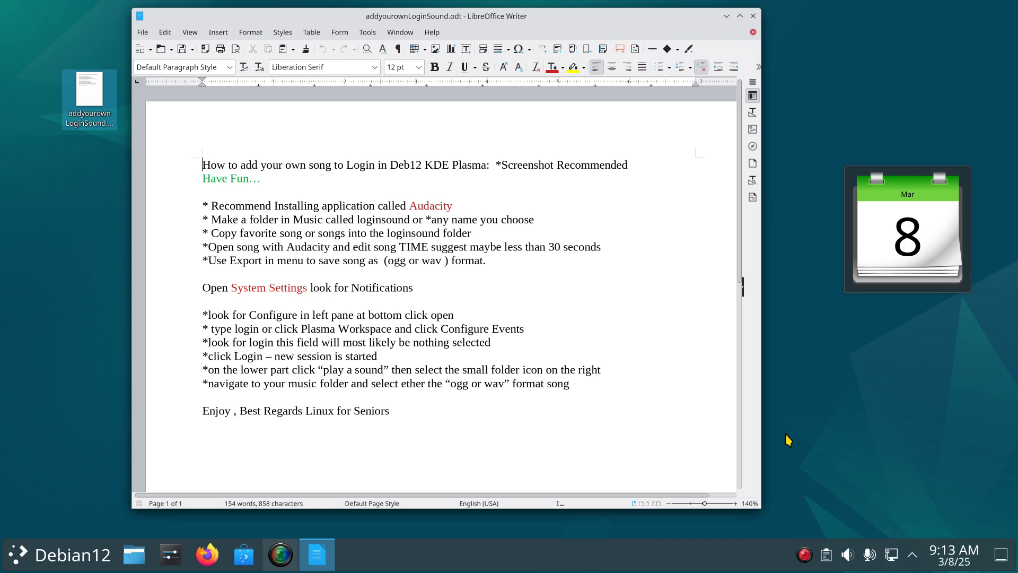
{"action": "mouse_move", "coordinate": [821, 419]}
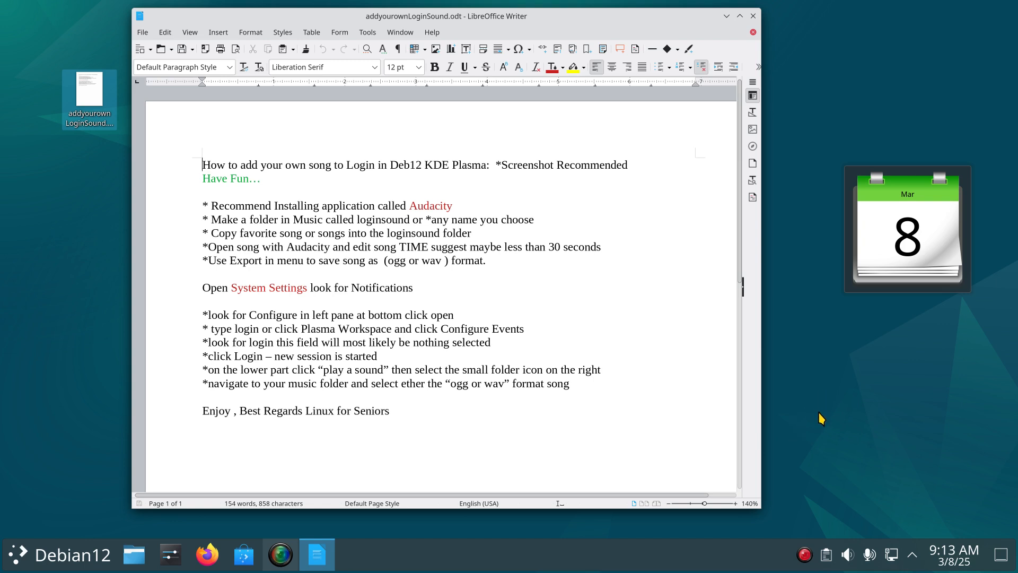
{"action": "mouse_move", "coordinate": [828, 413]}
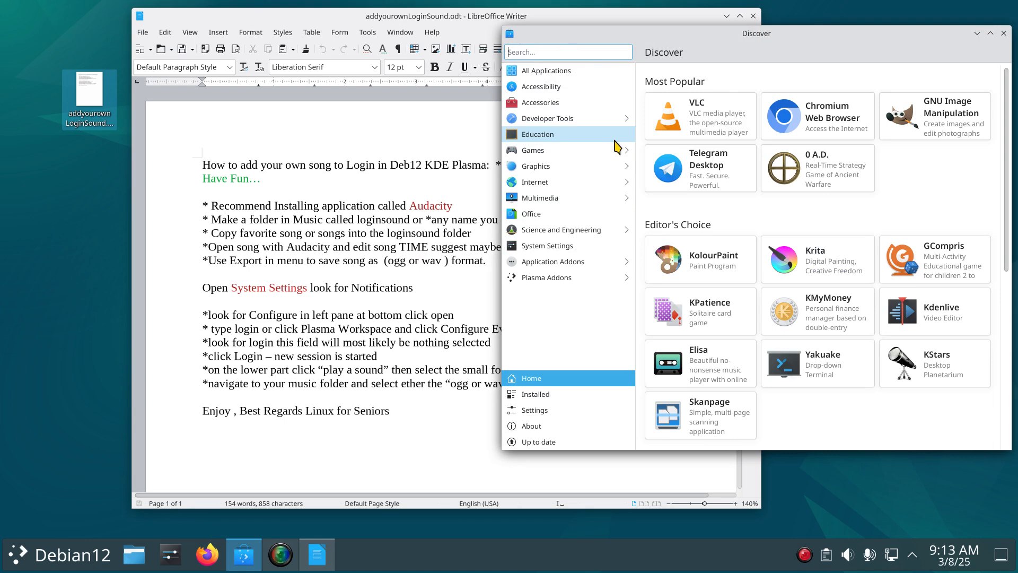
Step: Search Discover for 'audacity' and confirm Audacity is already installed
{"action": "type", "text": "aud"}
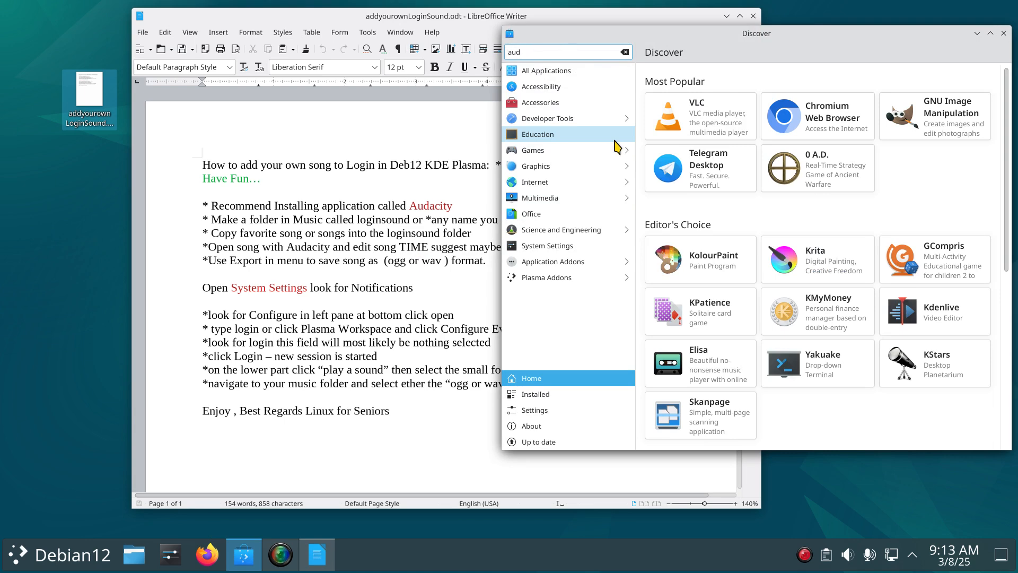
{"action": "type", "text": "audacity"}
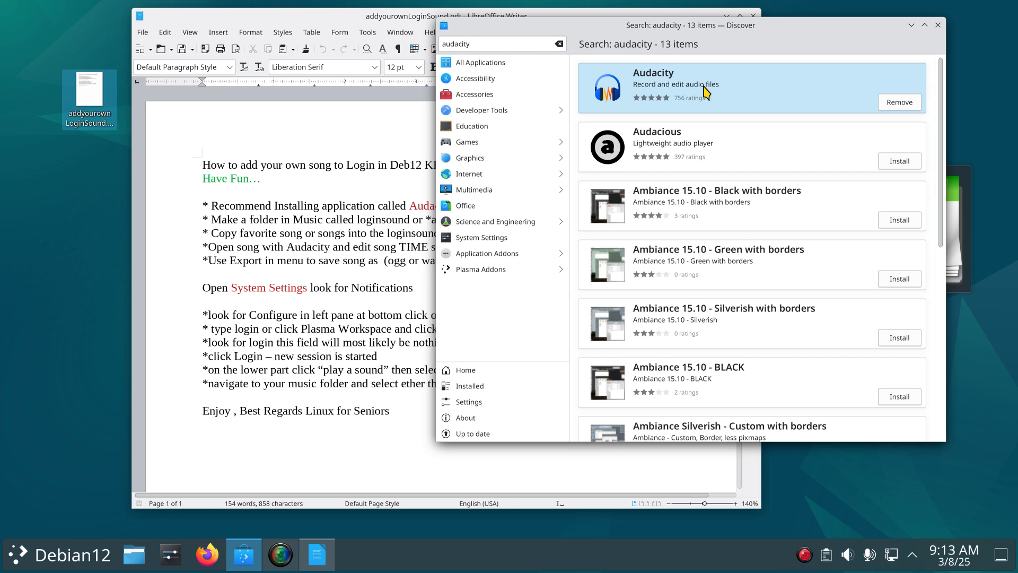
{"action": "mouse_move", "coordinate": [686, 83]}
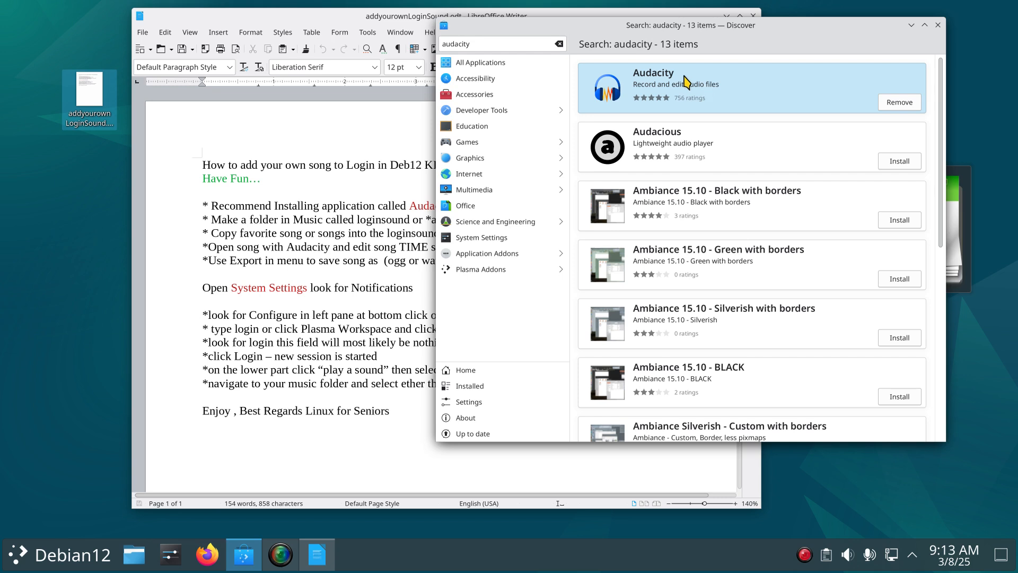
{"action": "mouse_move", "coordinate": [696, 97]}
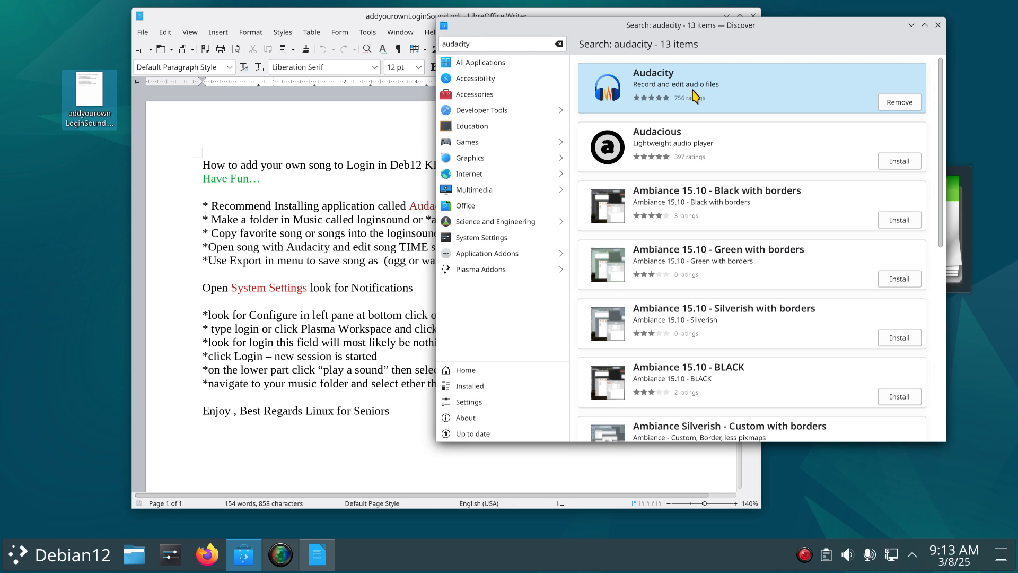
{"action": "mouse_move", "coordinate": [729, 43]}
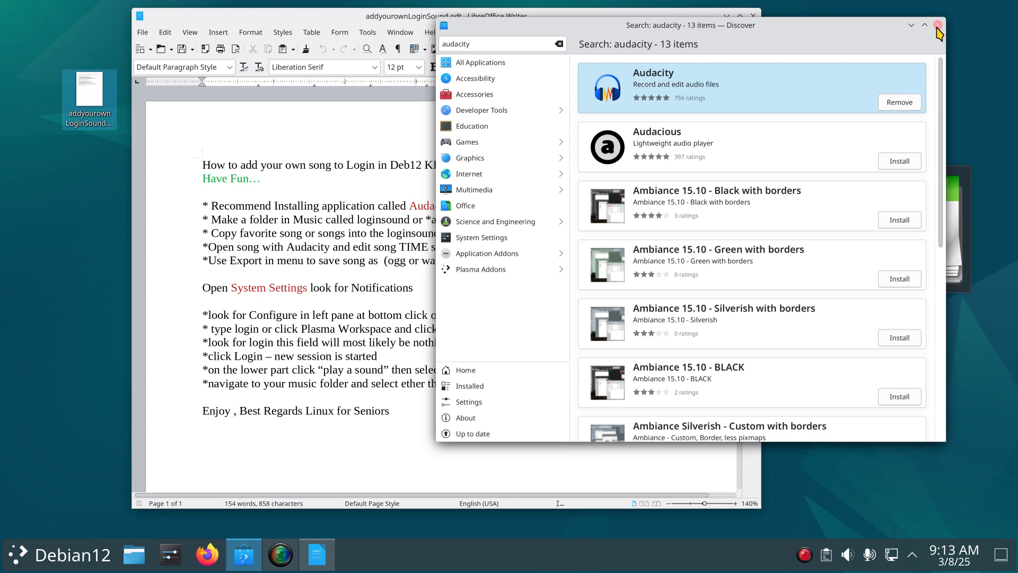
Step: Close Discover and browse Dolphin into Music/loginsound with its Gracefully1 and holdyourhand files
{"action": "left_click", "coordinate": [939, 25]}
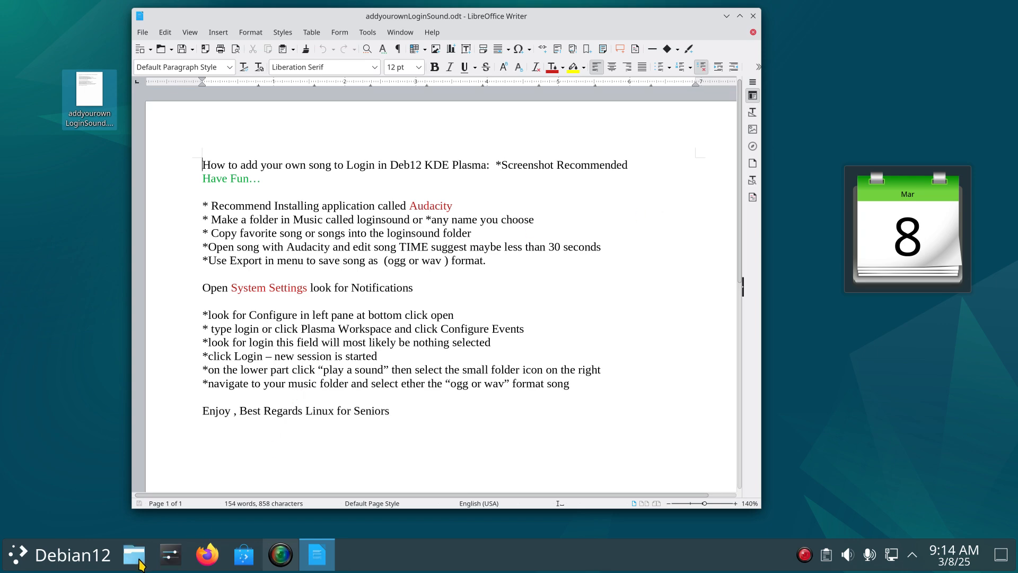
{"action": "left_click", "coordinate": [133, 554]}
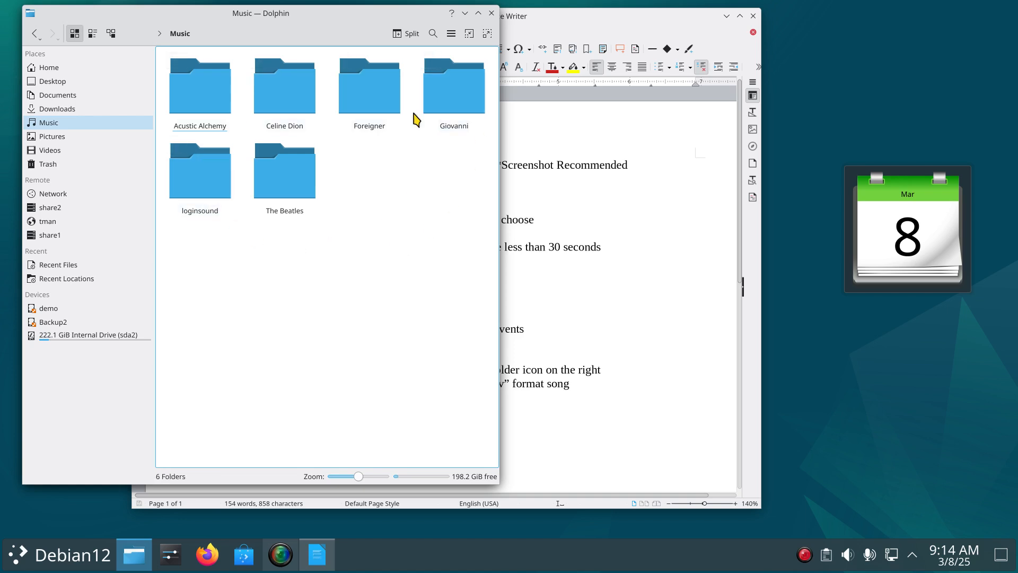
{"action": "mouse_move", "coordinate": [197, 231]}
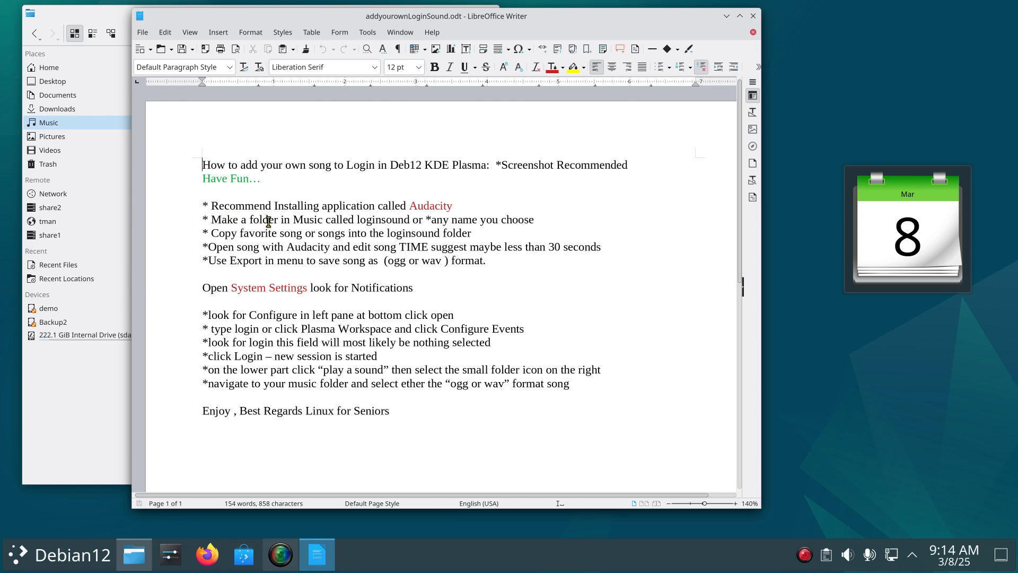
{"action": "mouse_move", "coordinate": [500, 230]}
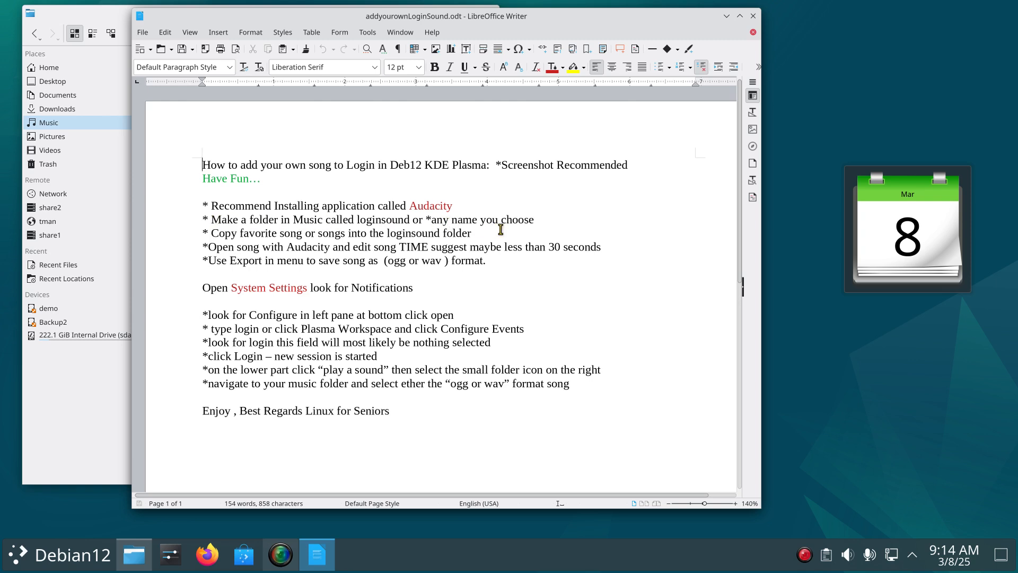
{"action": "mouse_move", "coordinate": [470, 225]}
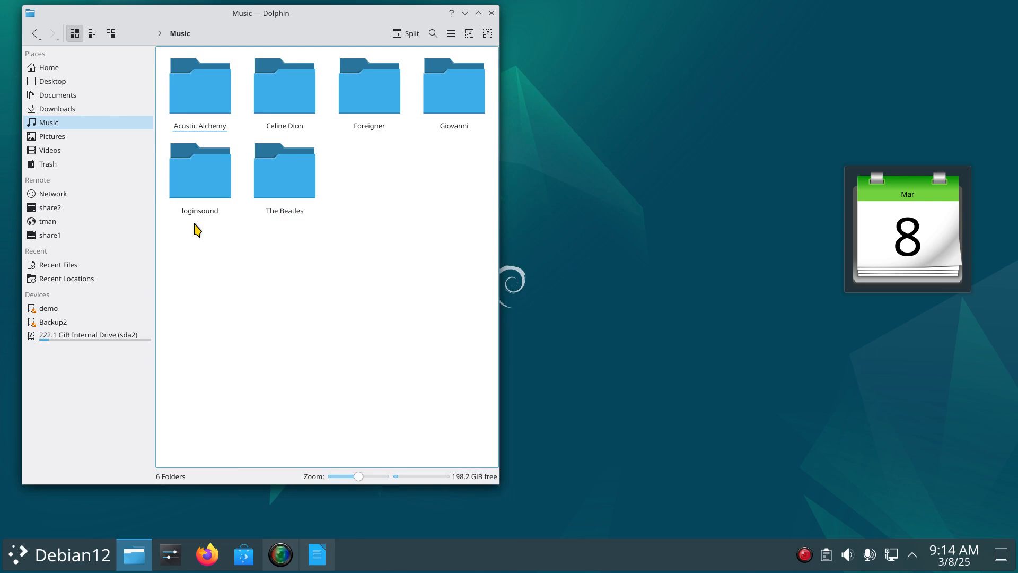
{"action": "double_click", "coordinate": [453, 86]}
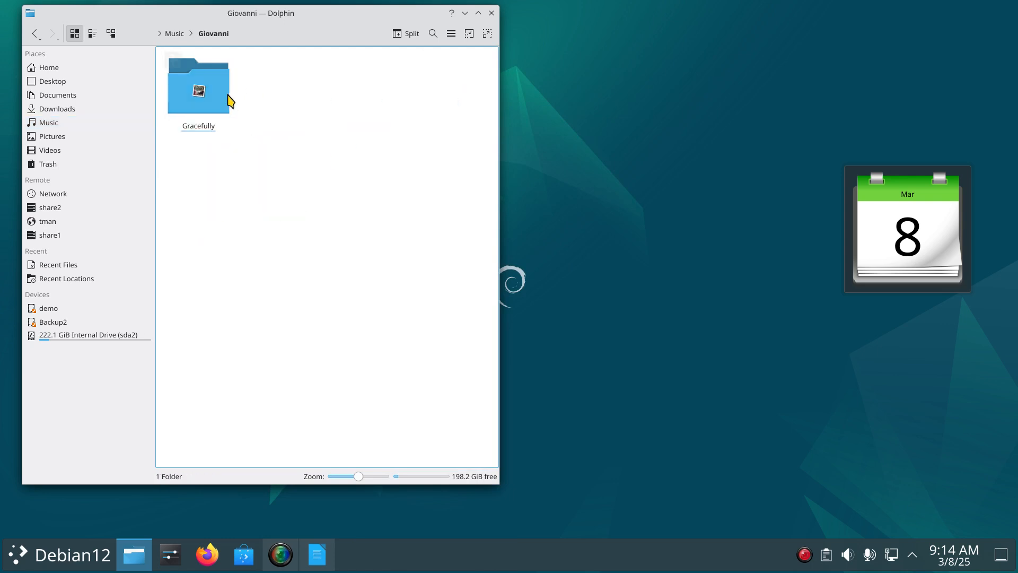
{"action": "double_click", "coordinate": [198, 85]}
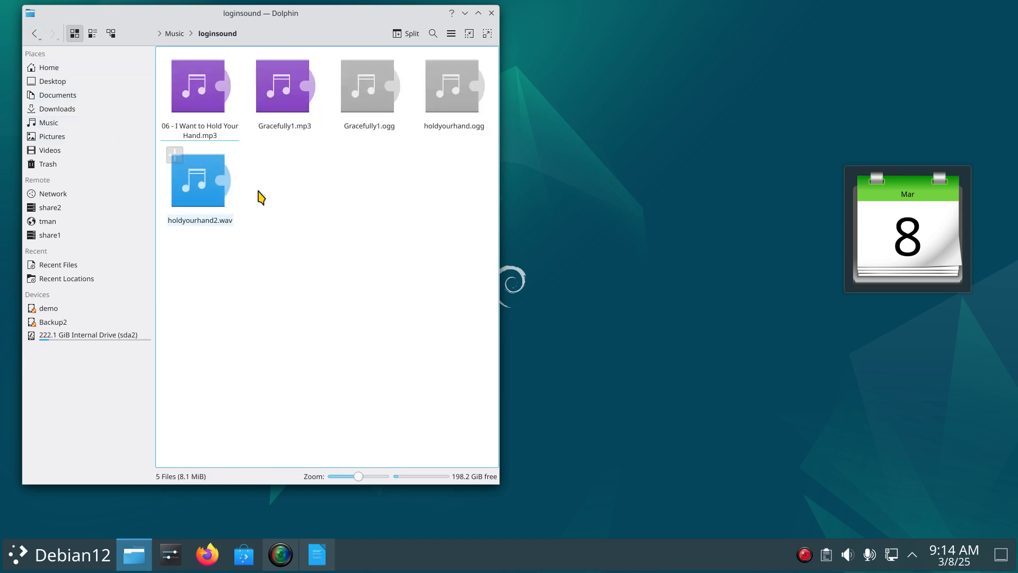
{"action": "left_click", "coordinate": [199, 88]}
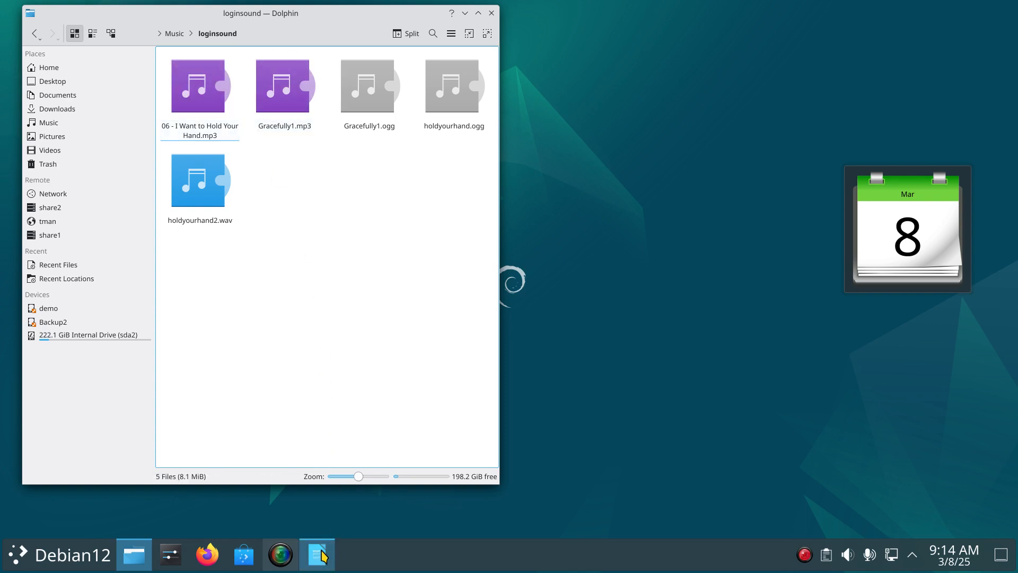
{"action": "left_click", "coordinate": [317, 553]}
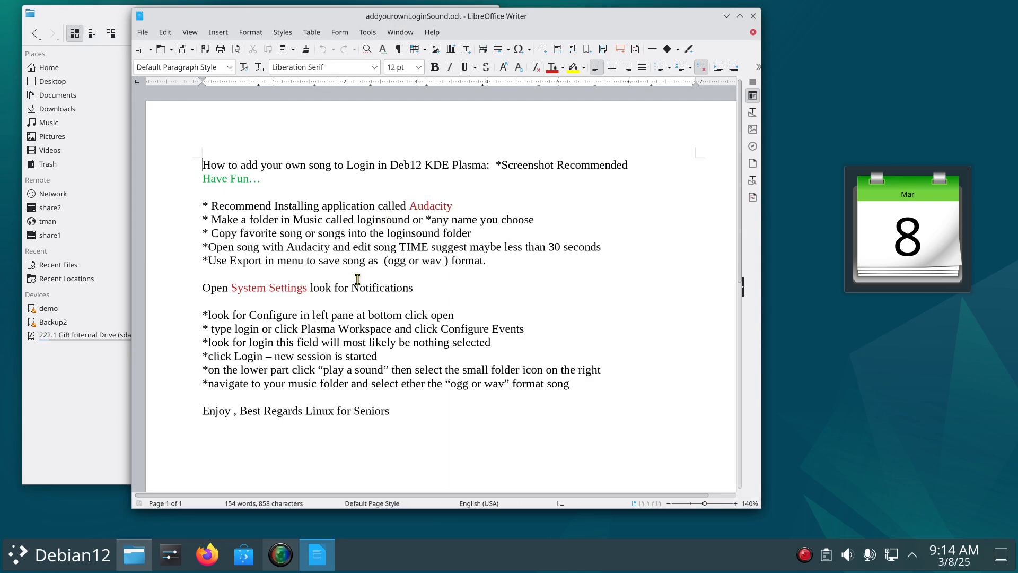
{"action": "mouse_move", "coordinate": [382, 252]}
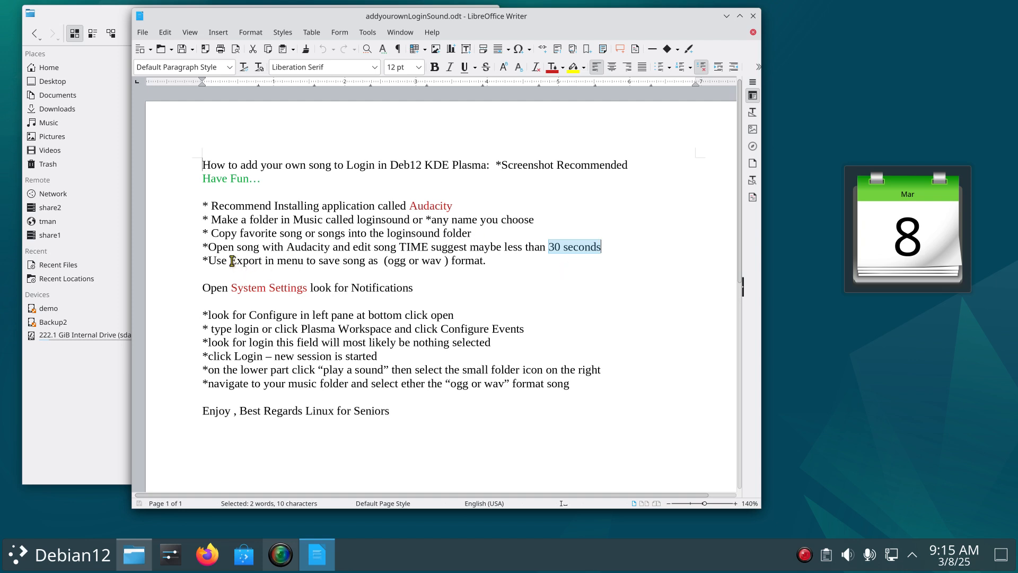
{"action": "double_click", "coordinate": [246, 261]}
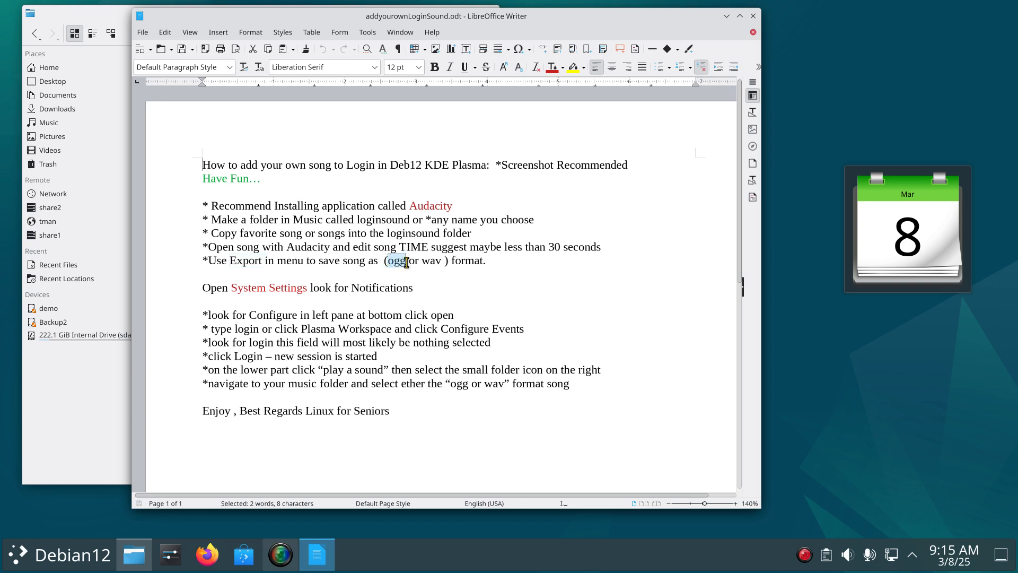
{"action": "double_click", "coordinate": [431, 261]}
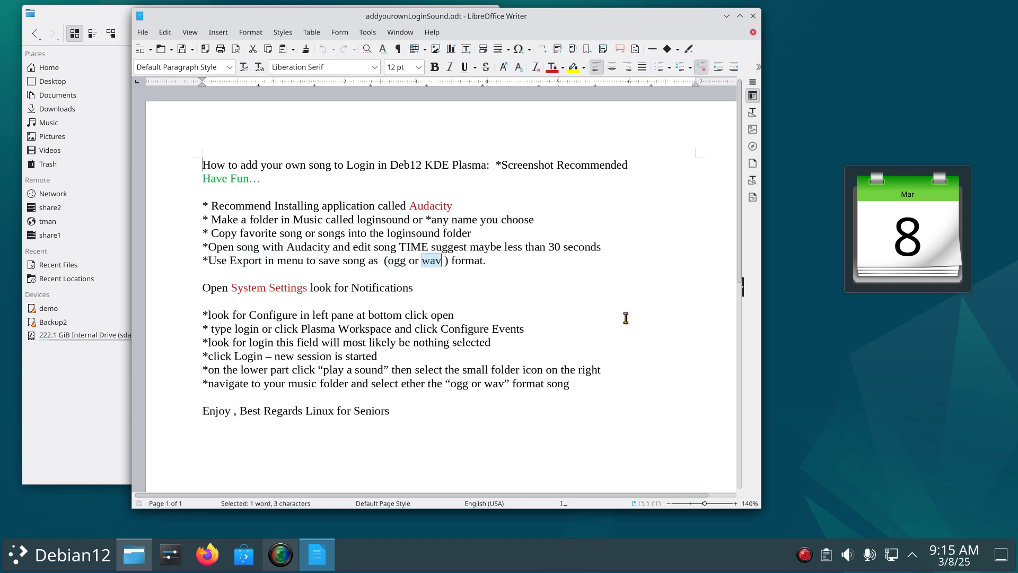
{"action": "mouse_move", "coordinate": [666, 296]}
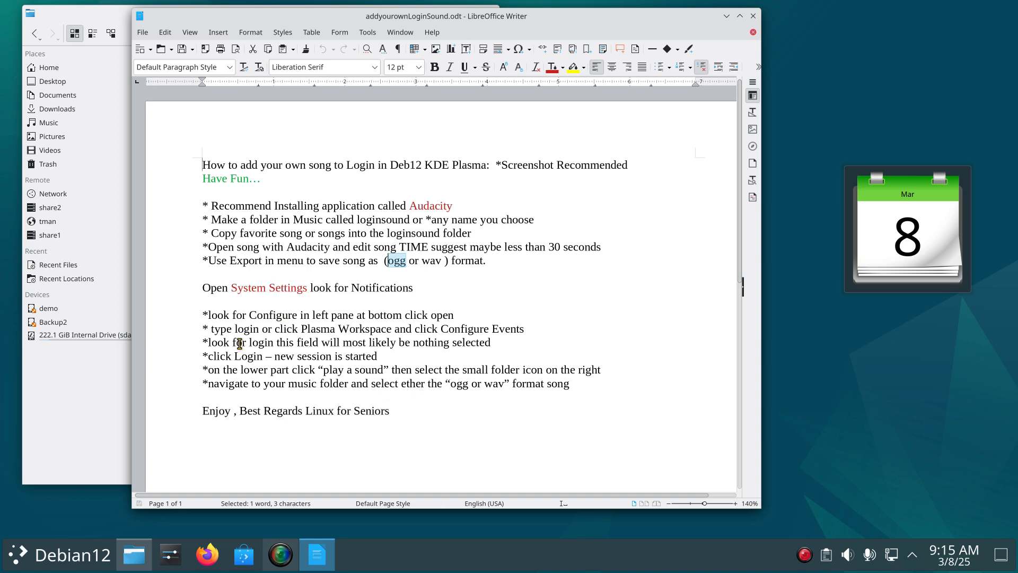
{"action": "mouse_move", "coordinate": [332, 339]}
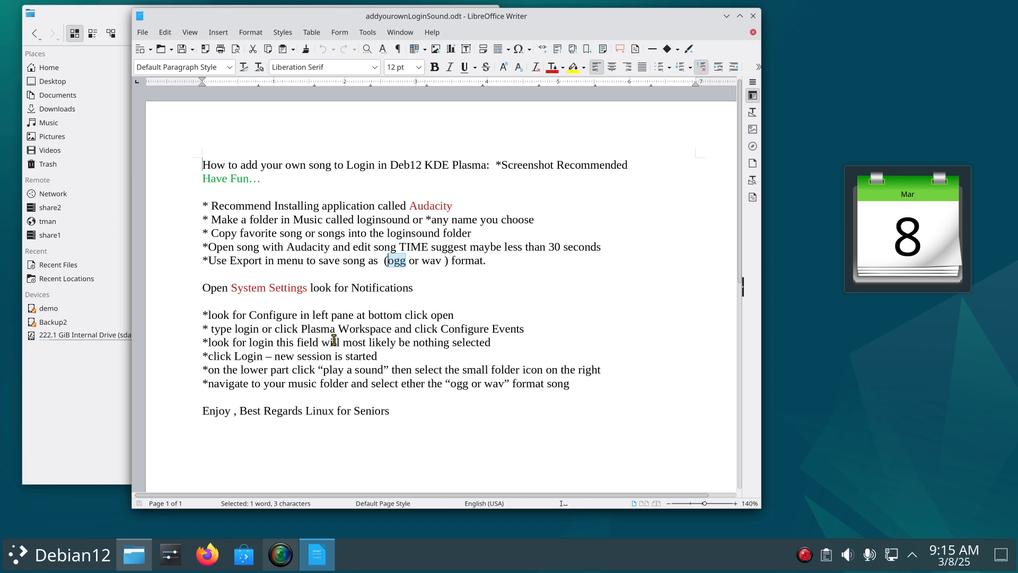
{"action": "mouse_move", "coordinate": [453, 418]}
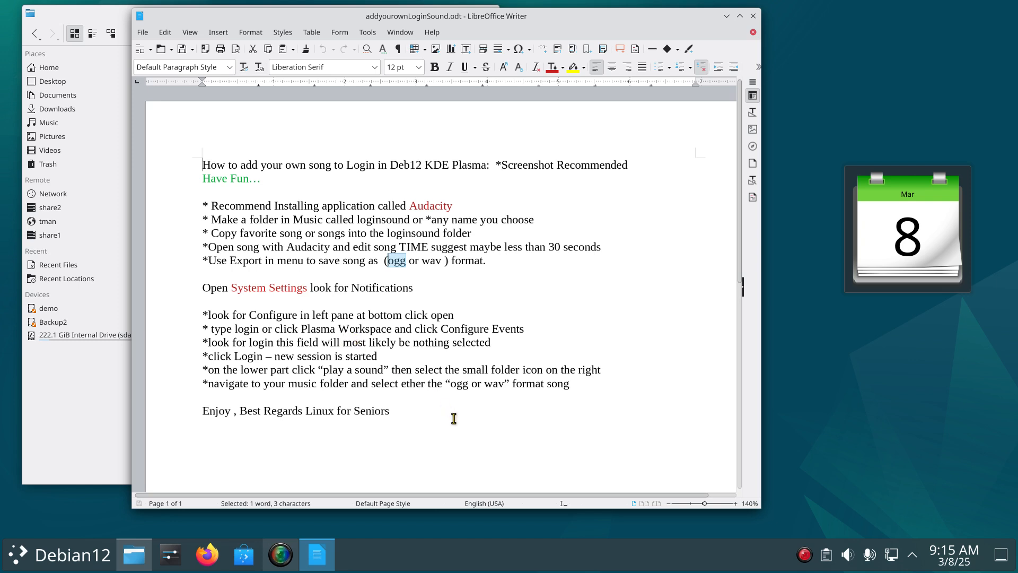
{"action": "mouse_move", "coordinate": [535, 414]}
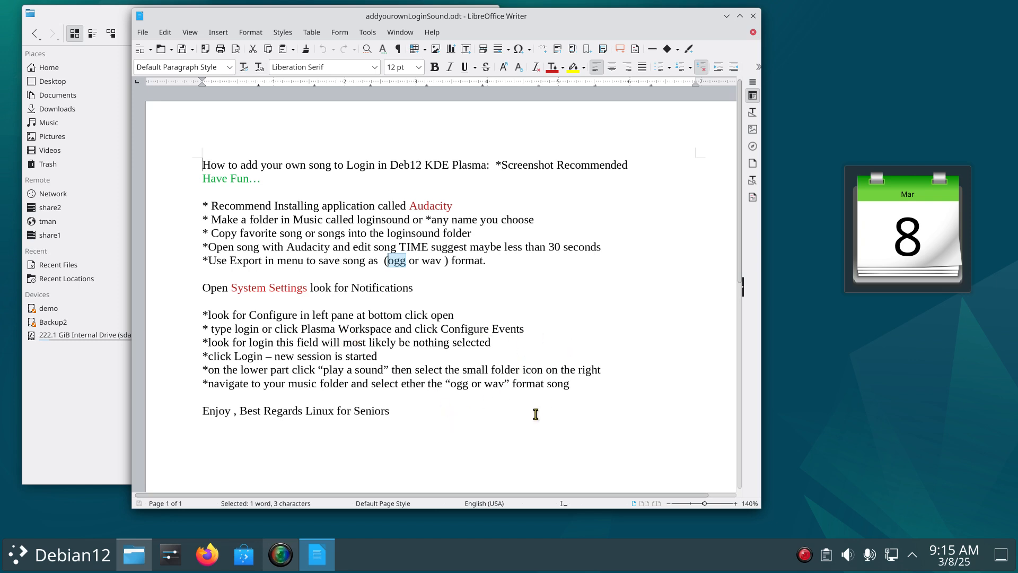
{"action": "mouse_move", "coordinate": [242, 343]}
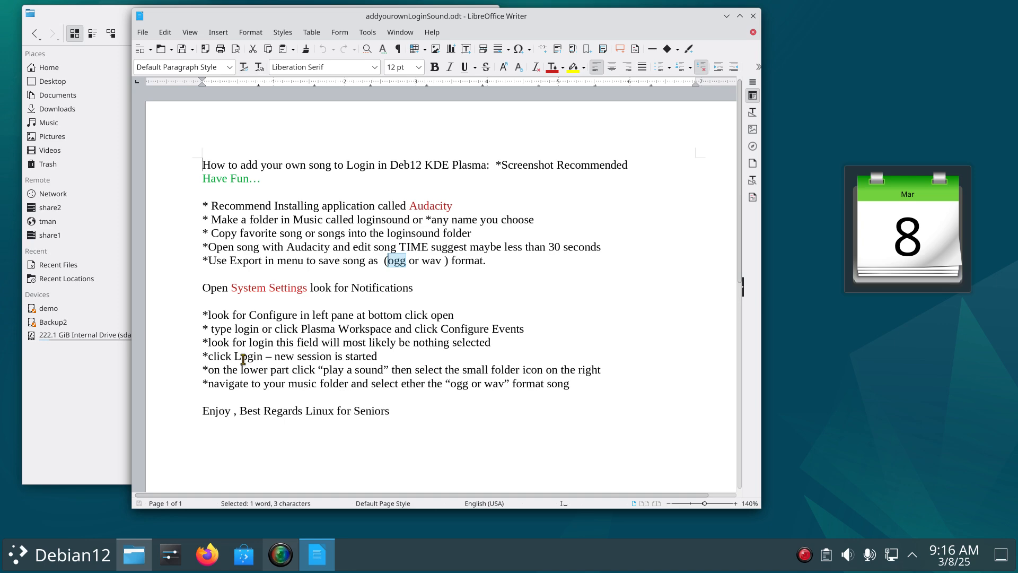
{"action": "mouse_move", "coordinate": [384, 361]}
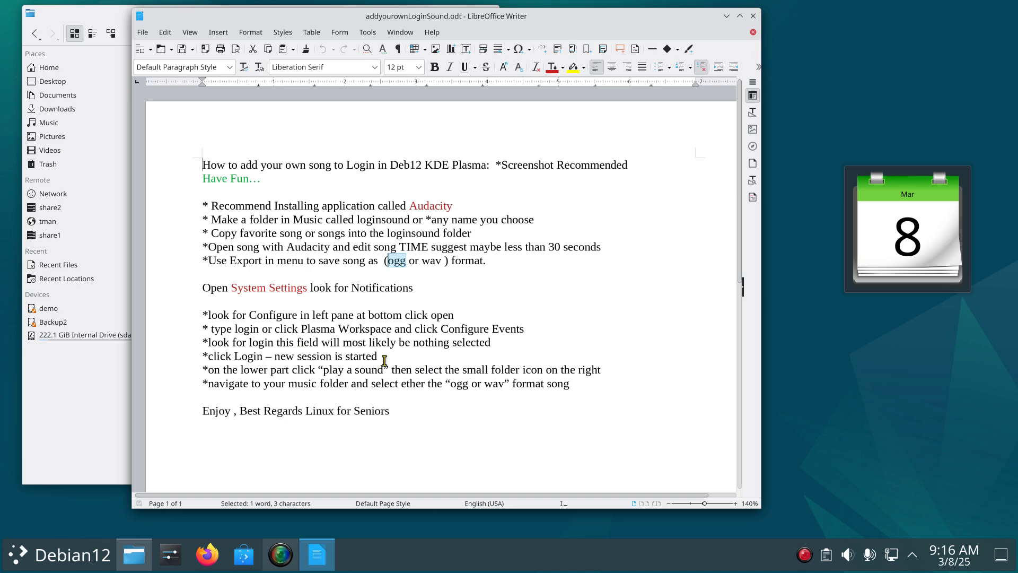
{"action": "mouse_move", "coordinate": [251, 355]}
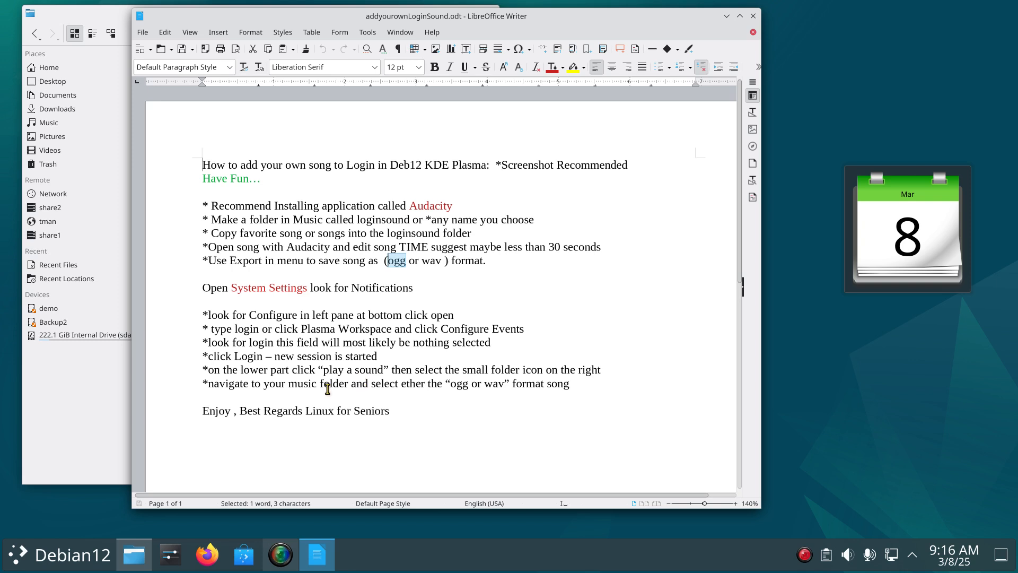
{"action": "mouse_move", "coordinate": [617, 417]}
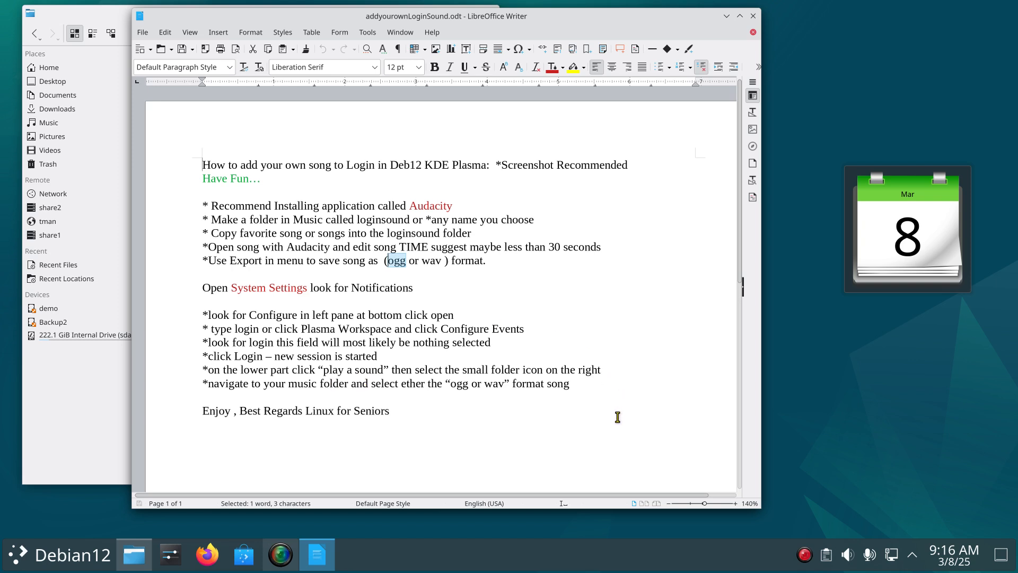
{"action": "mouse_move", "coordinate": [609, 434]}
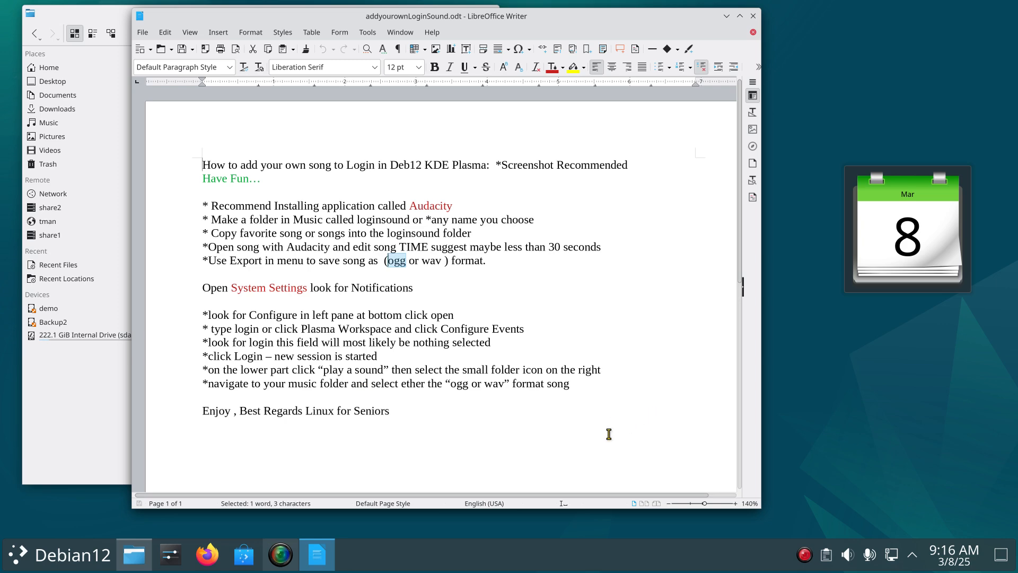
{"action": "mouse_move", "coordinate": [317, 395]}
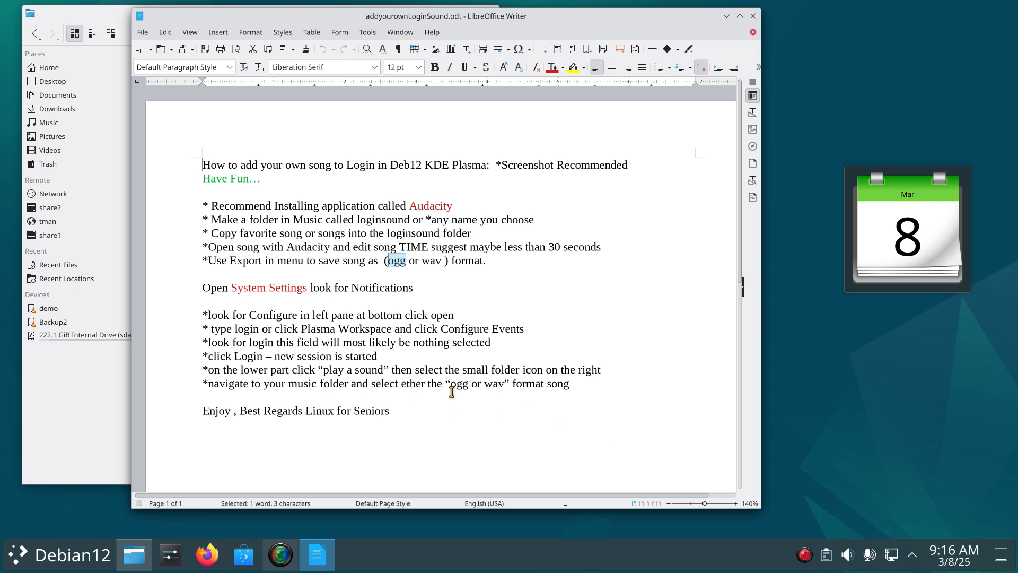
{"action": "mouse_move", "coordinate": [496, 392]}
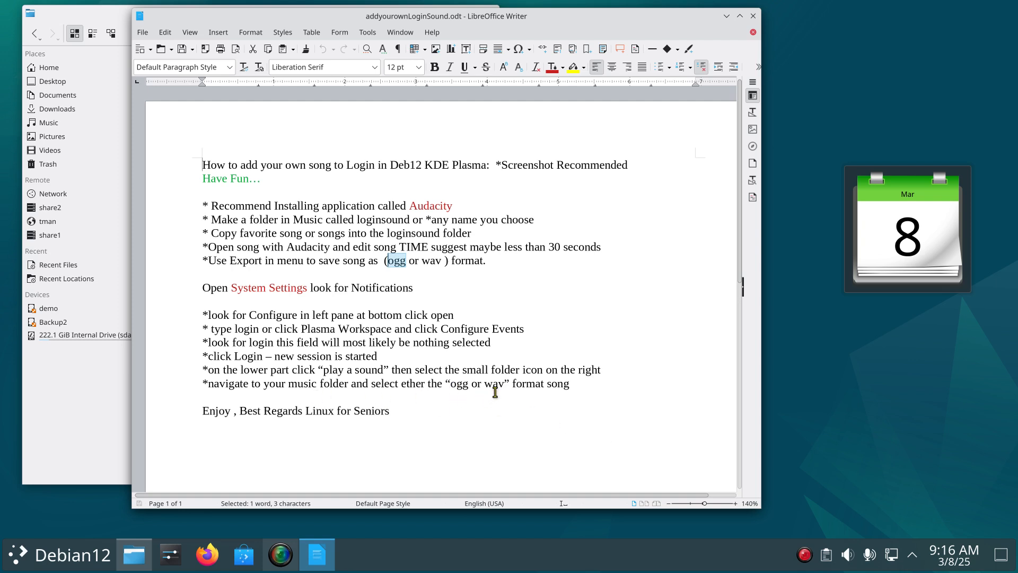
{"action": "mouse_move", "coordinate": [431, 416]}
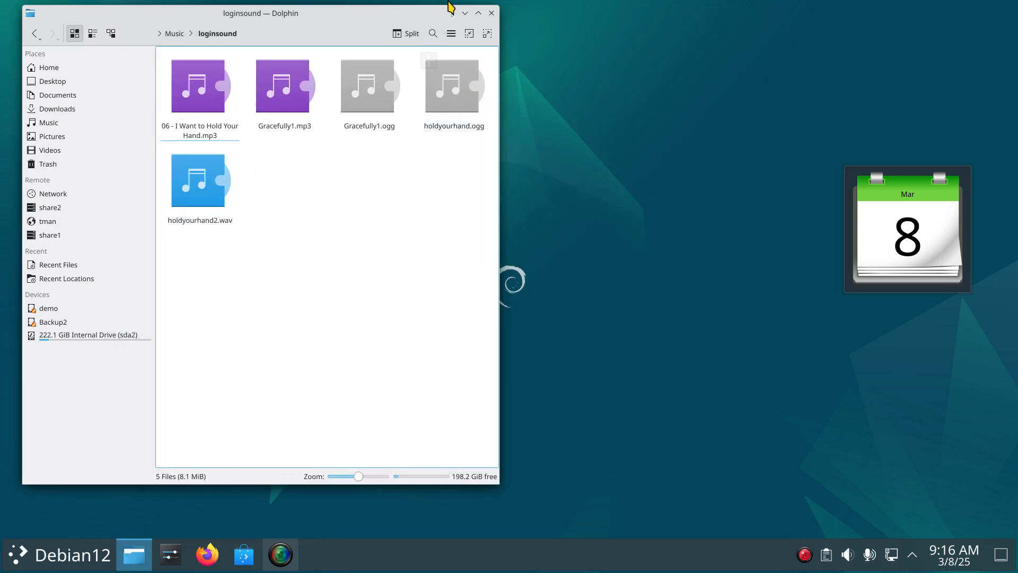
{"action": "left_click", "coordinate": [217, 33]}
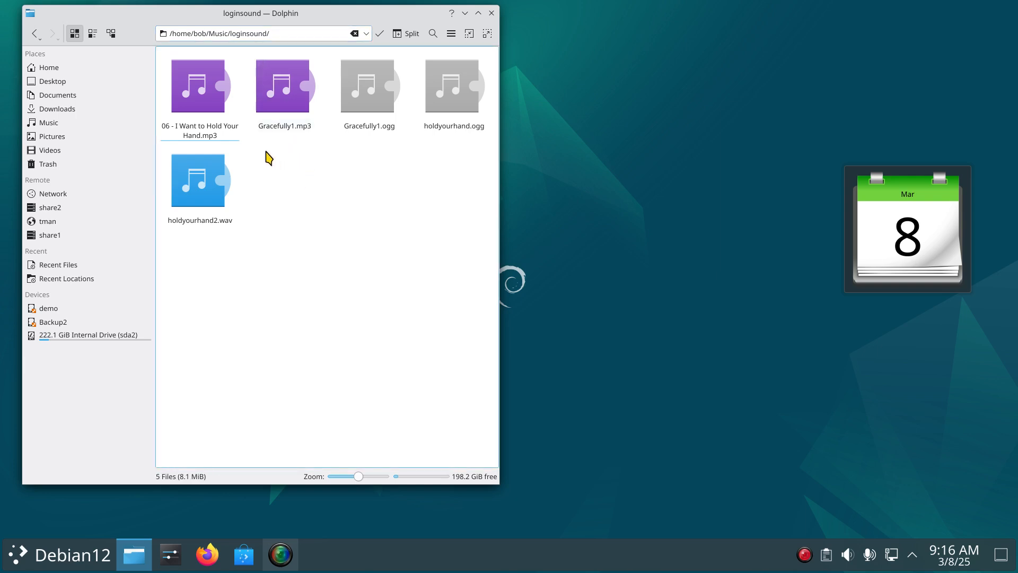
{"action": "left_click", "coordinate": [283, 86]}
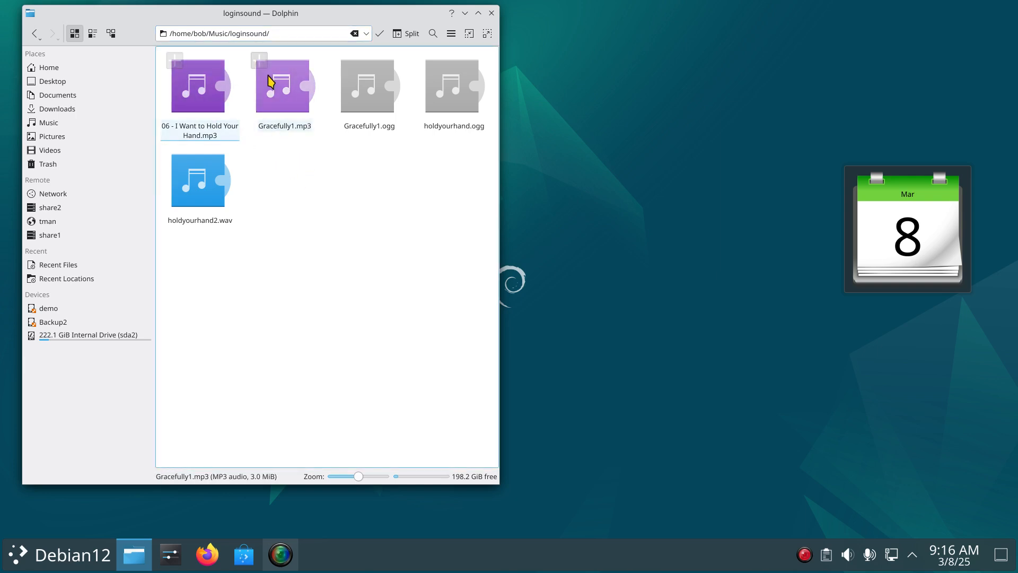
{"action": "left_click", "coordinate": [285, 86]}
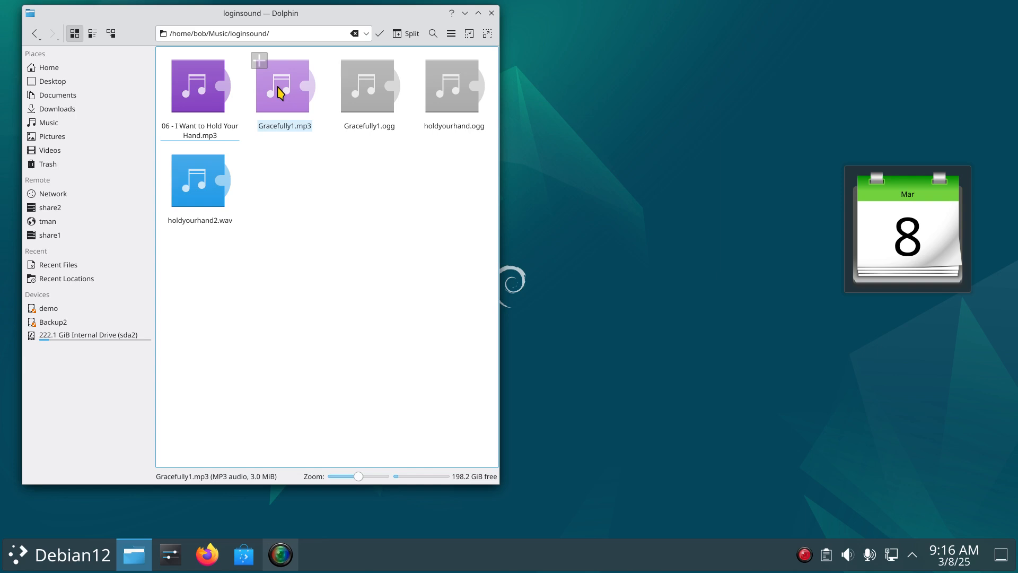
{"action": "mouse_move", "coordinate": [287, 123]}
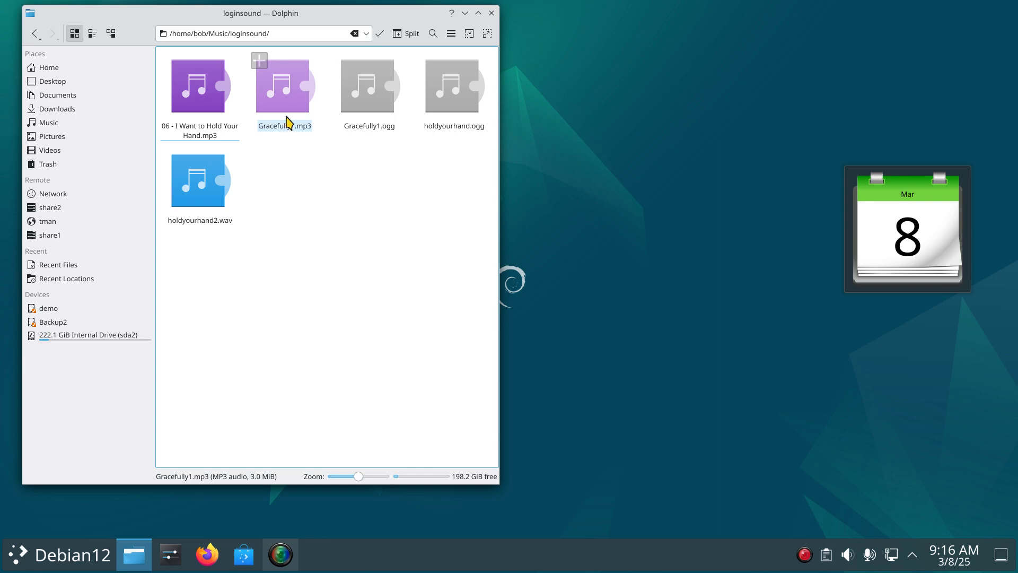
{"action": "left_click", "coordinate": [368, 86]}
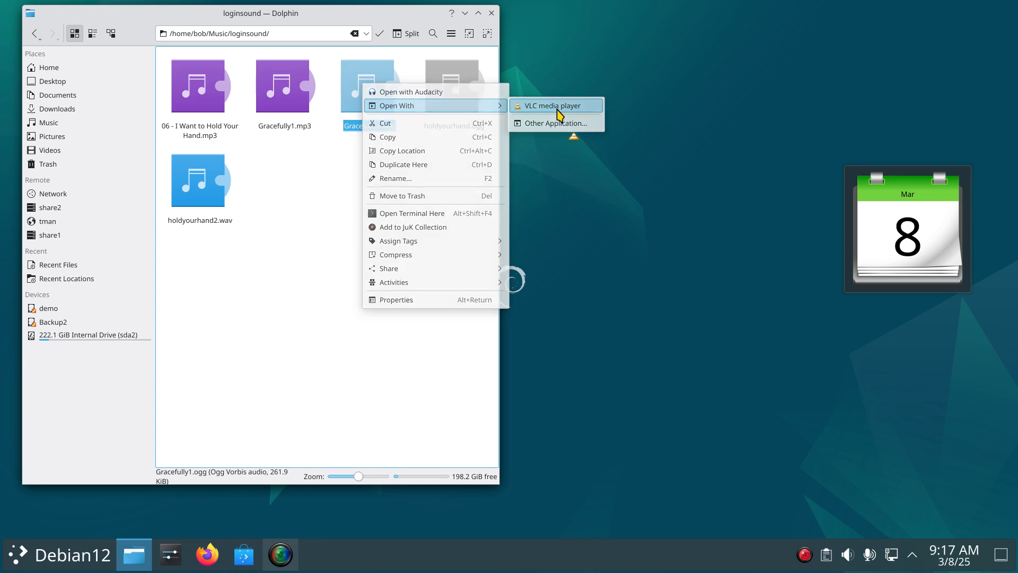
{"action": "left_click", "coordinate": [552, 105]}
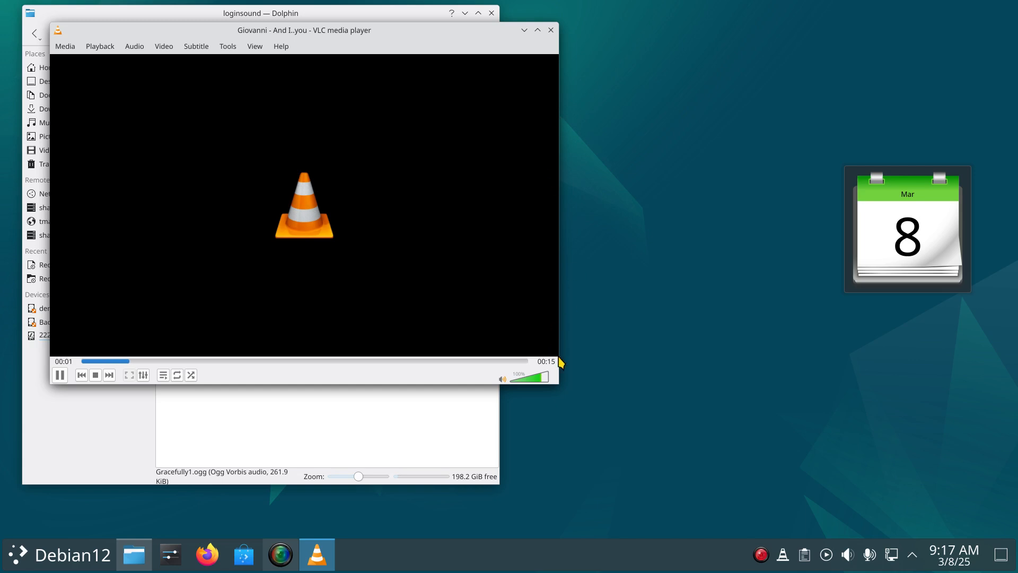
{"action": "mouse_move", "coordinate": [553, 370]}
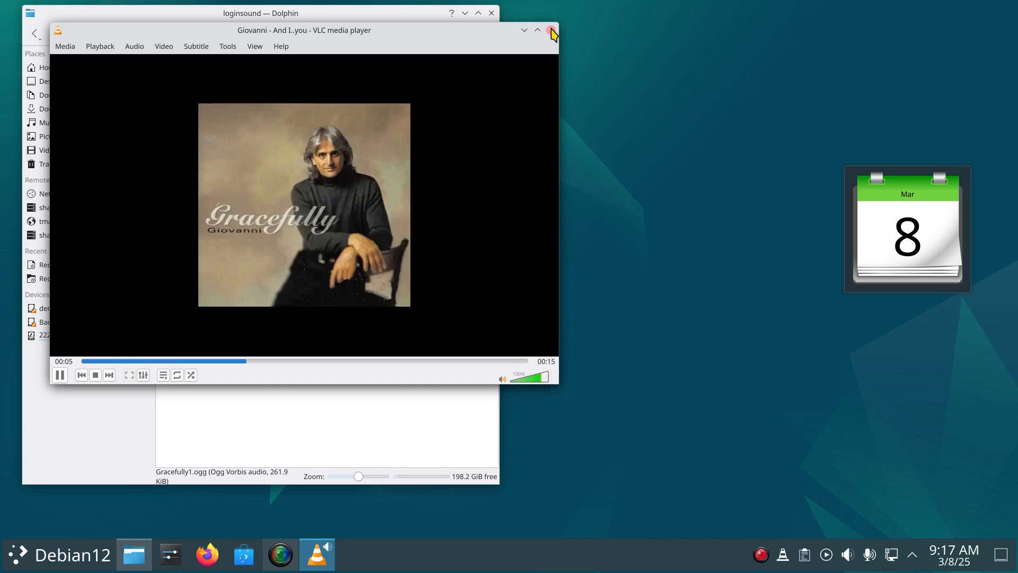
{"action": "left_click", "coordinate": [551, 30]}
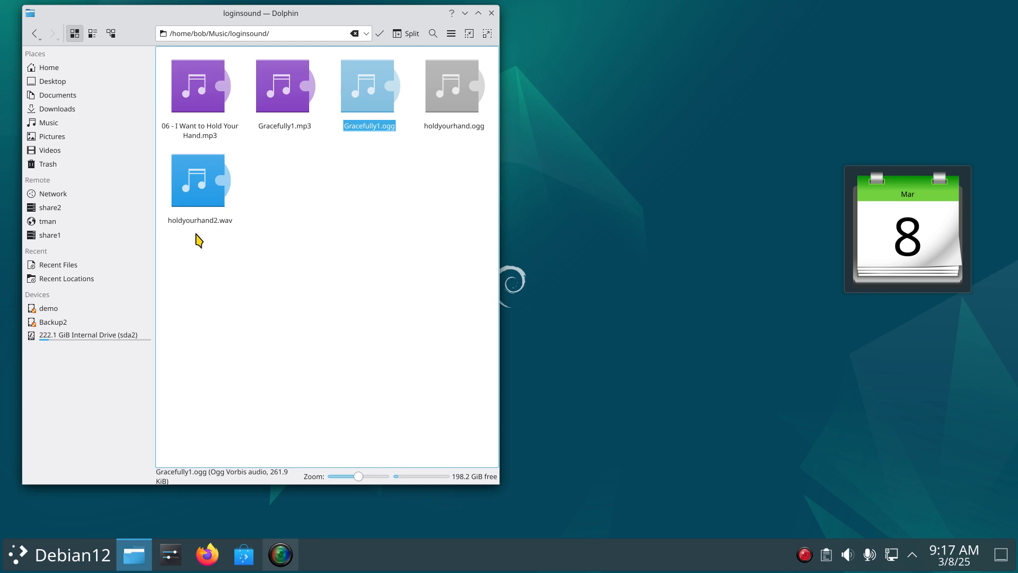
{"action": "left_click", "coordinate": [200, 180]}
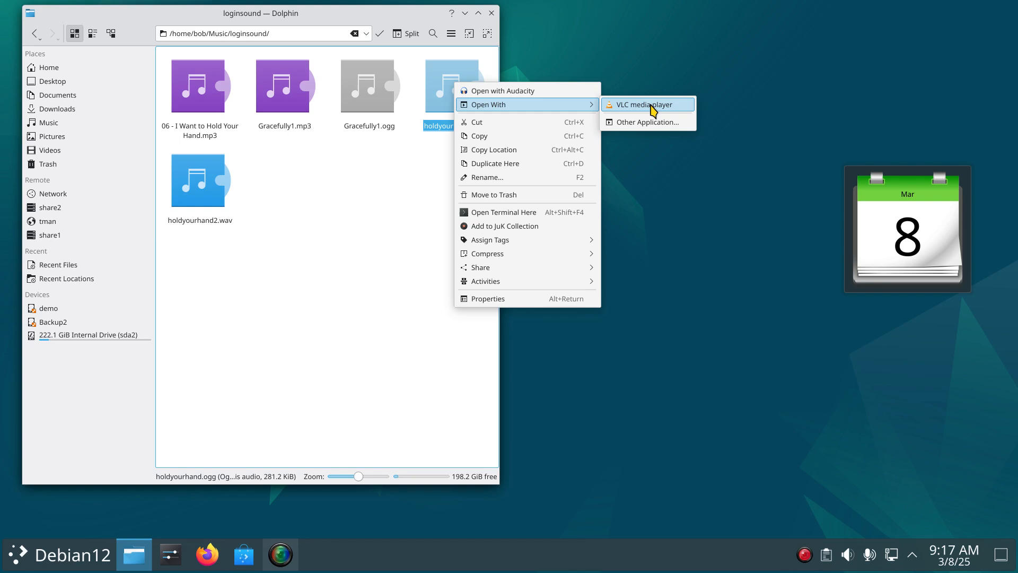
{"action": "left_click", "coordinate": [640, 105]}
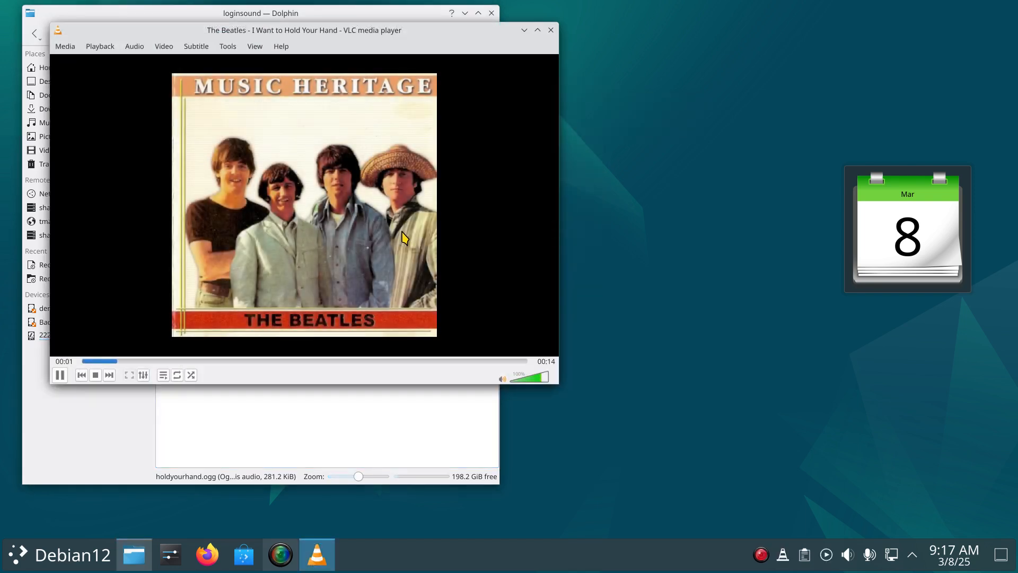
{"action": "left_click", "coordinate": [550, 29]}
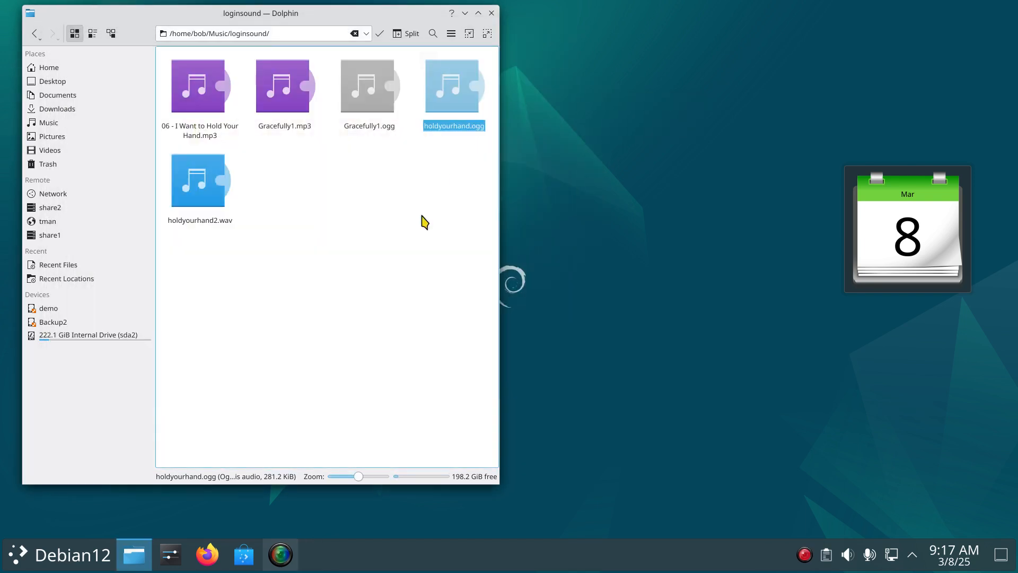
{"action": "mouse_move", "coordinate": [401, 253]}
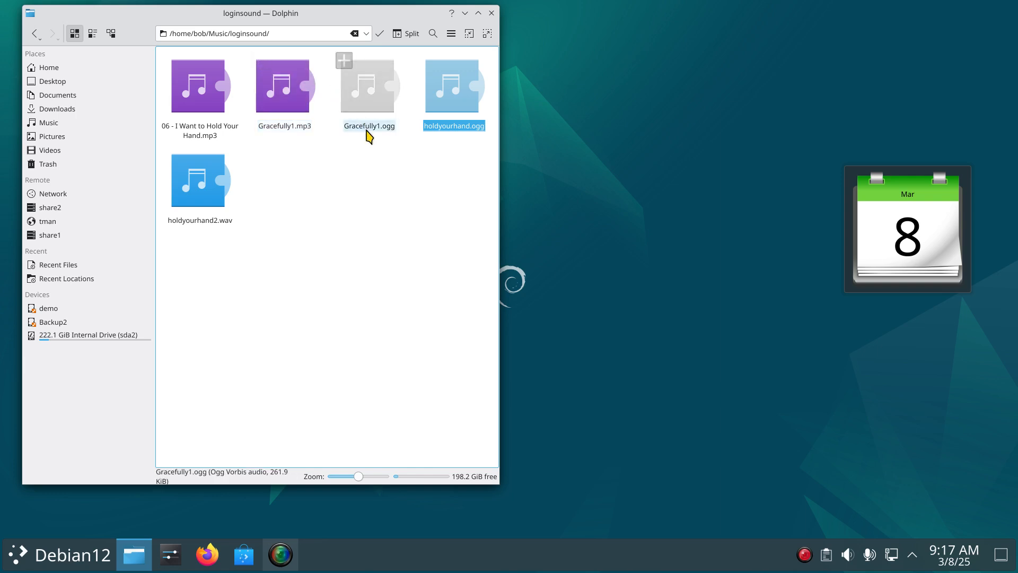
Step: Load Gracefully1.mp3 from loginsound into Audacity as a stereo waveform
{"action": "right_click", "coordinate": [284, 85]}
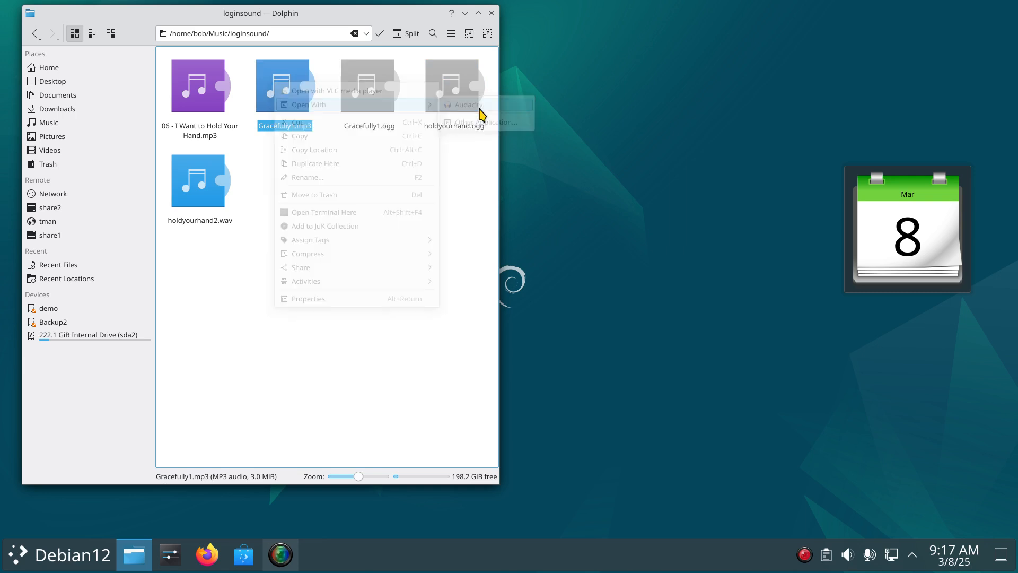
{"action": "left_click", "coordinate": [467, 105]}
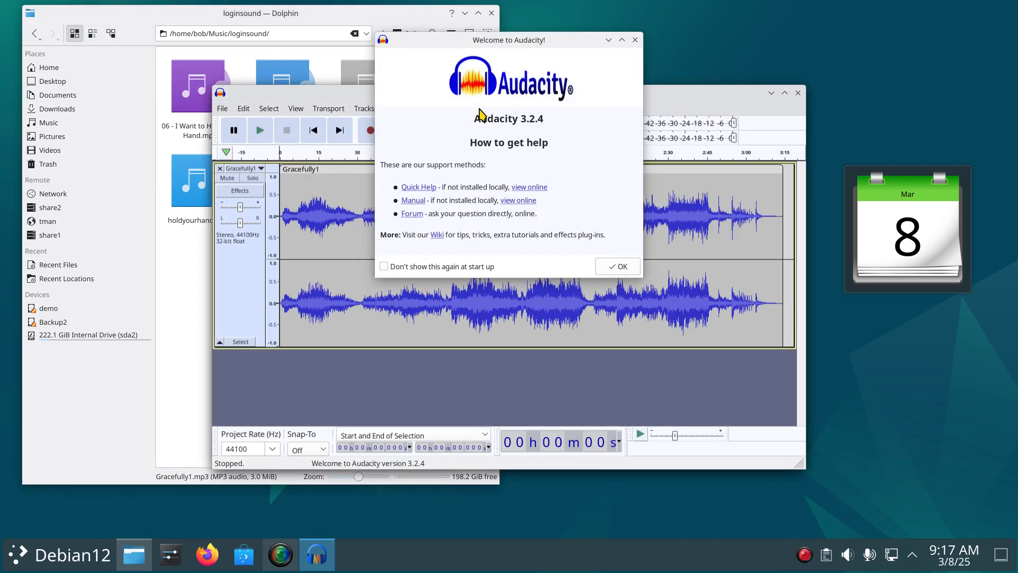
{"action": "mouse_move", "coordinate": [487, 199]}
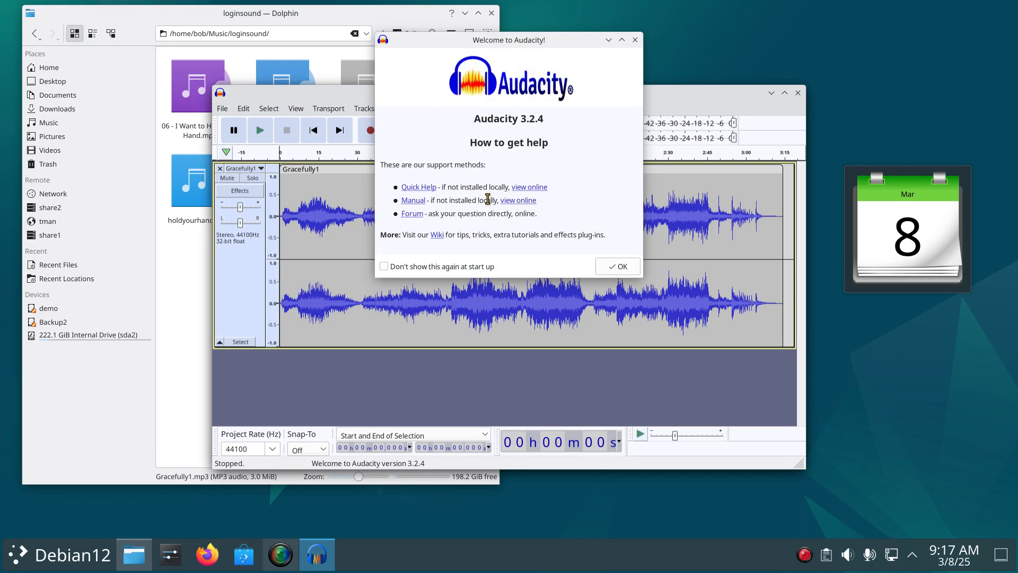
{"action": "mouse_move", "coordinate": [547, 220]}
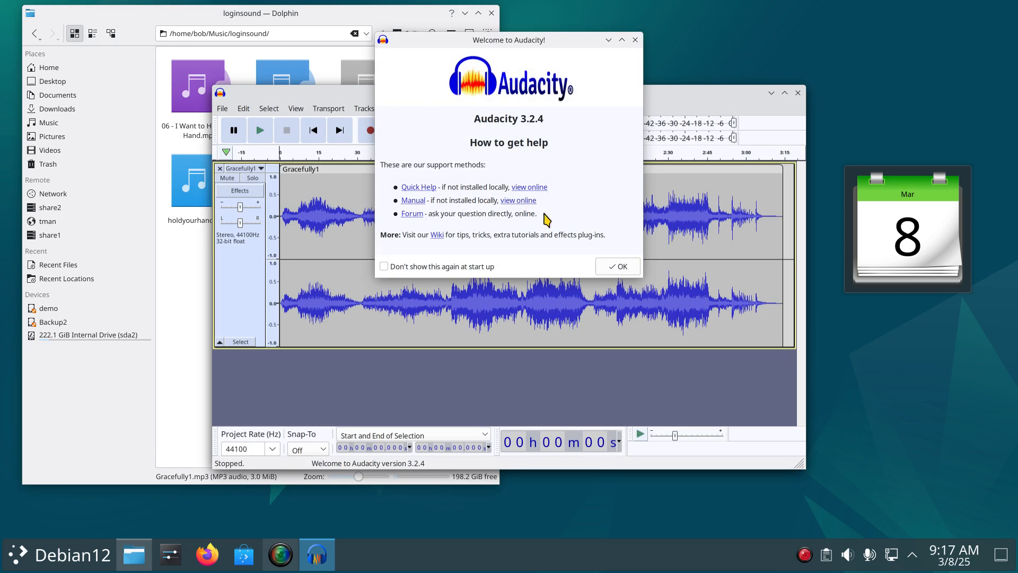
{"action": "left_click", "coordinate": [616, 266]}
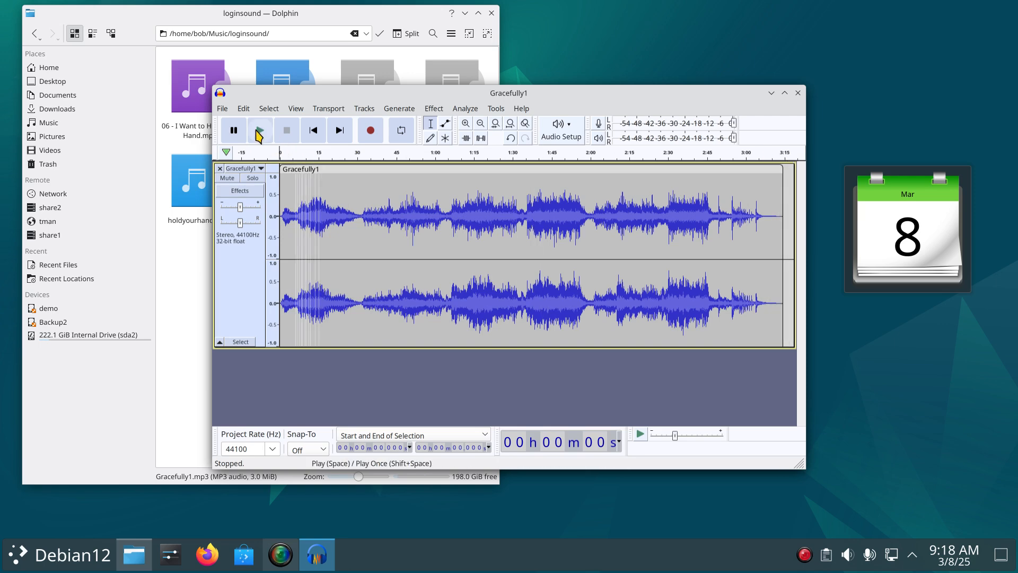
{"action": "mouse_move", "coordinate": [259, 129]}
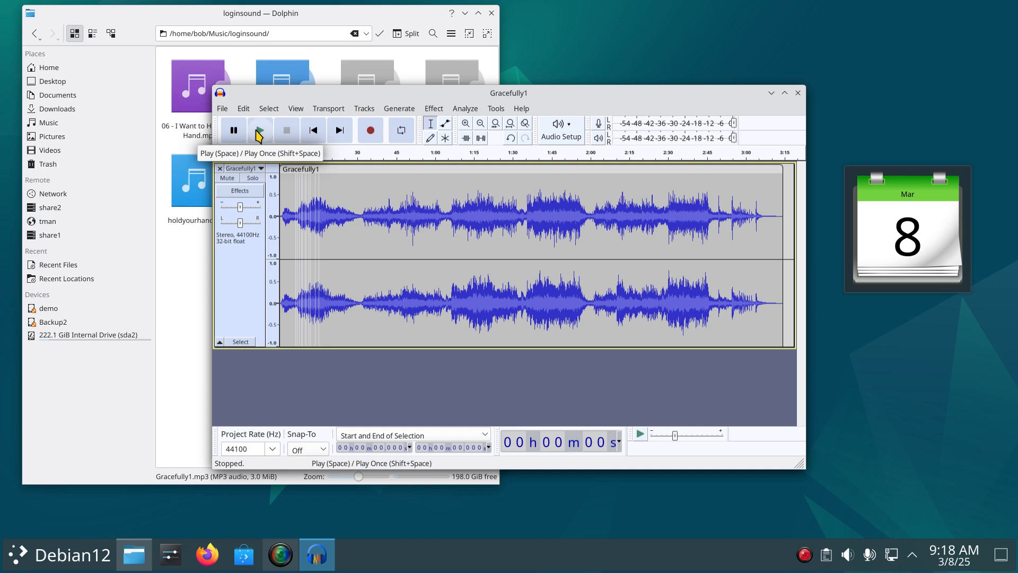
Step: Listen to Gracefully1 and mark the cut point to keep roughly the first 14 seconds
{"action": "left_click", "coordinate": [259, 129]}
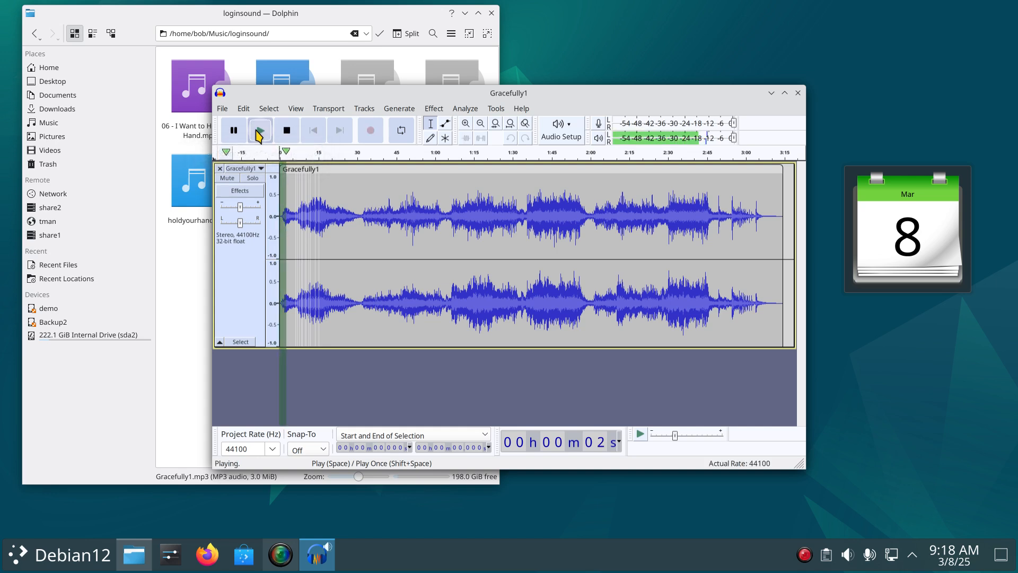
{"action": "left_click", "coordinate": [286, 129]}
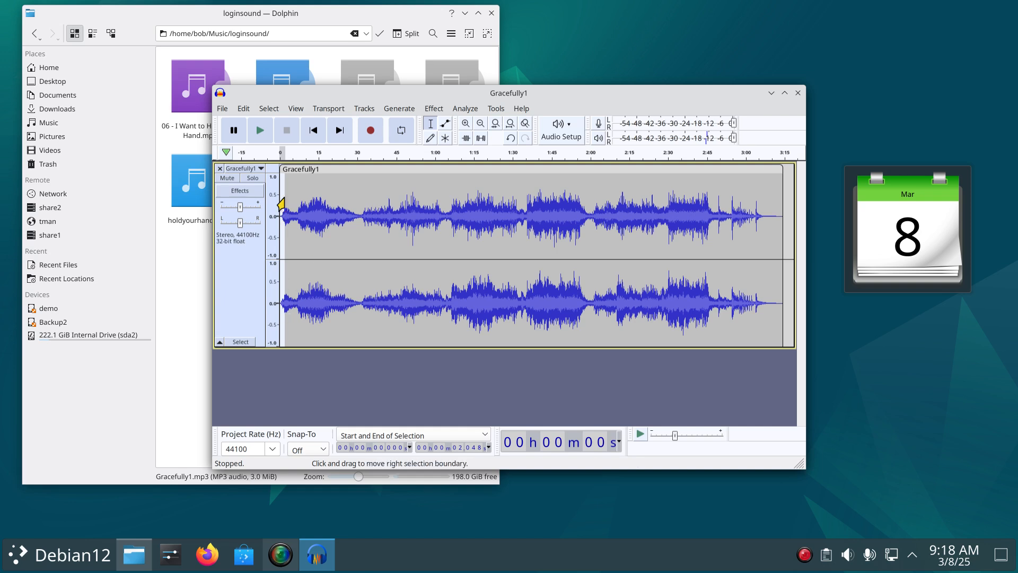
{"action": "mouse_move", "coordinate": [307, 369]}
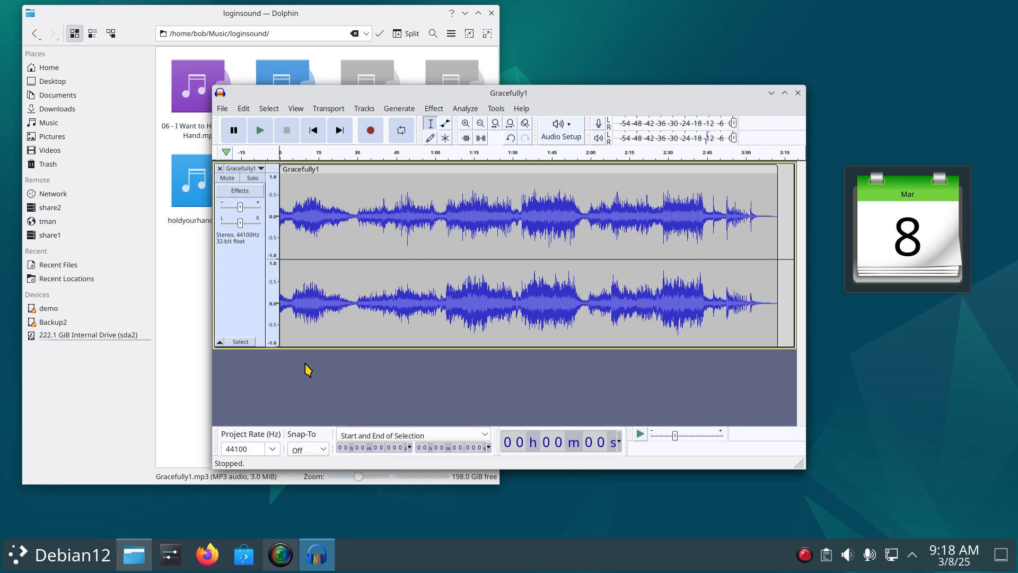
{"action": "mouse_move", "coordinate": [258, 129]}
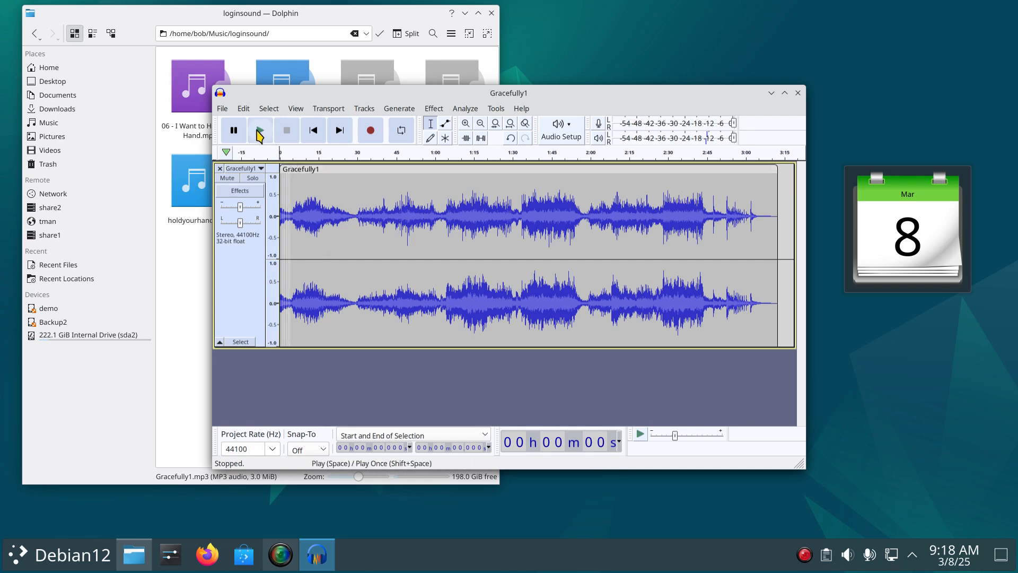
{"action": "left_click", "coordinate": [260, 130]}
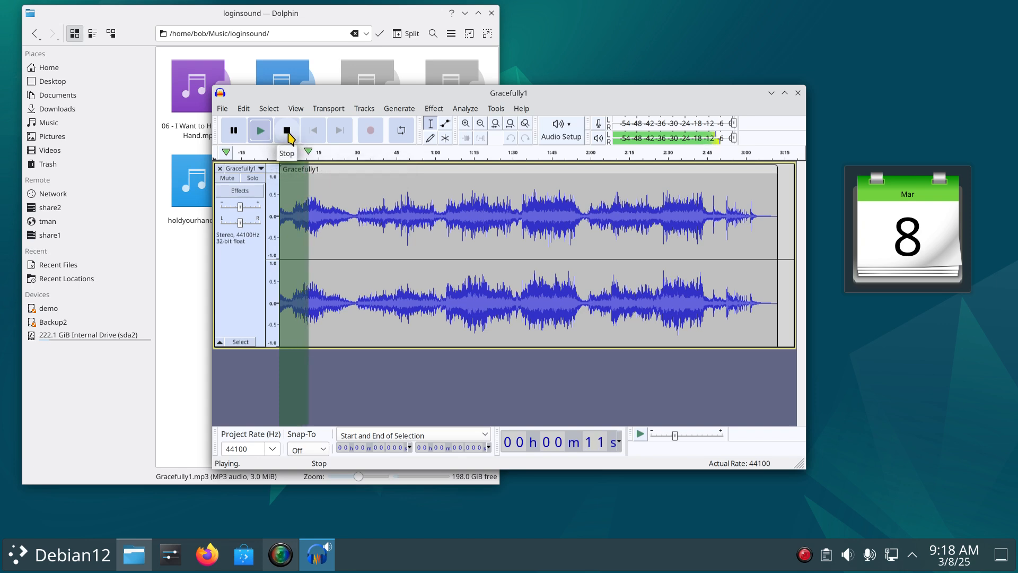
{"action": "left_click", "coordinate": [286, 129]}
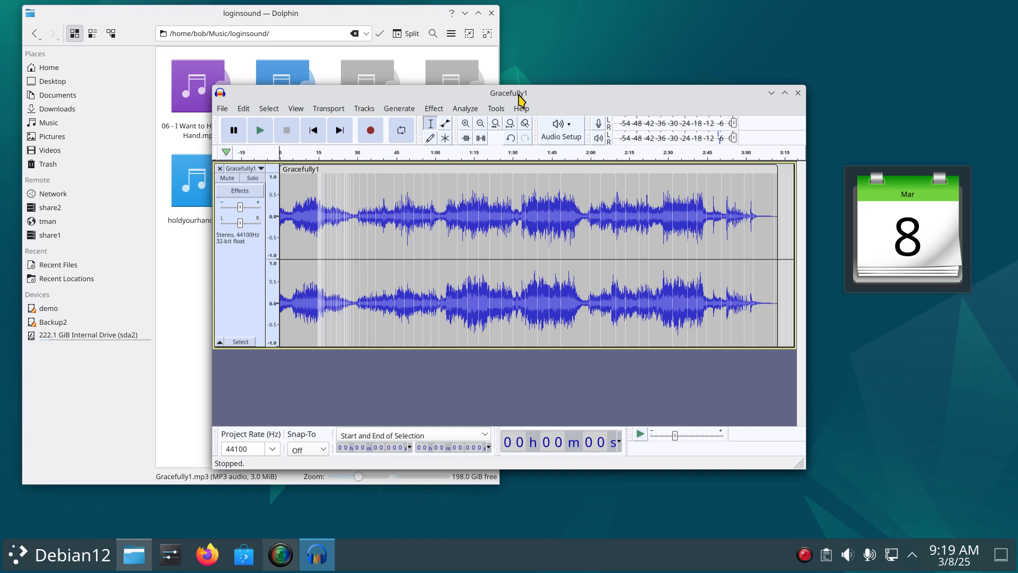
{"action": "mouse_move", "coordinate": [389, 99]}
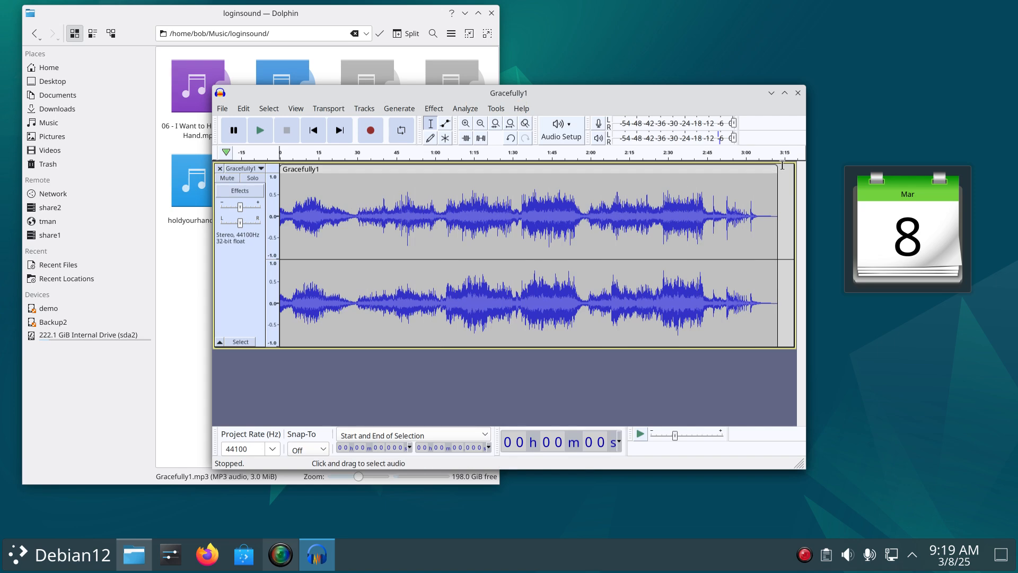
{"action": "mouse_move", "coordinate": [786, 167]}
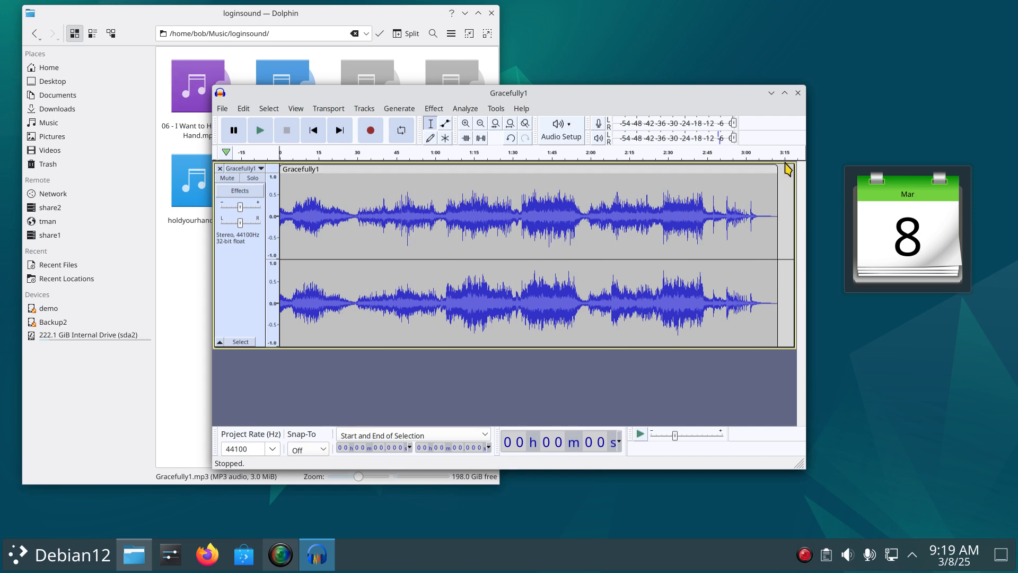
{"action": "mouse_move", "coordinate": [390, 193]}
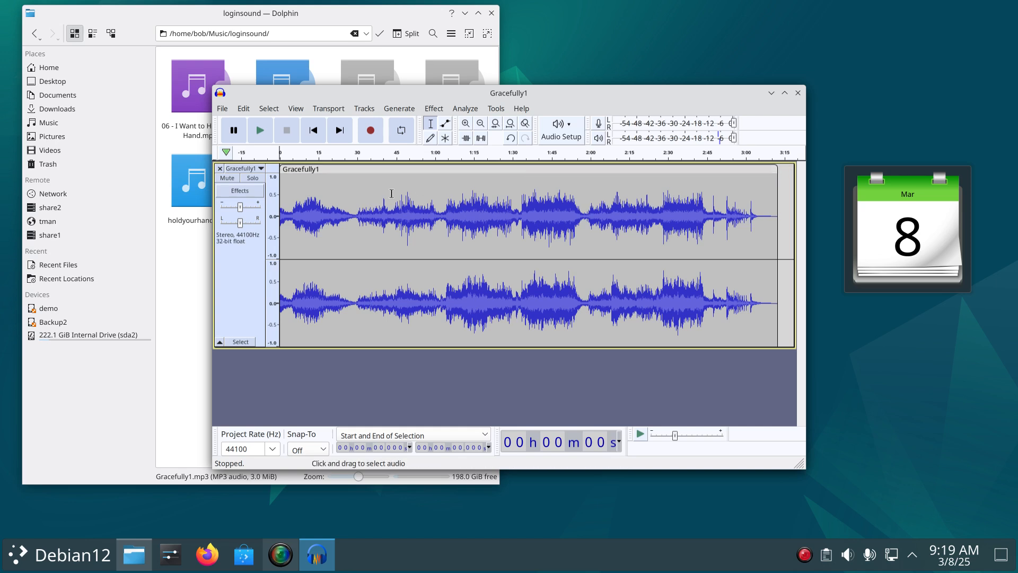
{"action": "mouse_move", "coordinate": [310, 168]}
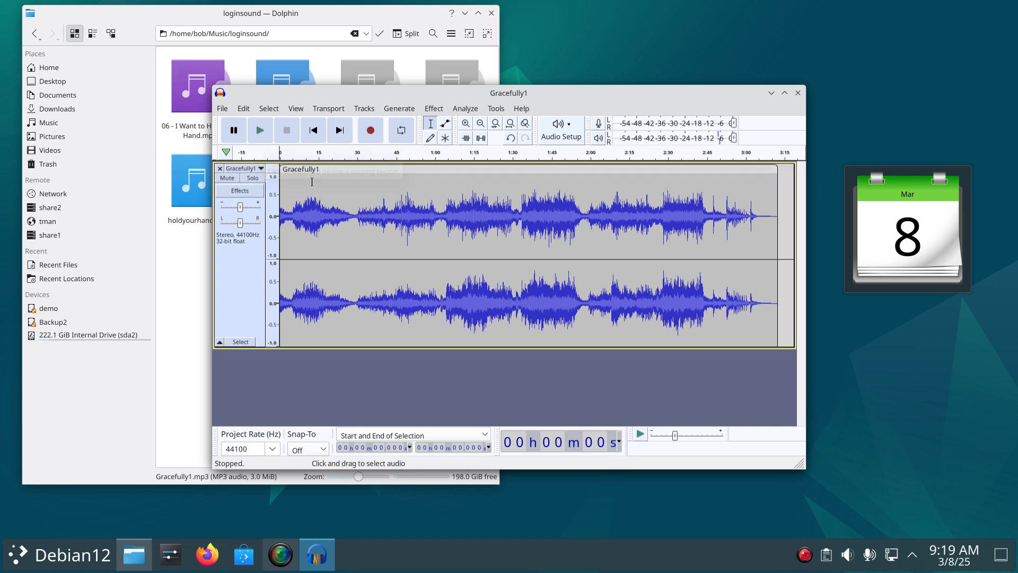
{"action": "left_click", "coordinate": [314, 214]}
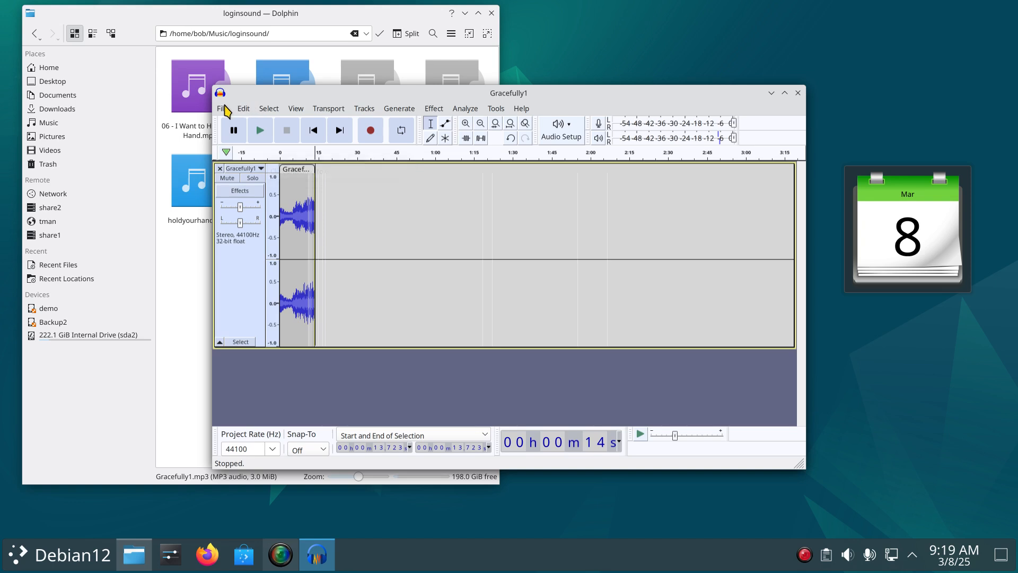
Step: Export the clip as Ogg Vorbis named Gracefully11.ogg into Music/loginsound
{"action": "left_click", "coordinate": [224, 108]}
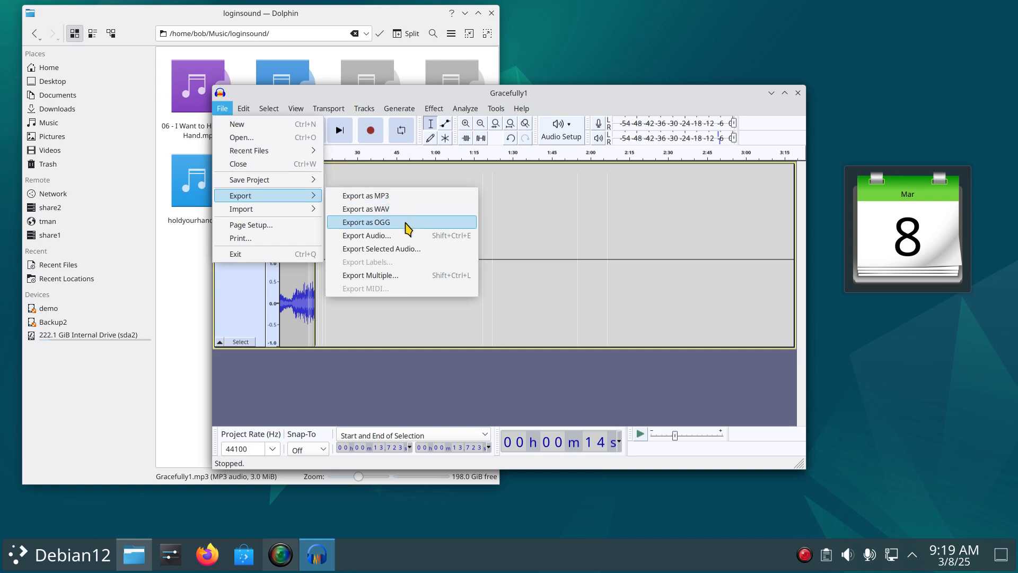
{"action": "mouse_move", "coordinate": [374, 231]}
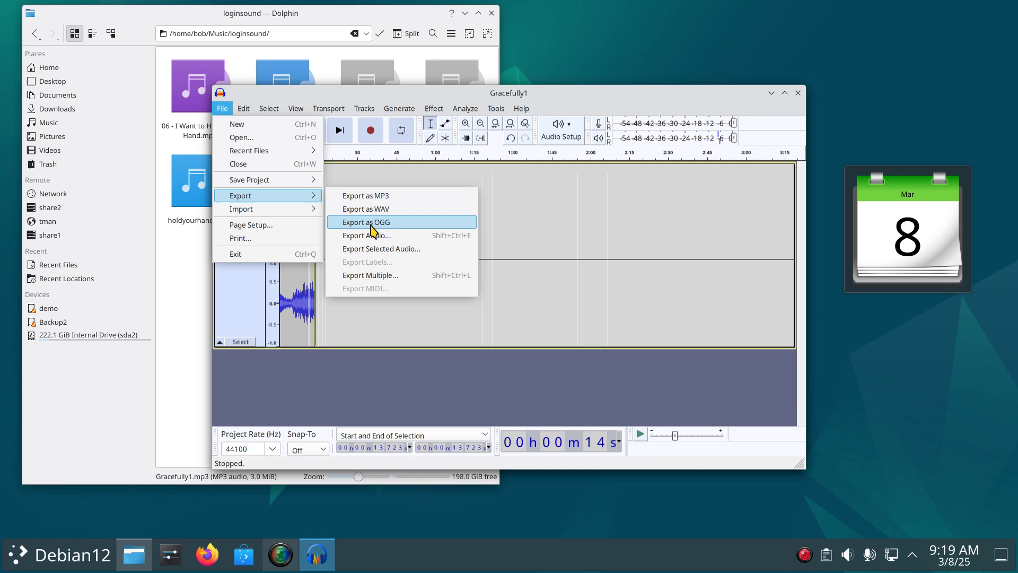
{"action": "mouse_move", "coordinate": [383, 233]}
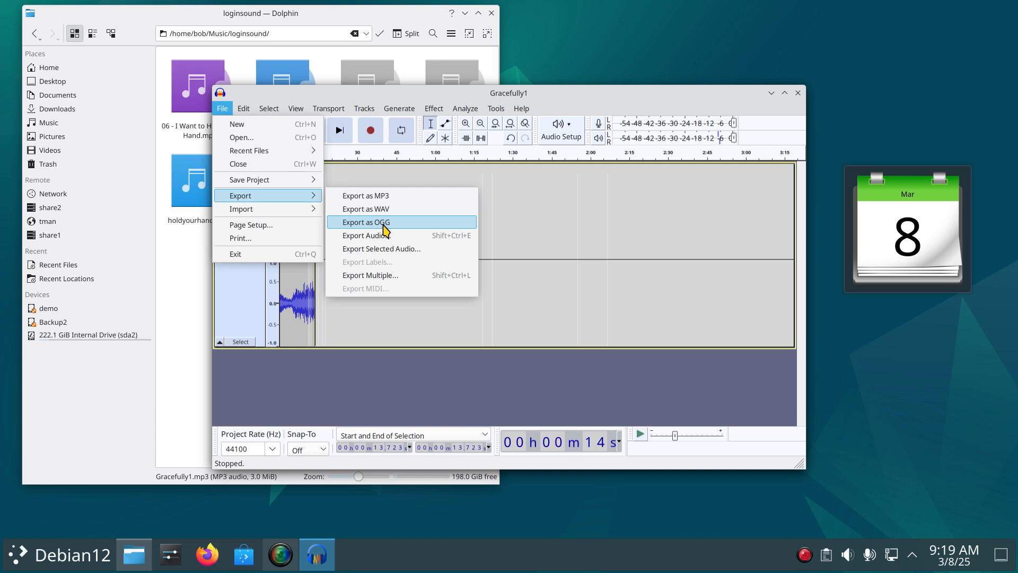
{"action": "left_click", "coordinate": [366, 221]}
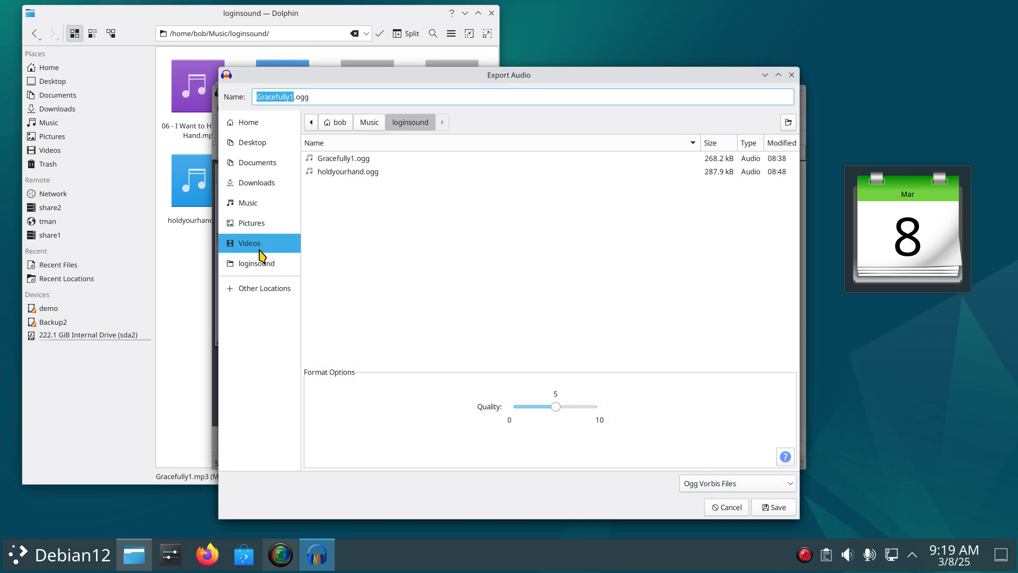
{"action": "left_click", "coordinate": [248, 201]}
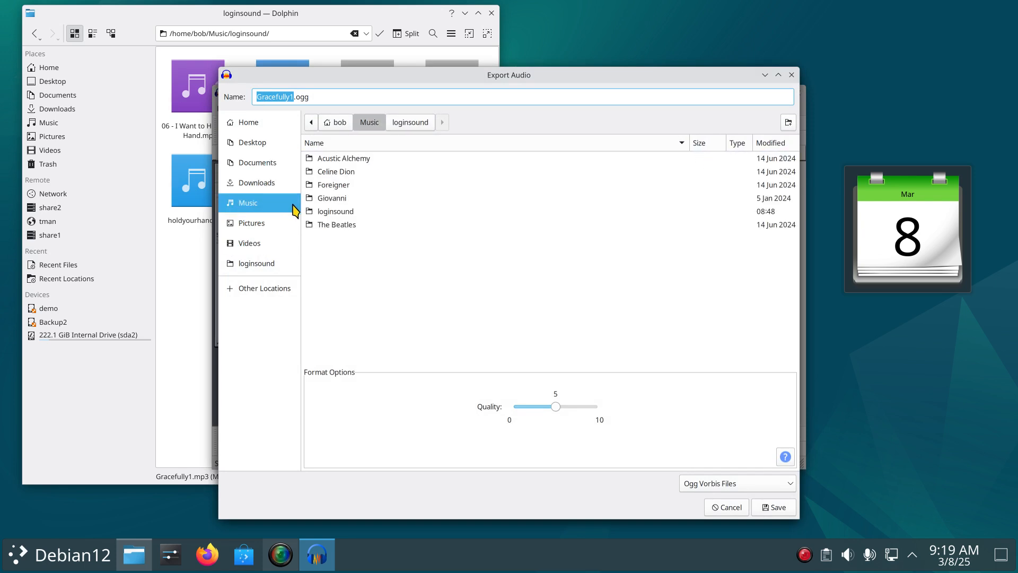
{"action": "left_click", "coordinate": [337, 211]}
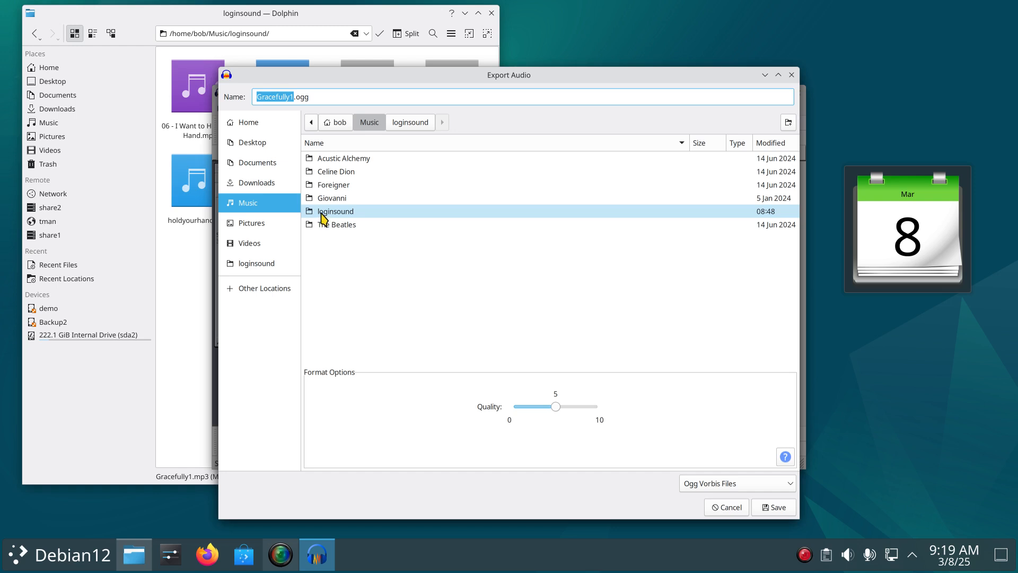
{"action": "double_click", "coordinate": [336, 211]}
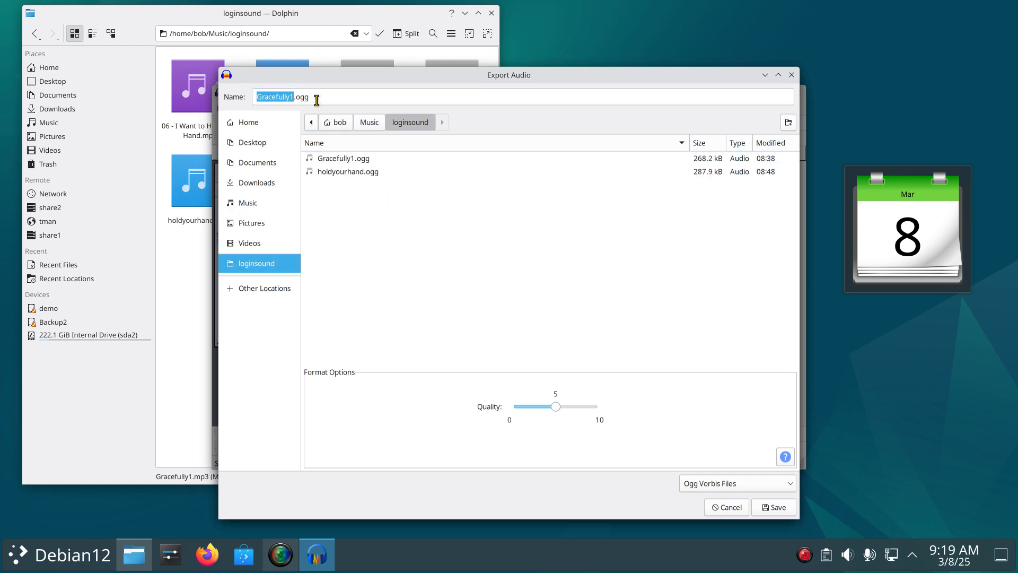
{"action": "mouse_move", "coordinate": [573, 429]}
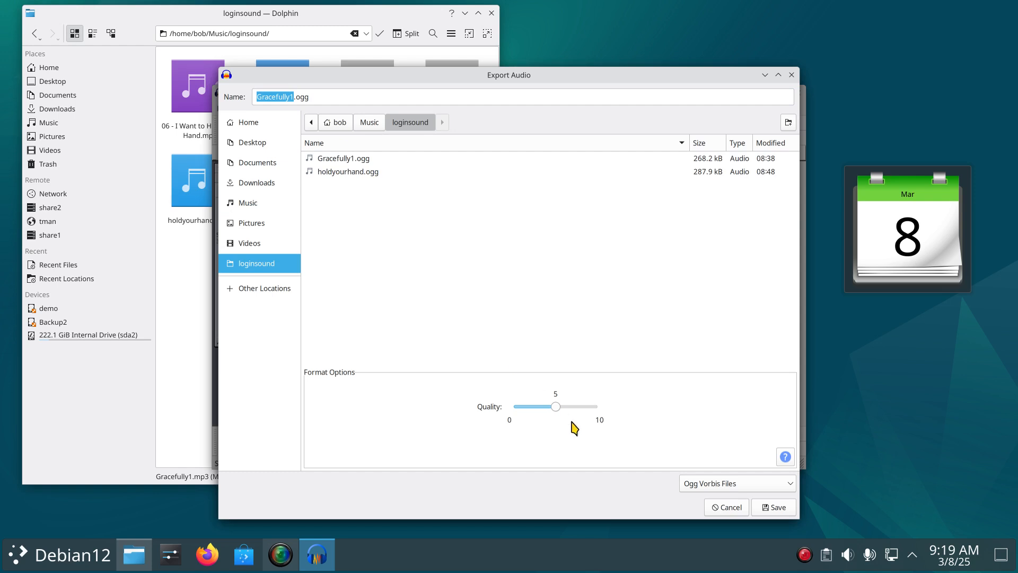
{"action": "mouse_move", "coordinate": [574, 433]}
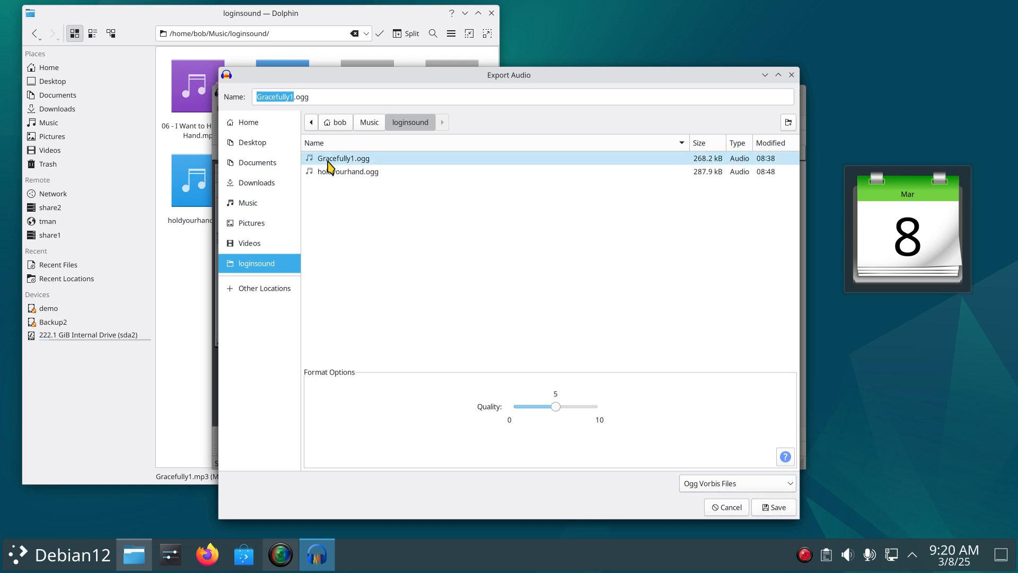
{"action": "mouse_move", "coordinate": [353, 161]}
{"action": "type", "text": "1"}
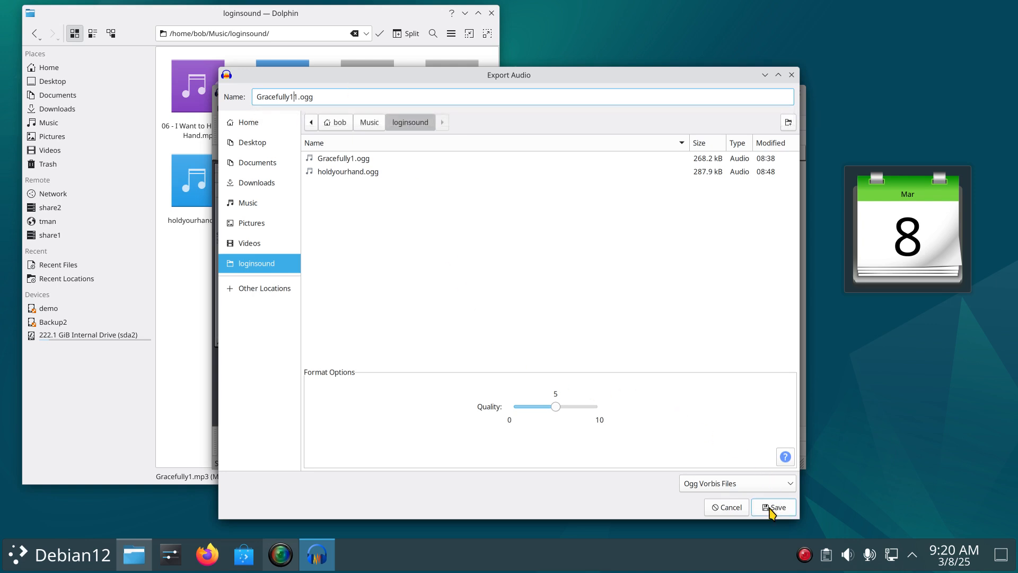
{"action": "left_click", "coordinate": [773, 507]}
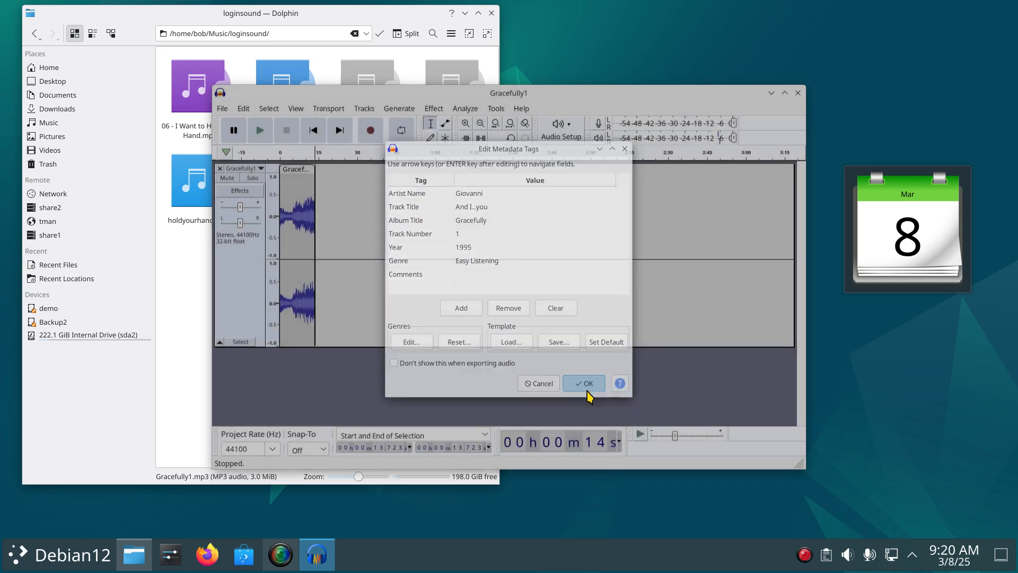
Step: Accept the metadata tags, then quit Audacity without saving the project
{"action": "left_click", "coordinate": [582, 383]}
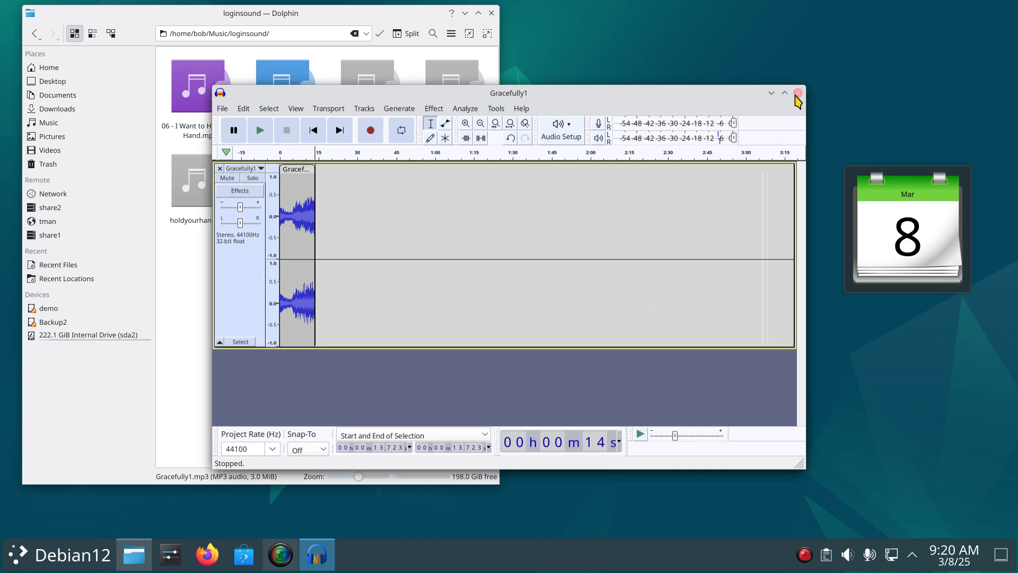
{"action": "mouse_move", "coordinate": [799, 99]}
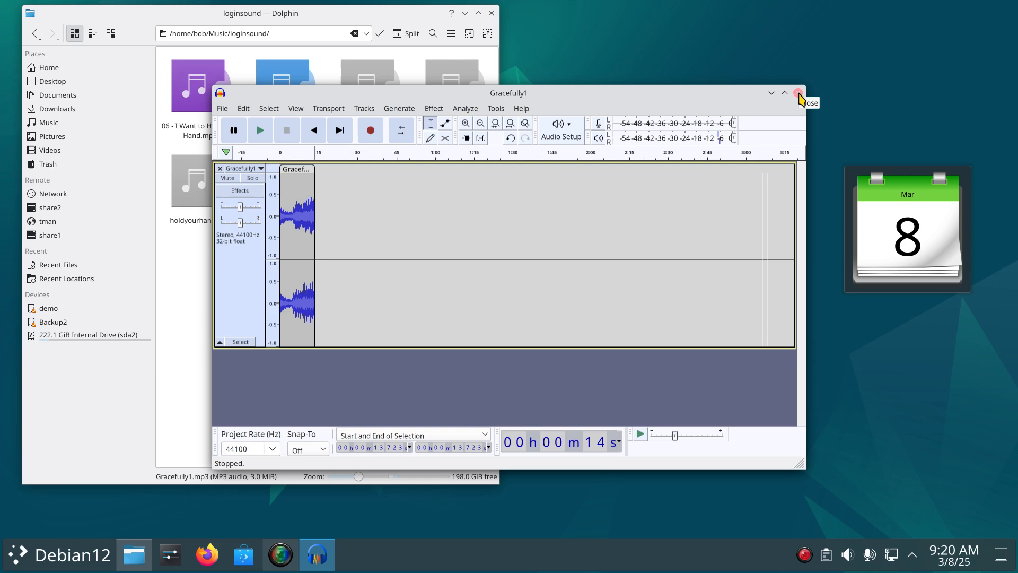
{"action": "left_click", "coordinate": [798, 92]}
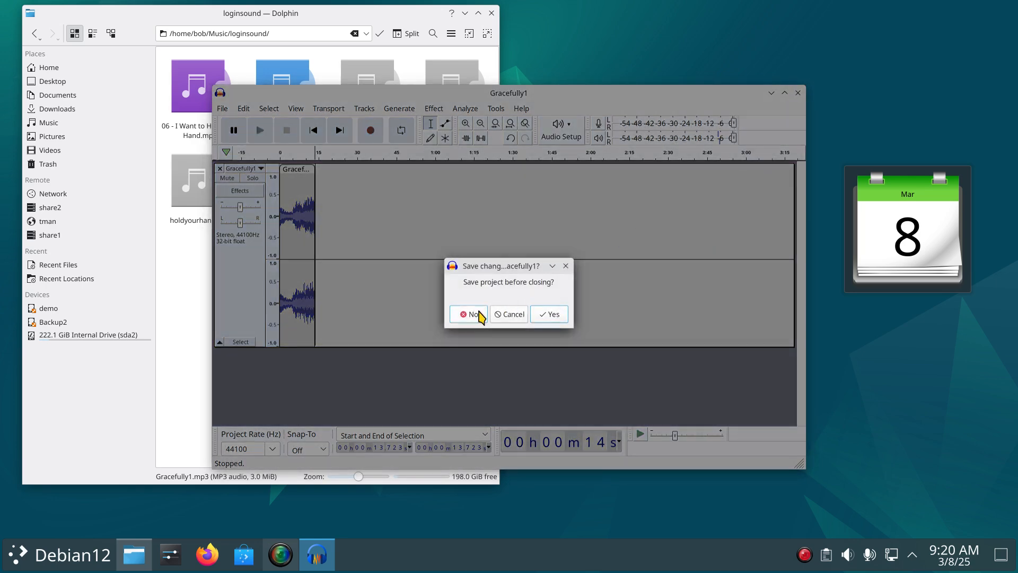
{"action": "left_click", "coordinate": [468, 314]}
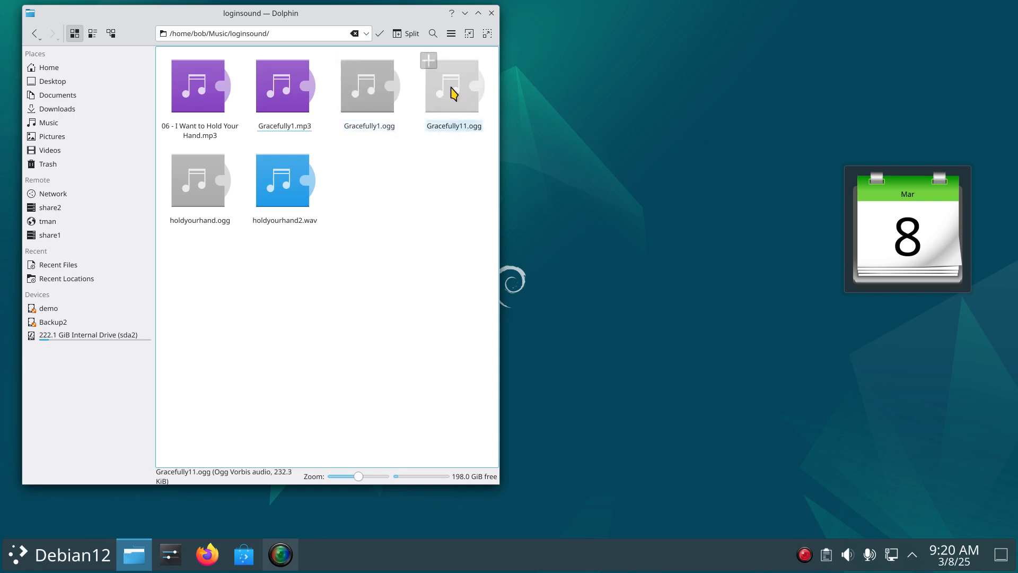
Step: Play the Gracefully11.ogg and Gracefully1.ogg clips in VLC, closing the player after each
{"action": "right_click", "coordinate": [454, 86]}
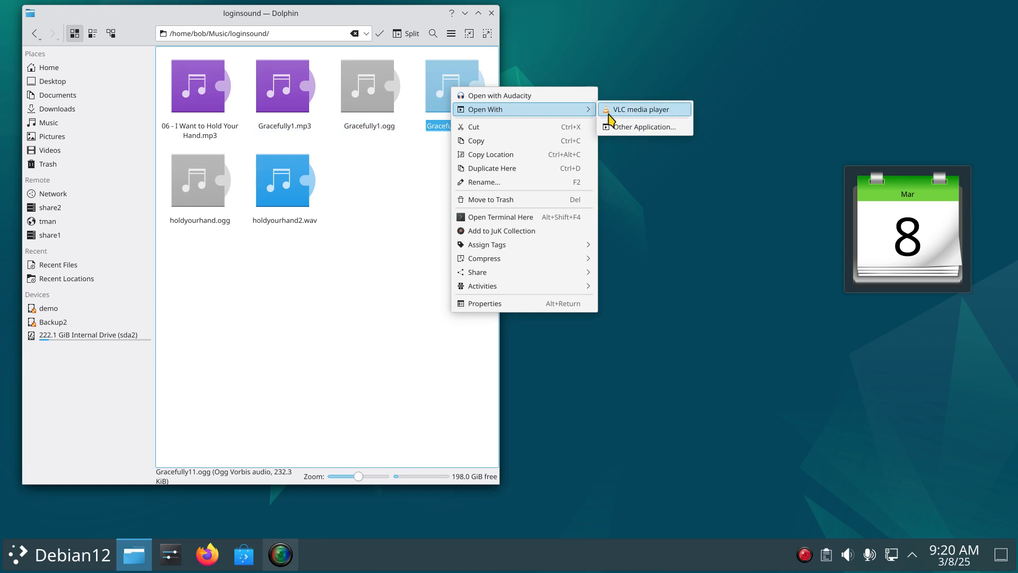
{"action": "mouse_move", "coordinate": [615, 124]}
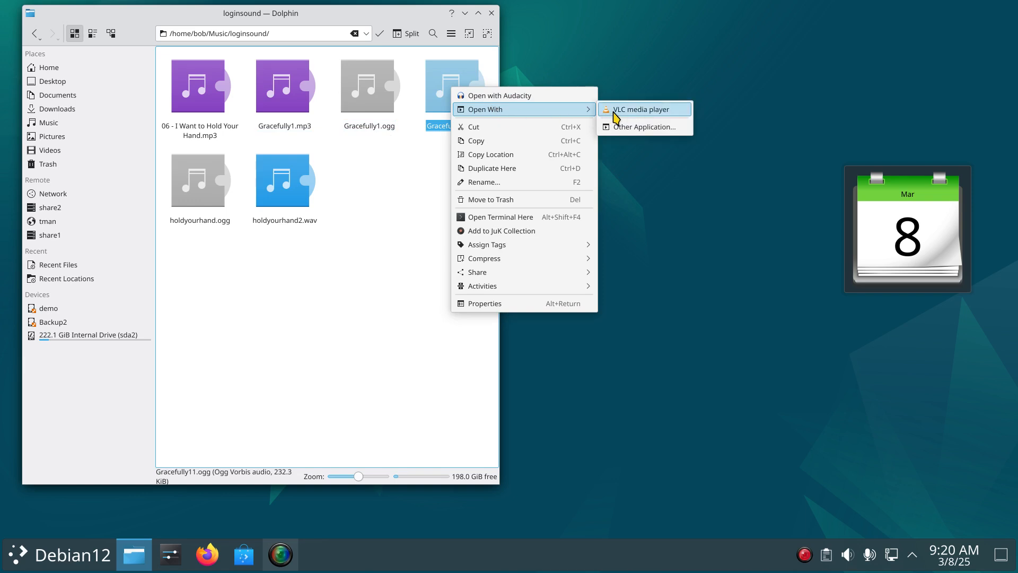
{"action": "left_click", "coordinate": [641, 109]}
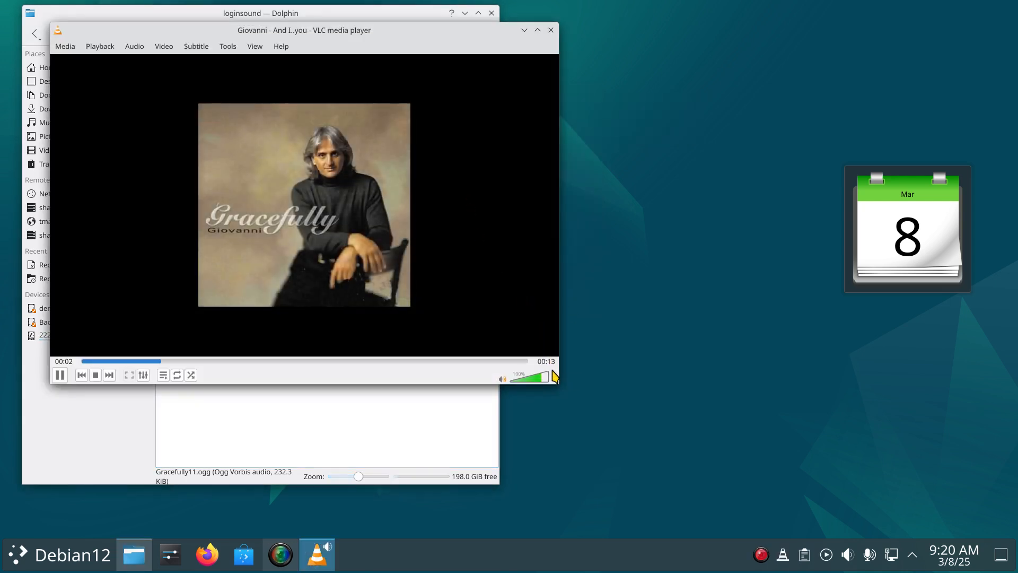
{"action": "left_click", "coordinate": [551, 30]}
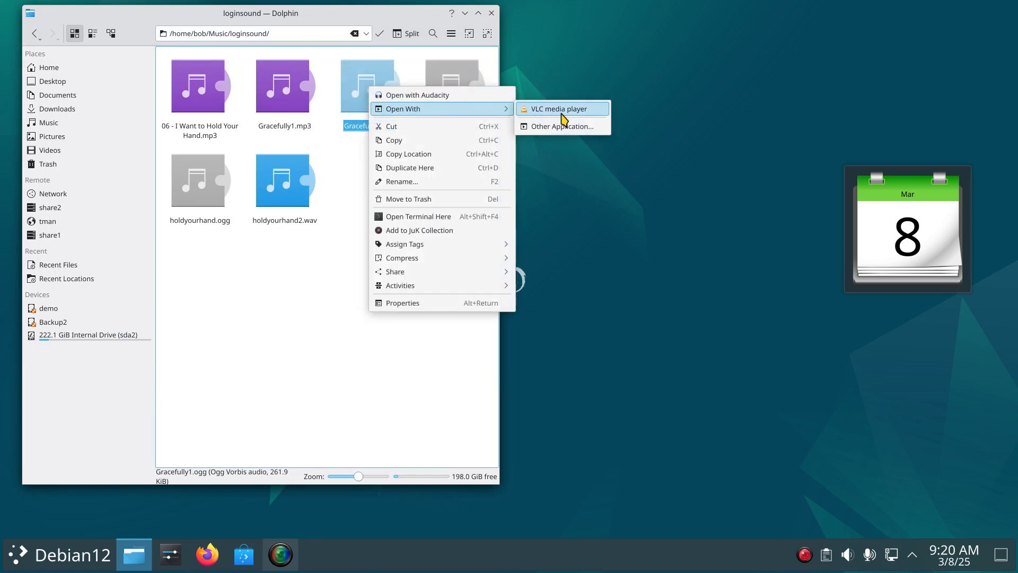
{"action": "left_click", "coordinate": [560, 108]}
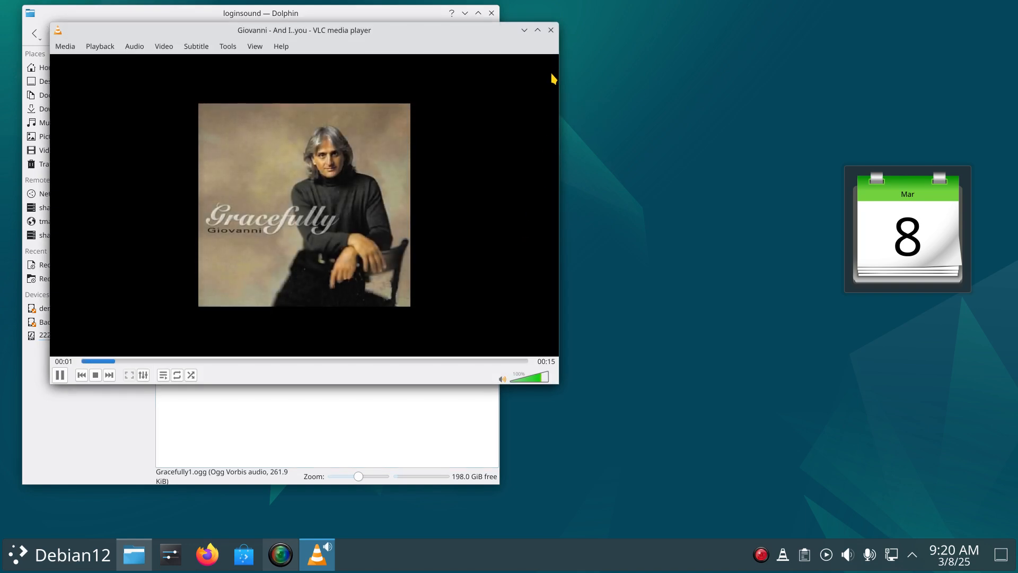
{"action": "left_click", "coordinate": [550, 29]}
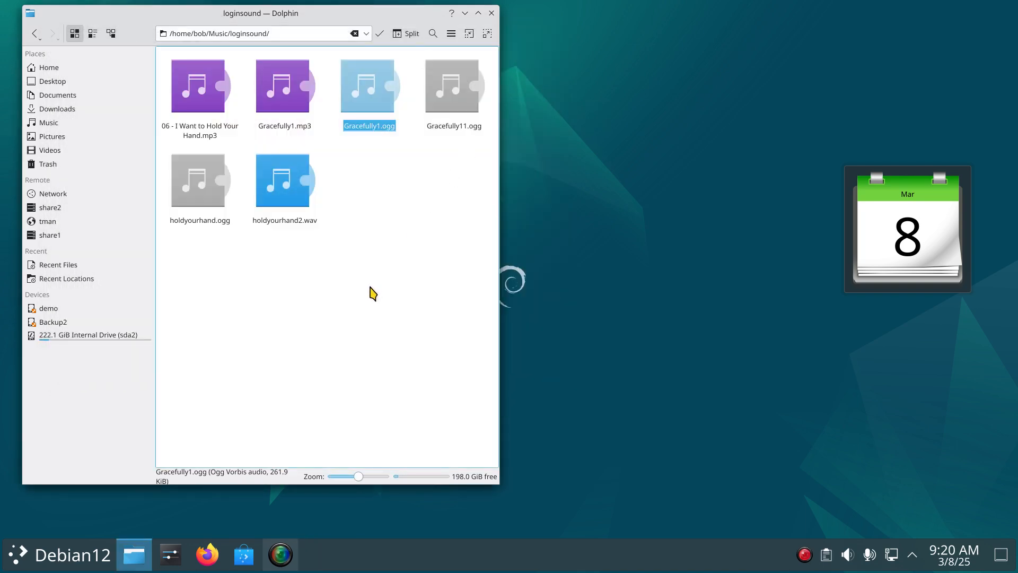
{"action": "mouse_move", "coordinate": [377, 288]}
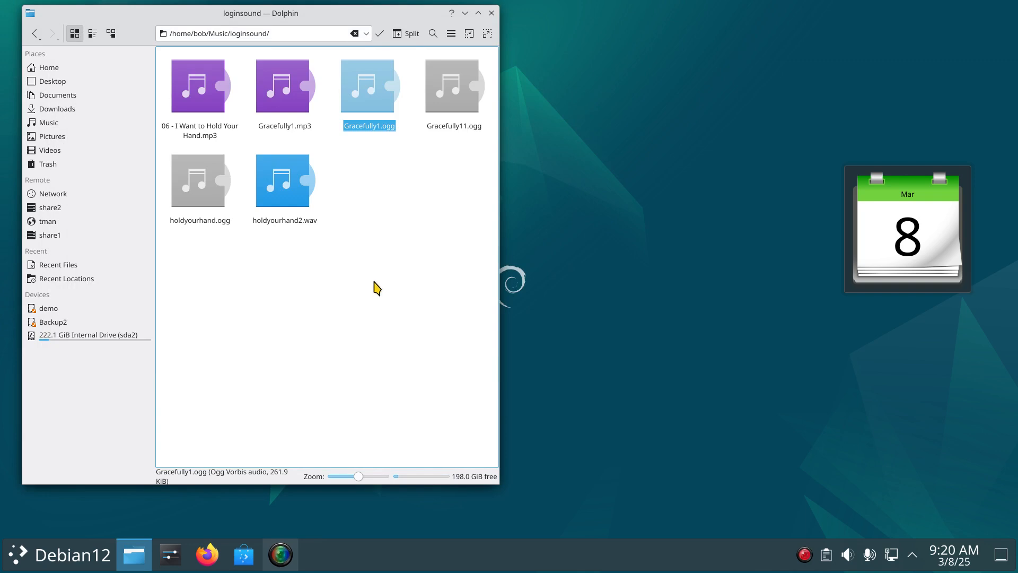
{"action": "mouse_move", "coordinate": [465, 170]}
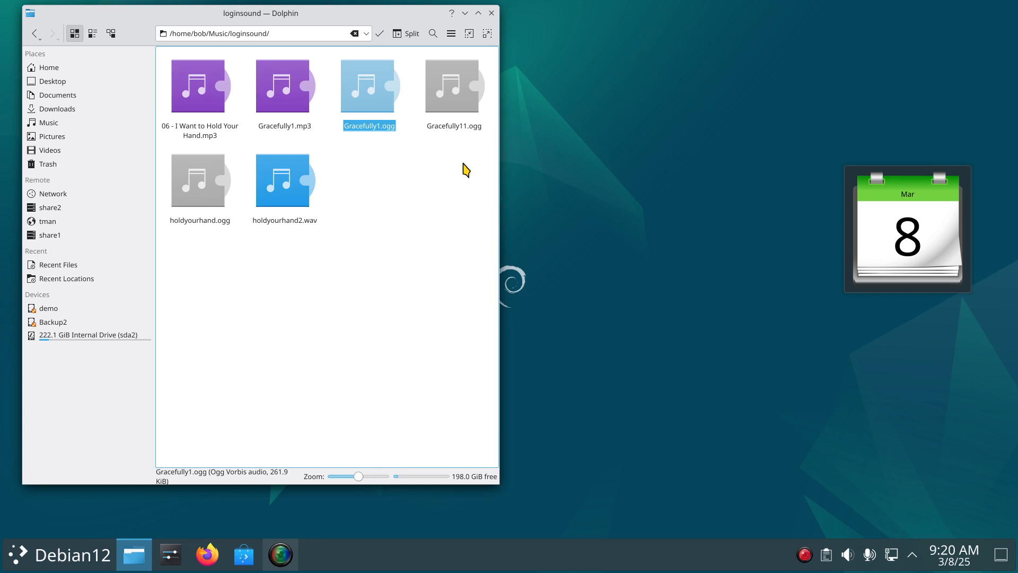
{"action": "mouse_move", "coordinate": [201, 86]}
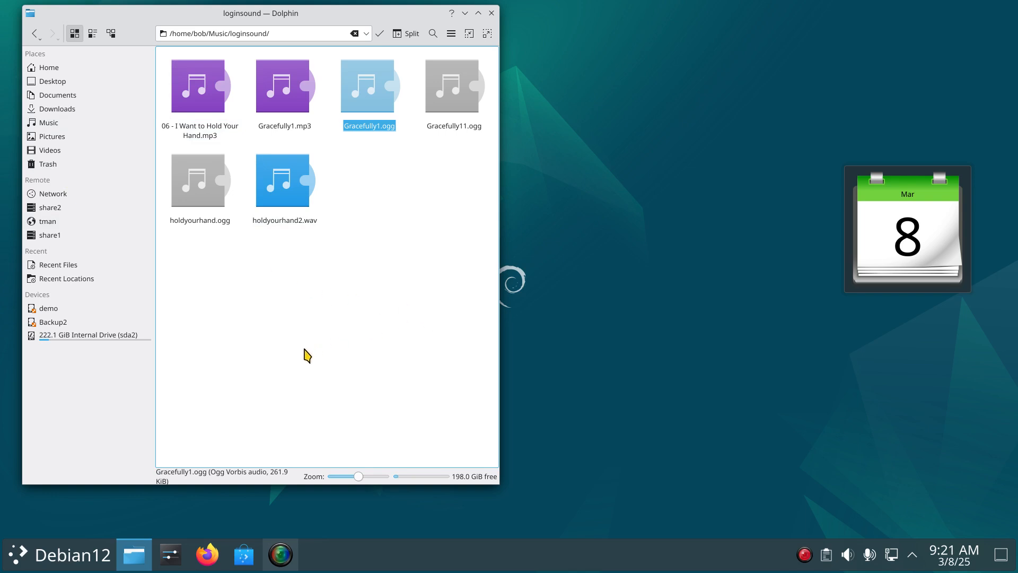
{"action": "mouse_move", "coordinate": [348, 306]}
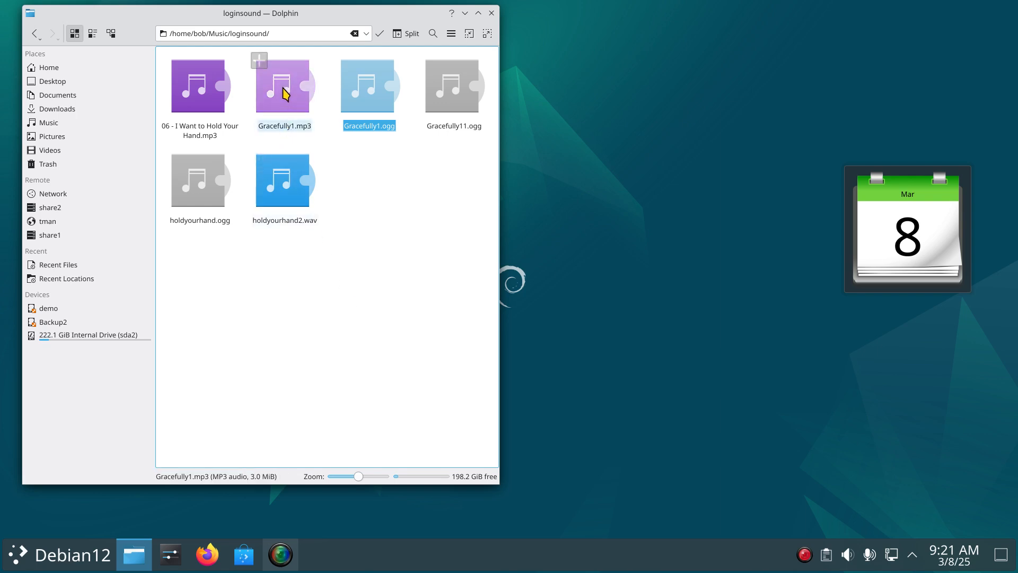
Step: Play the folder's first mp3 and the holdyourhand.ogg clip in VLC, closing the player each time
{"action": "left_click", "coordinate": [200, 85]}
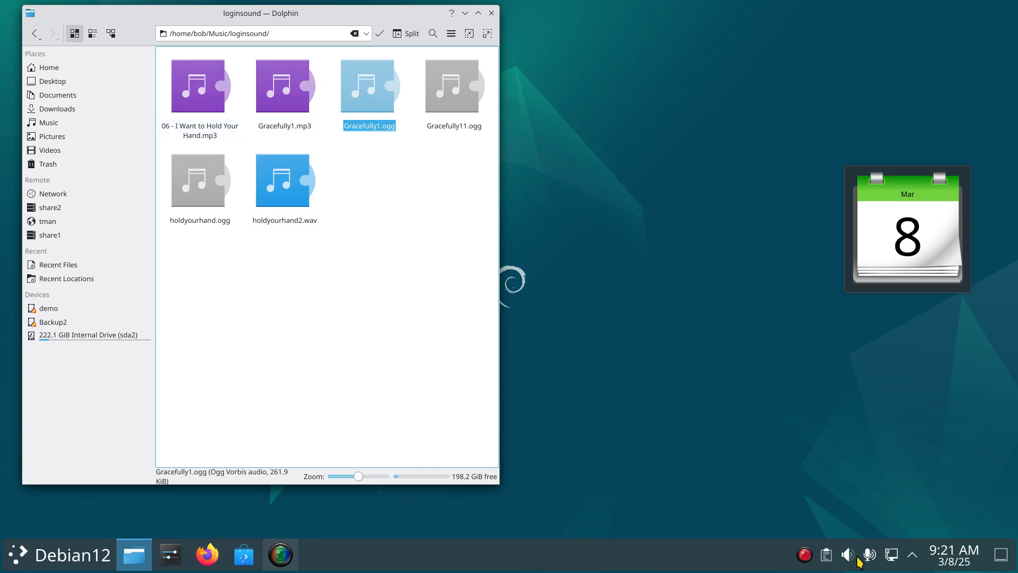
{"action": "scroll", "scroll_direction": "down", "scroll_amount": 3}
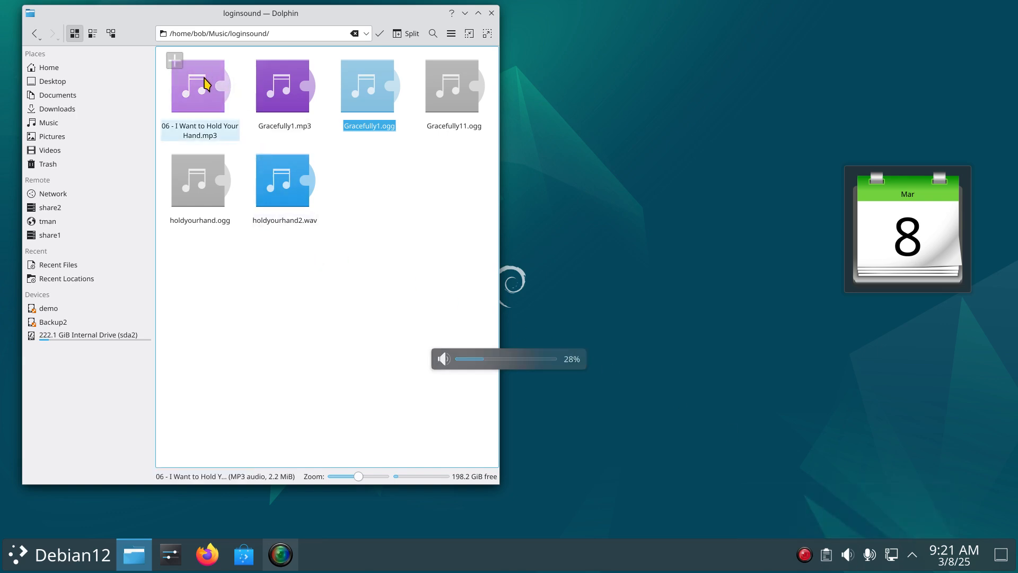
{"action": "double_click", "coordinate": [199, 85]}
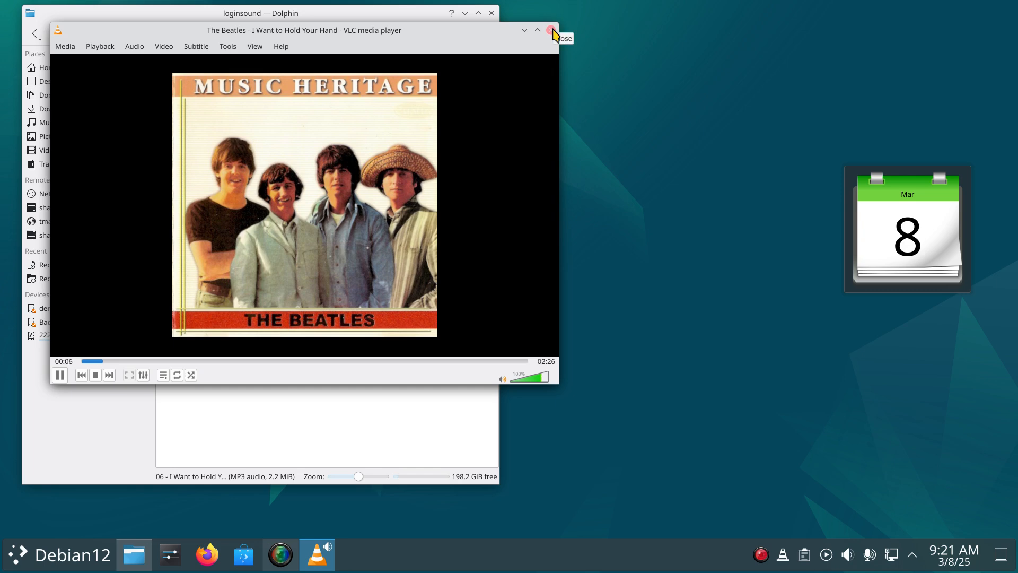
{"action": "left_click", "coordinate": [552, 30]}
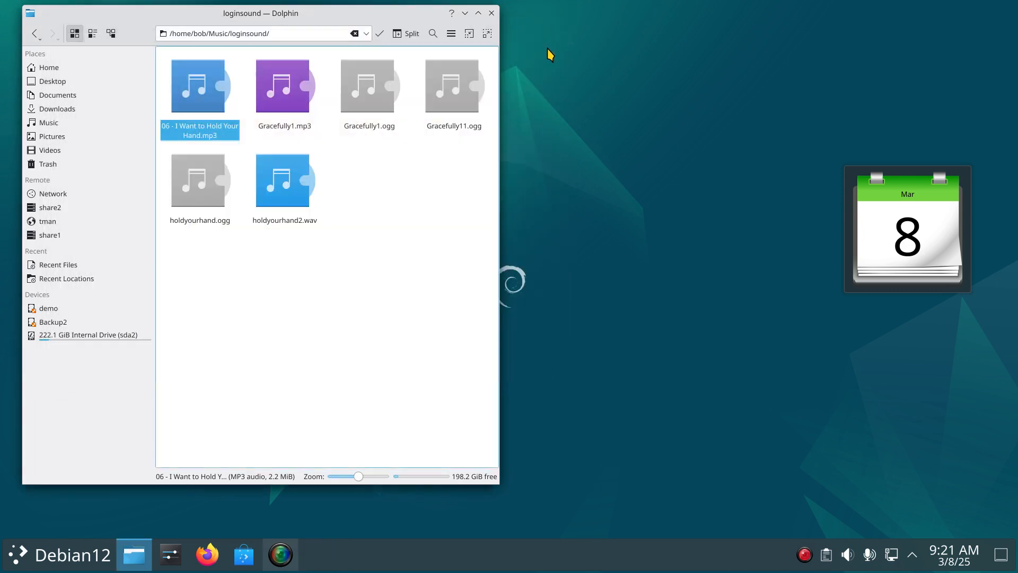
{"action": "mouse_move", "coordinate": [195, 253]}
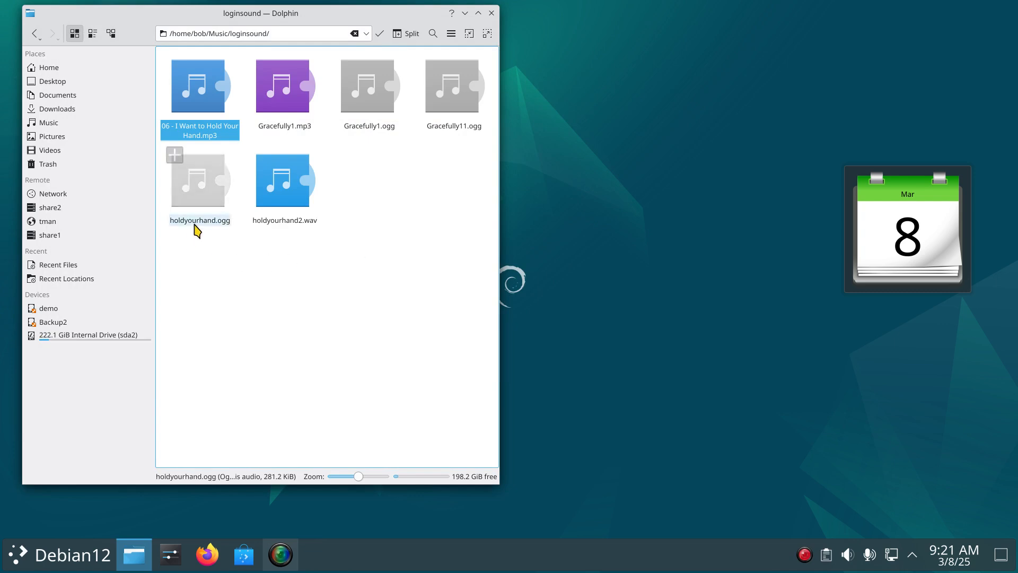
{"action": "right_click", "coordinate": [199, 180]}
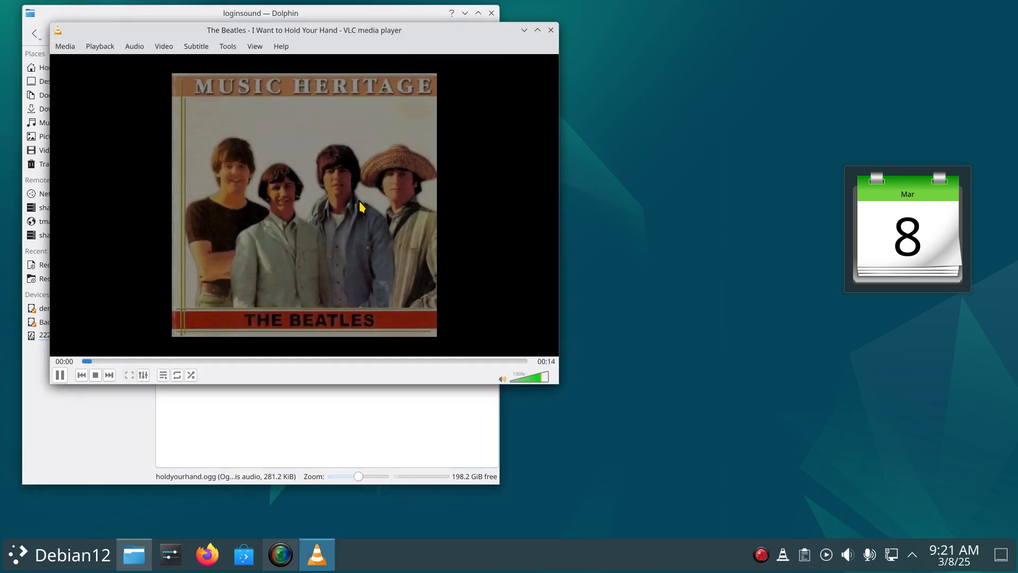
{"action": "mouse_move", "coordinate": [542, 372]}
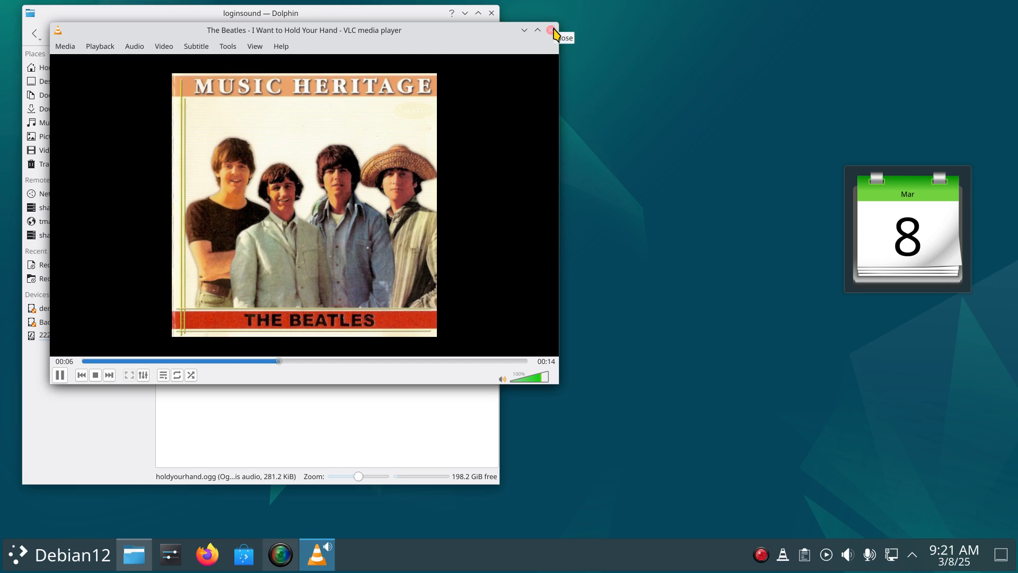
{"action": "left_click", "coordinate": [551, 30]}
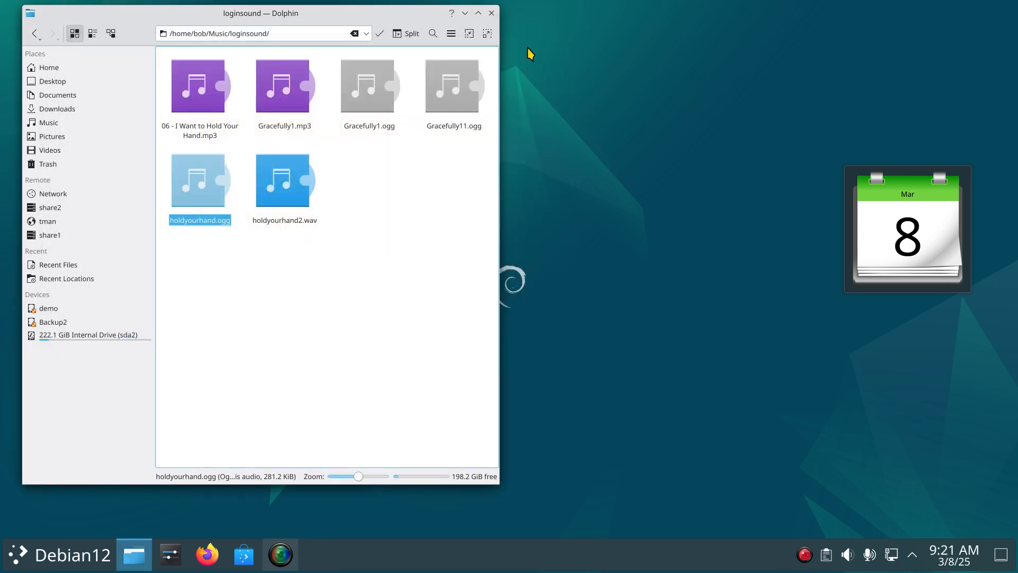
Step: Close Dolphin and log out of the Plasma session from the application launcher
{"action": "left_click", "coordinate": [491, 13]}
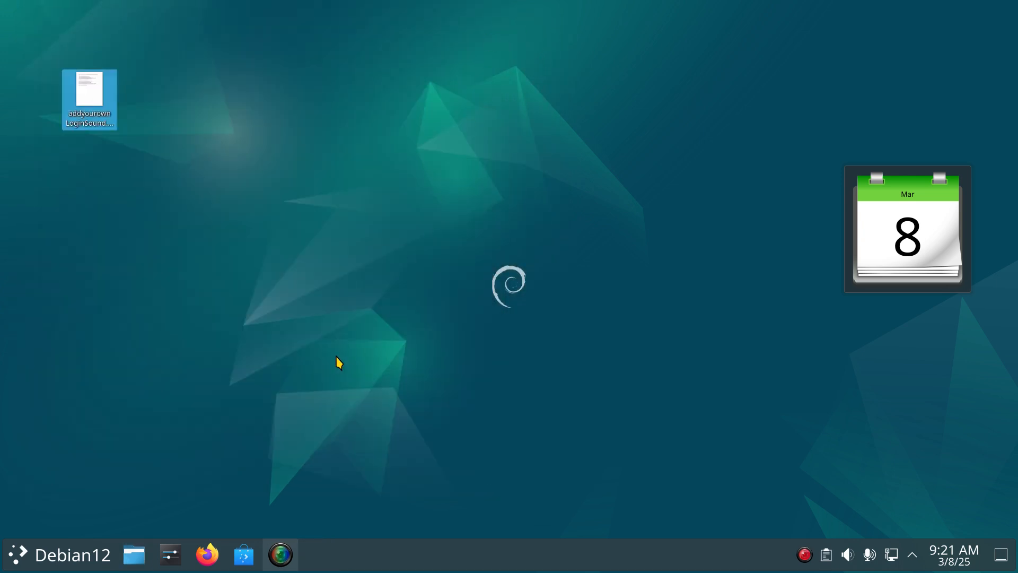
{"action": "mouse_move", "coordinate": [327, 394]}
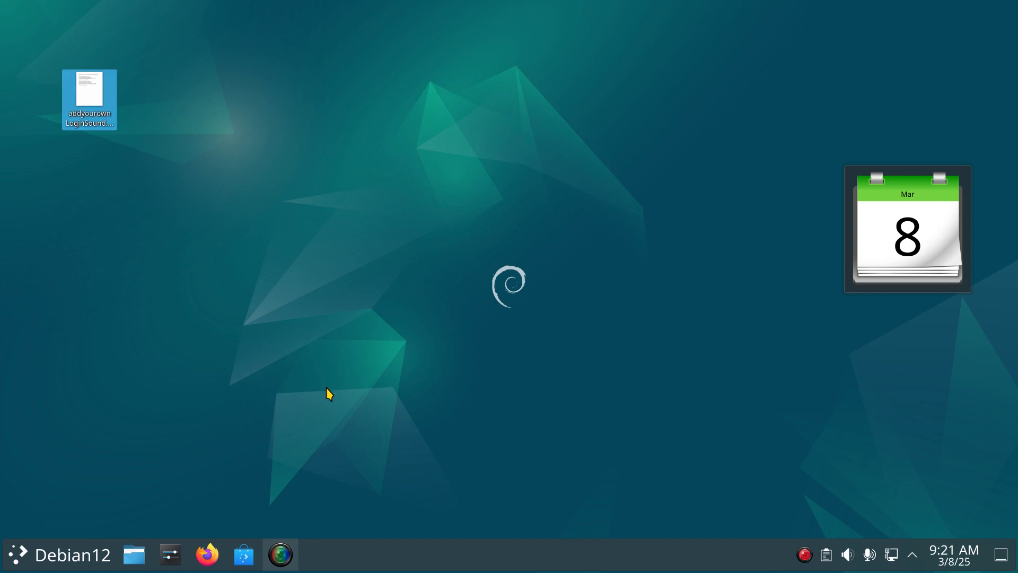
{"action": "mouse_move", "coordinate": [18, 563]}
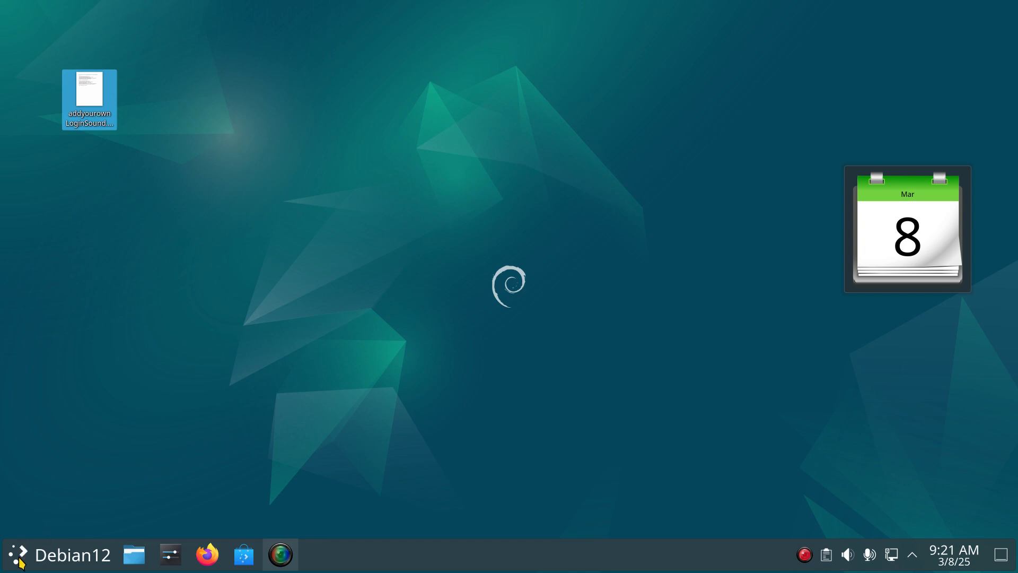
{"action": "left_click", "coordinate": [16, 555]}
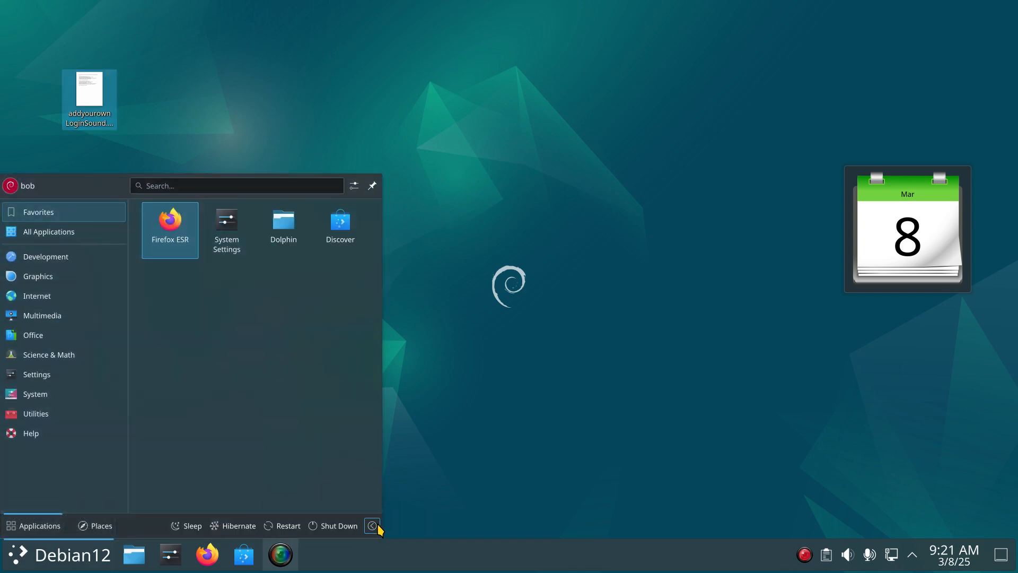
{"action": "left_click", "coordinate": [372, 525]}
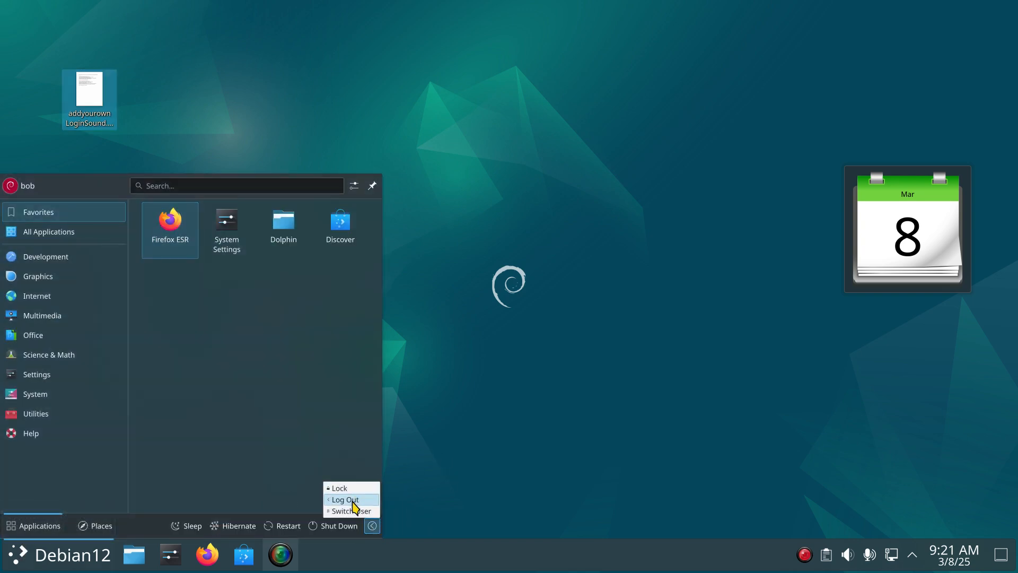
{"action": "left_click", "coordinate": [343, 500]}
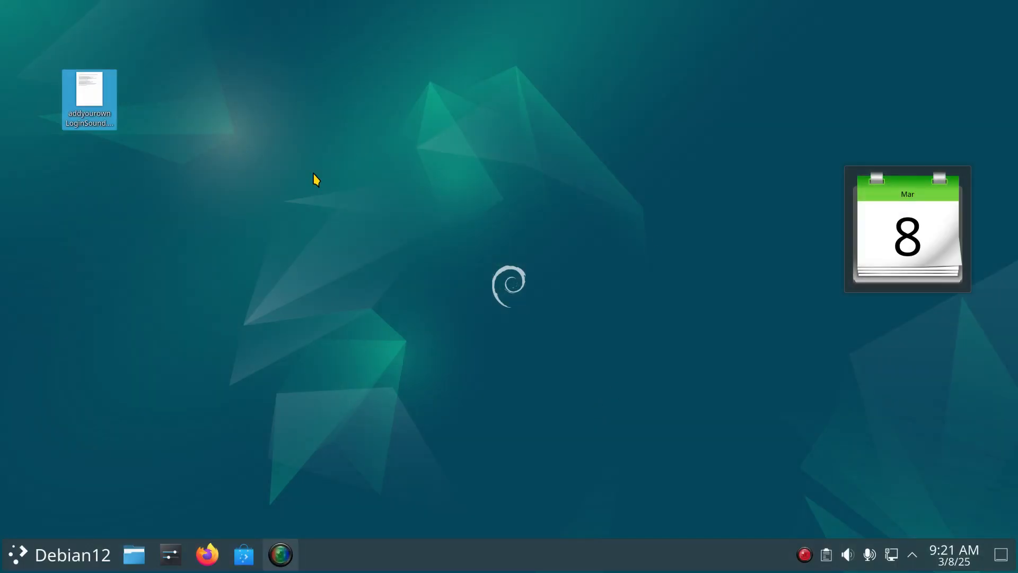
{"action": "mouse_move", "coordinate": [422, 376]}
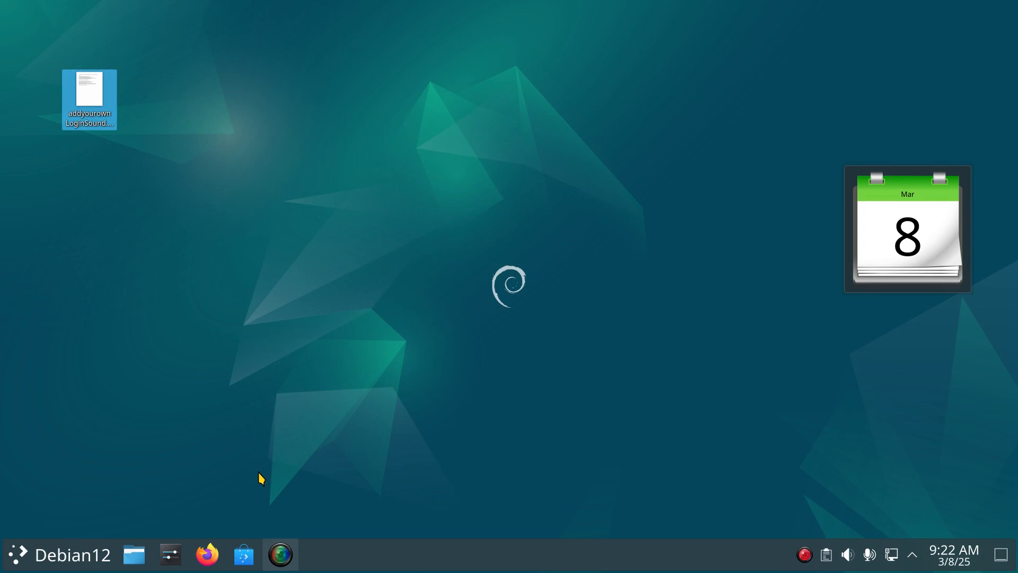
{"action": "mouse_move", "coordinate": [170, 553]}
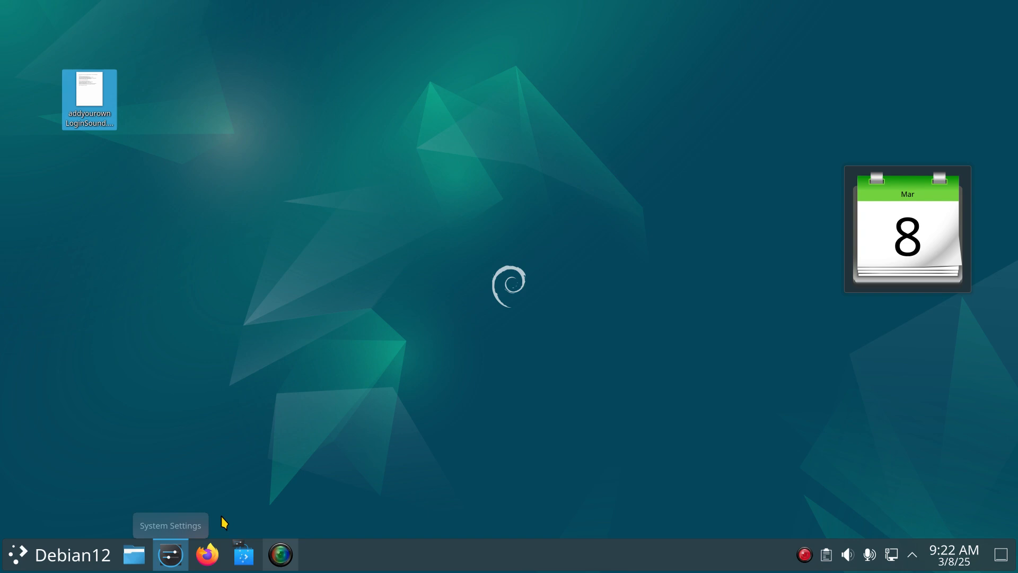
Step: Launch System Settings from the panel and go to its Notifications page
{"action": "left_click", "coordinate": [169, 554]}
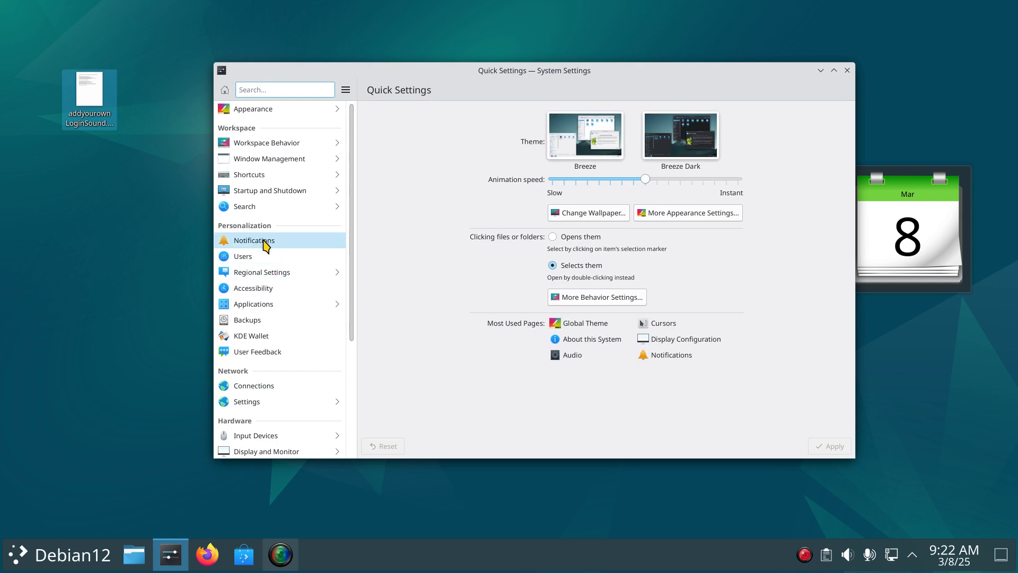
{"action": "left_click", "coordinate": [253, 240]}
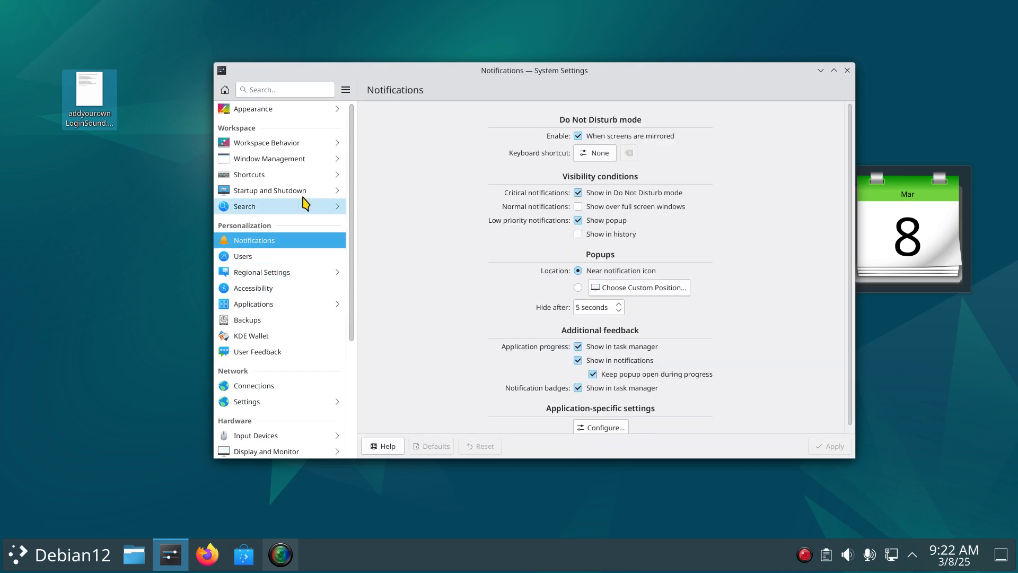
{"action": "mouse_move", "coordinate": [602, 434]}
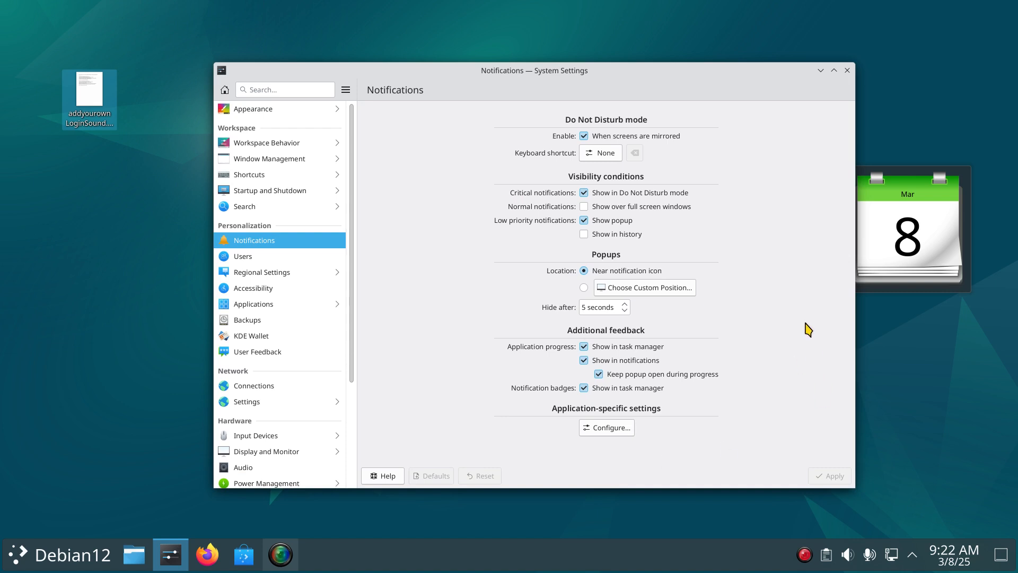
{"action": "mouse_move", "coordinate": [611, 461]}
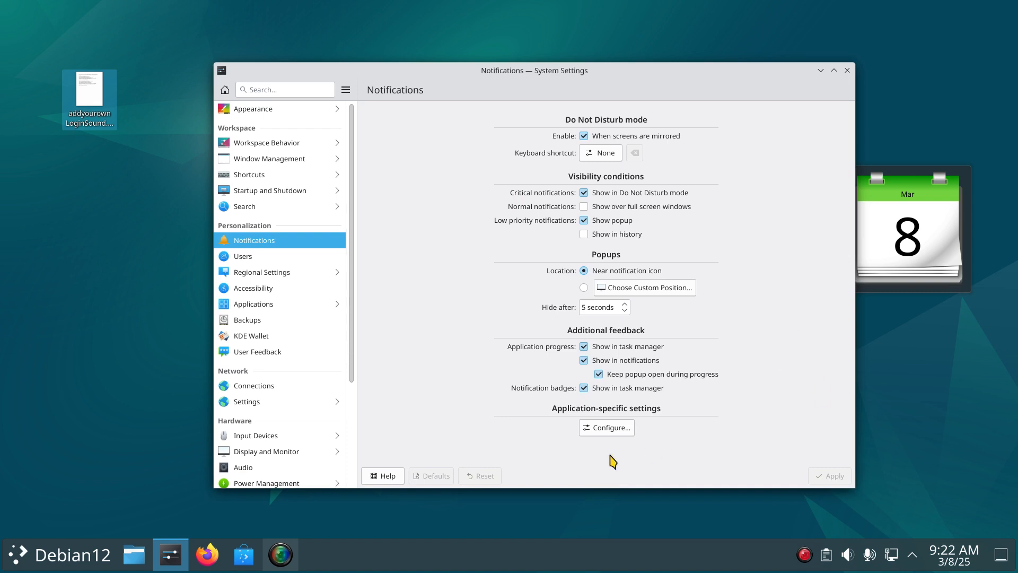
{"action": "mouse_move", "coordinate": [489, 425]}
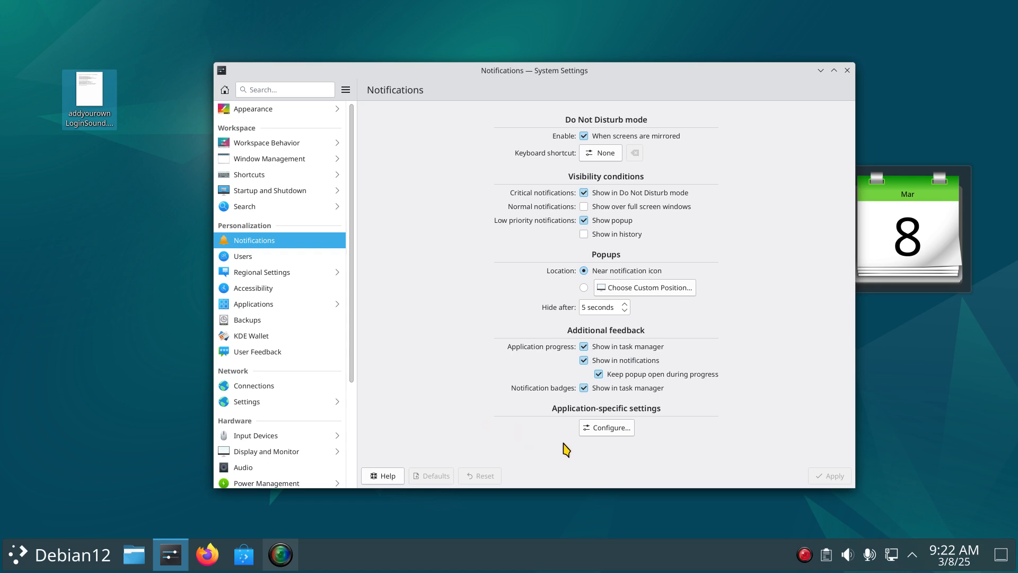
{"action": "mouse_move", "coordinate": [465, 372]}
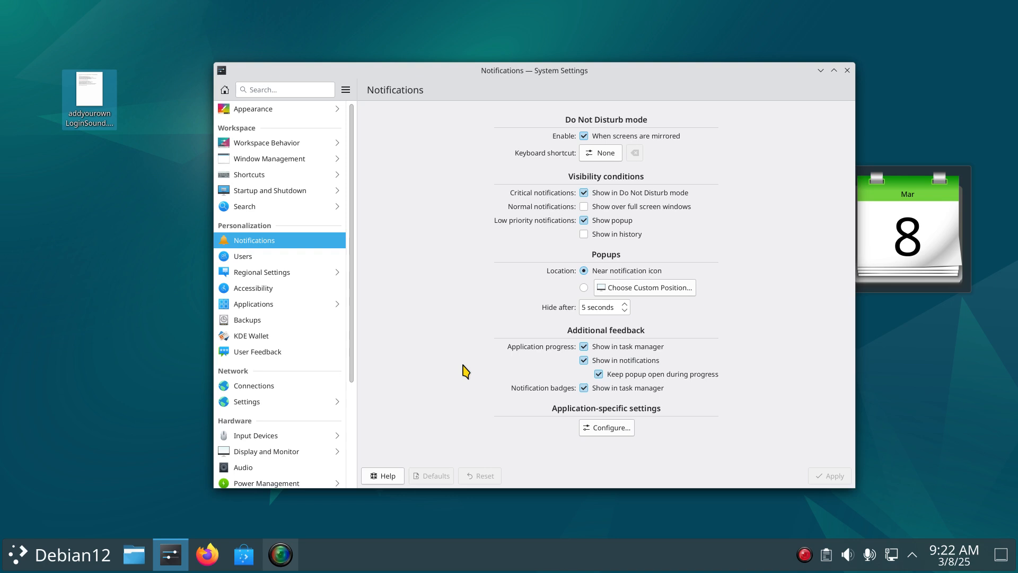
{"action": "mouse_move", "coordinate": [609, 446]}
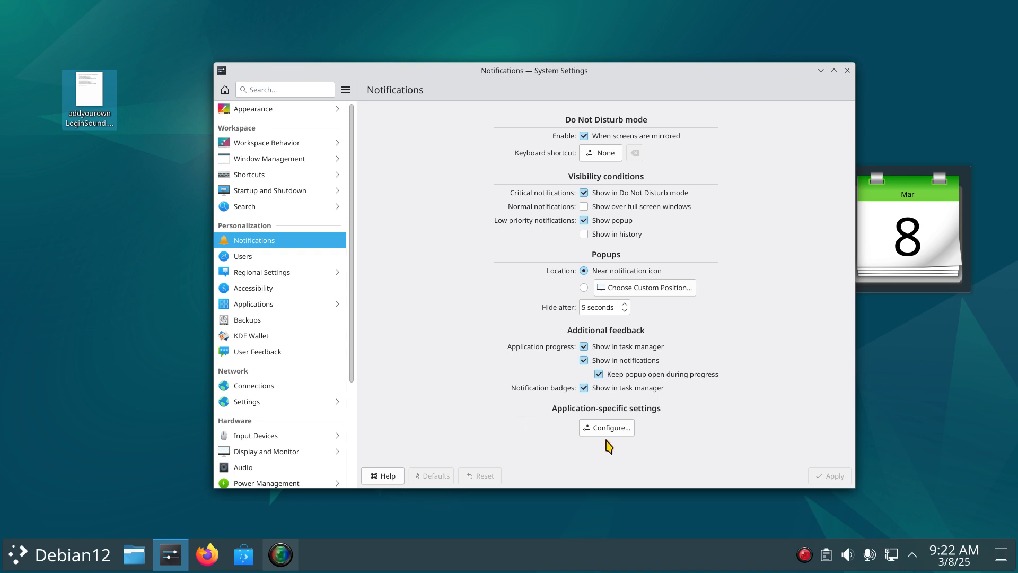
{"action": "left_click", "coordinate": [605, 427]}
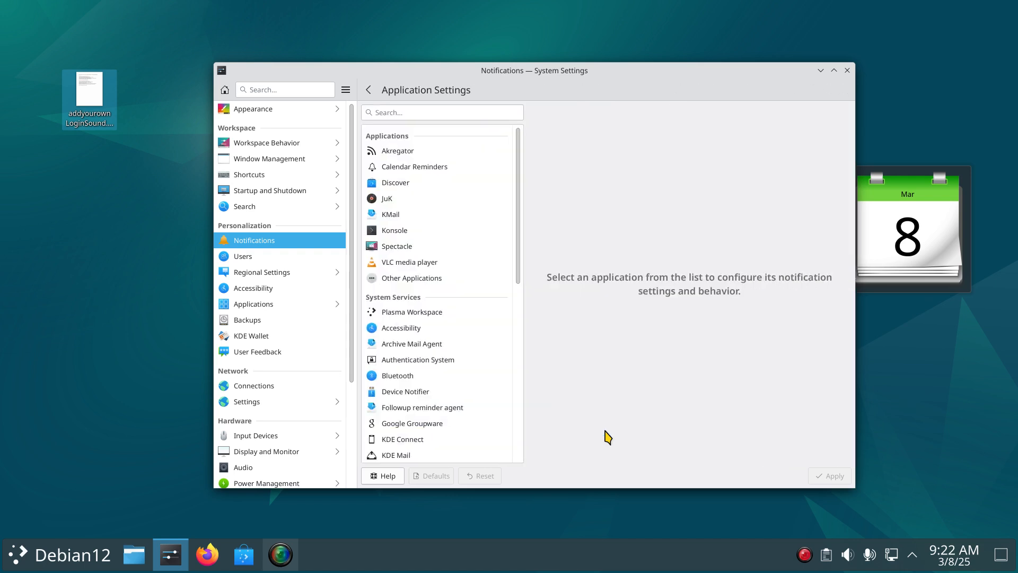
{"action": "mouse_move", "coordinate": [357, 96]}
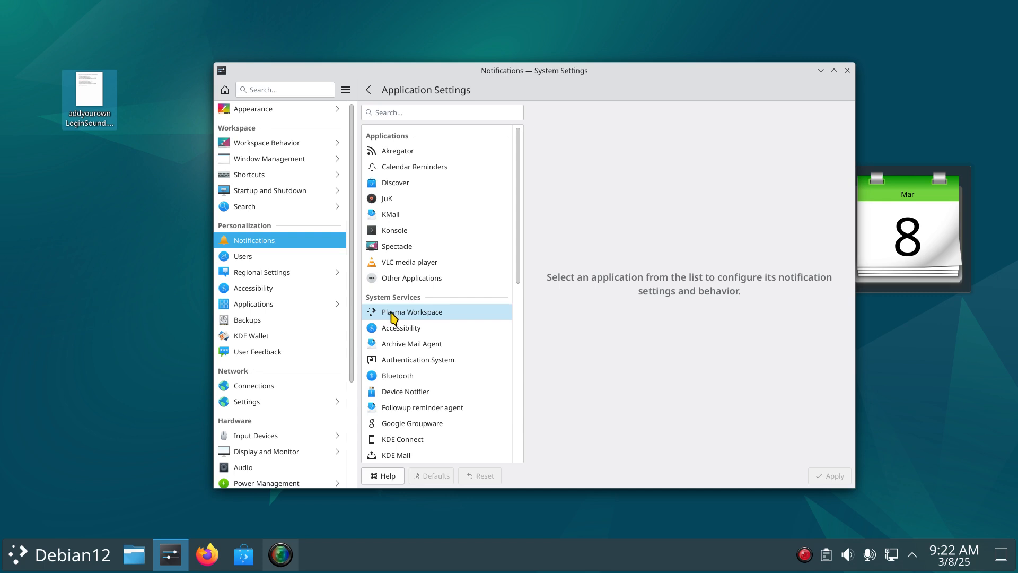
{"action": "left_click", "coordinate": [411, 312]}
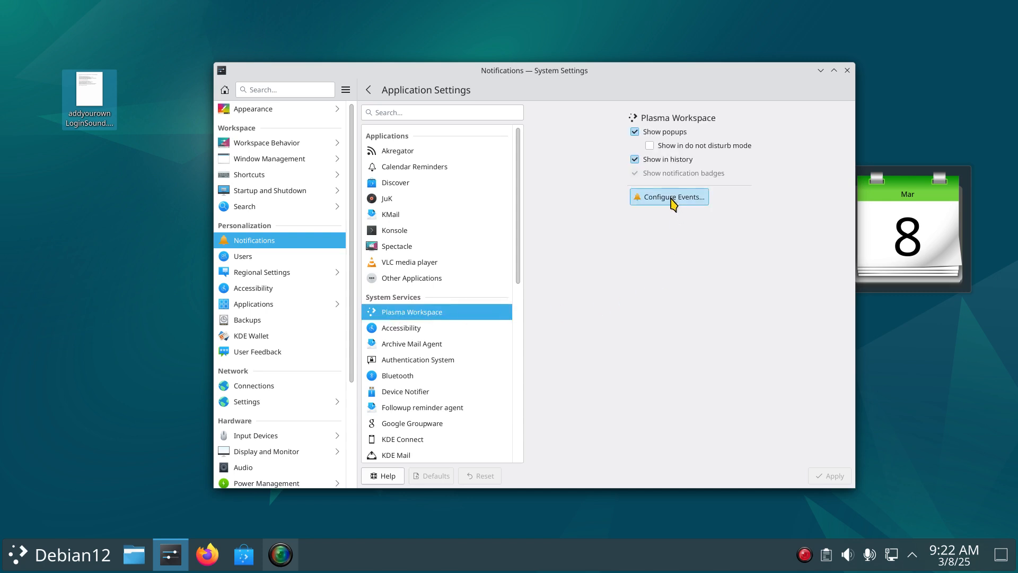
{"action": "left_click", "coordinate": [669, 197]}
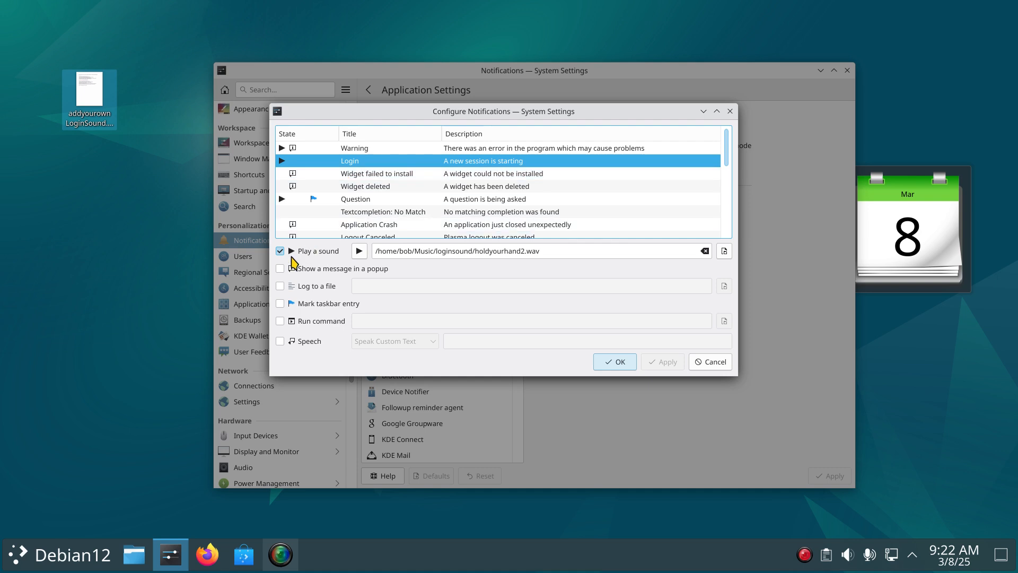
{"action": "left_click", "coordinate": [280, 251]}
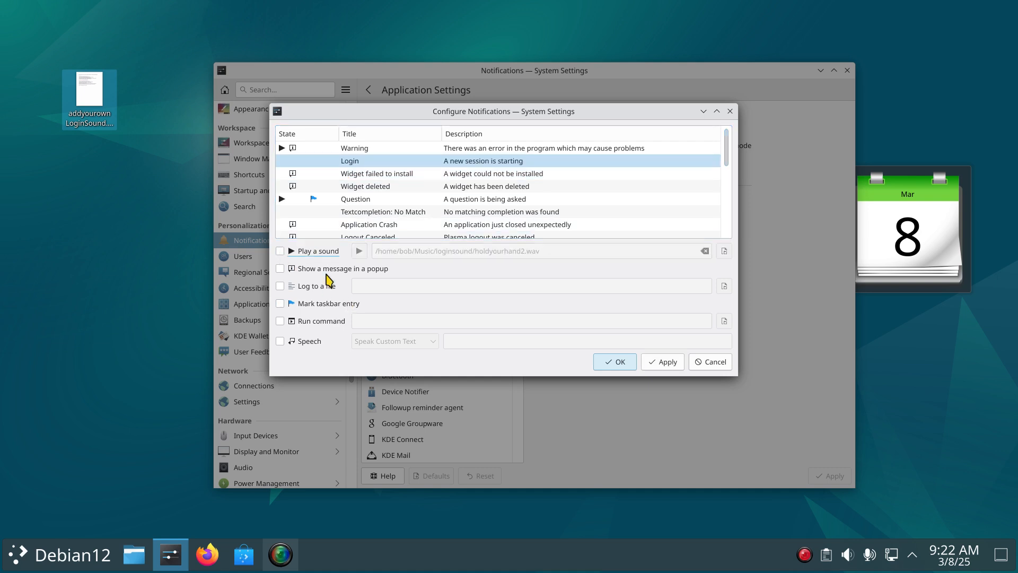
{"action": "mouse_move", "coordinate": [355, 279]}
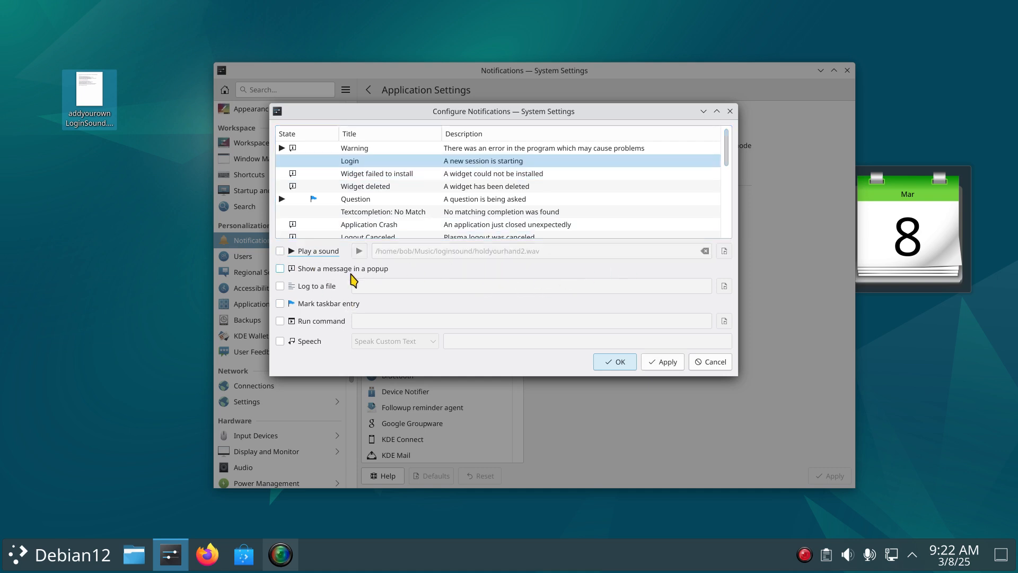
{"action": "left_click", "coordinate": [280, 250]}
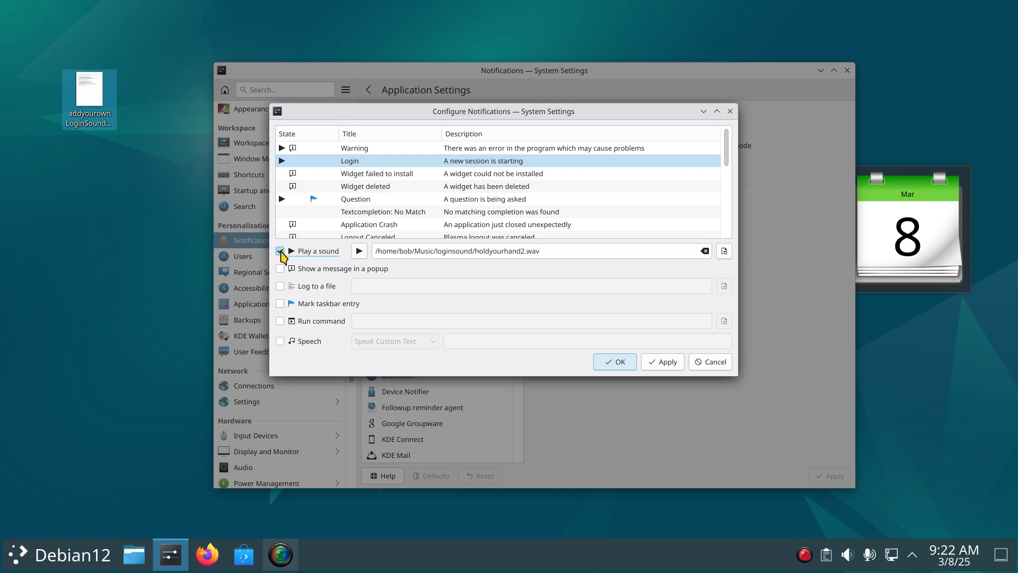
{"action": "left_click", "coordinate": [539, 251]}
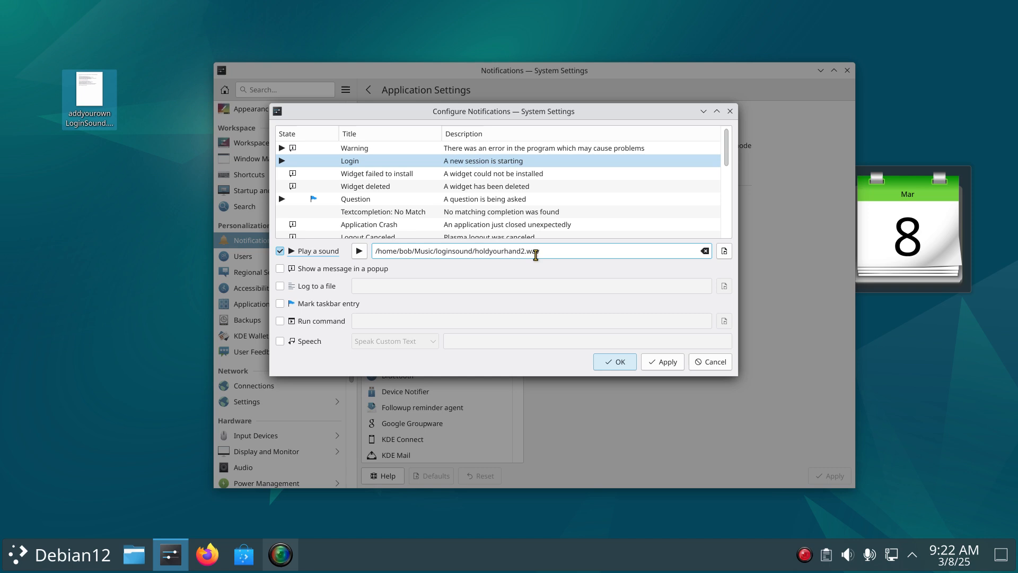
{"action": "mouse_move", "coordinate": [536, 252]}
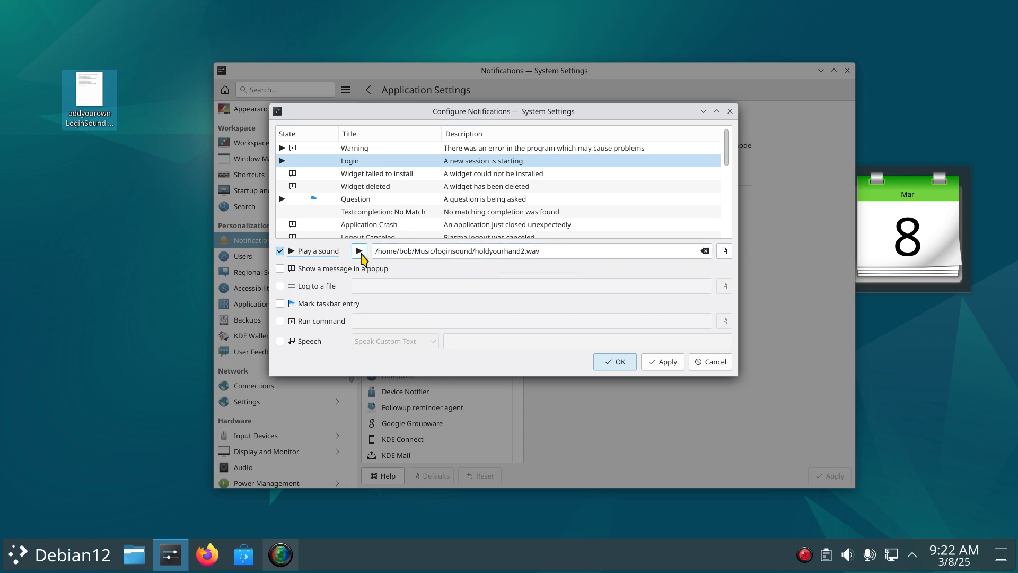
{"action": "mouse_move", "coordinate": [736, 269]}
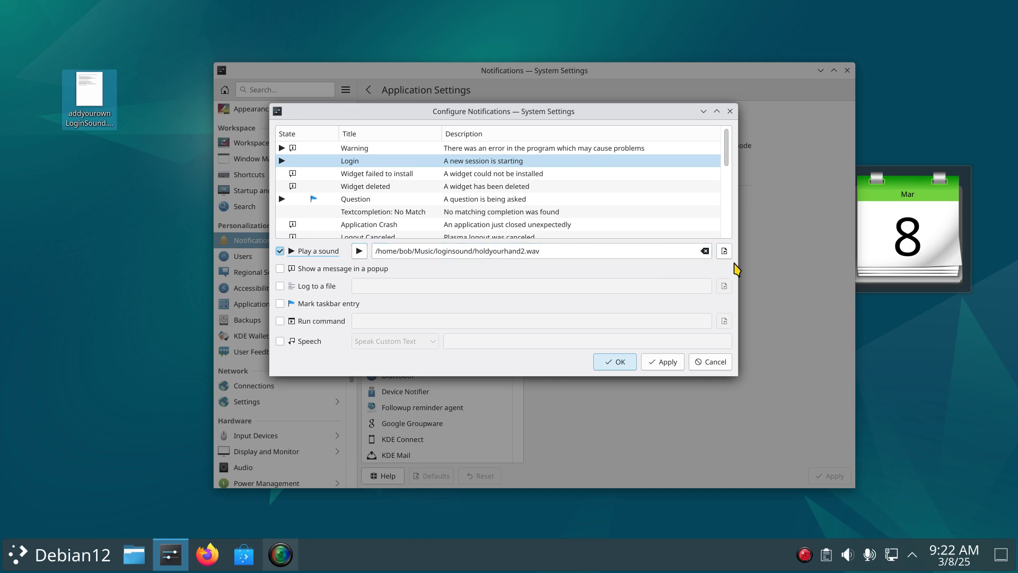
{"action": "mouse_move", "coordinate": [611, 270]}
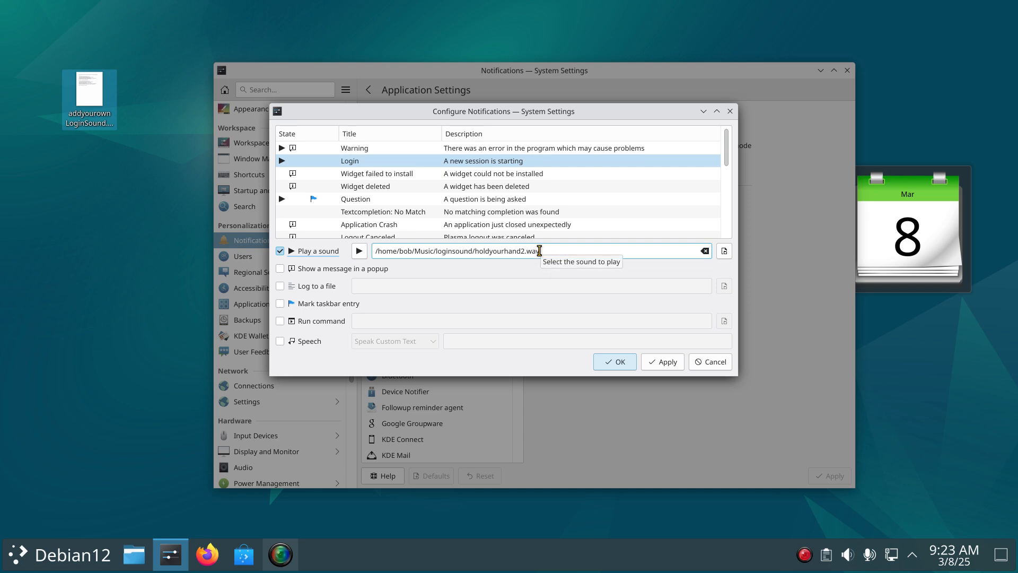
{"action": "mouse_move", "coordinate": [734, 269]}
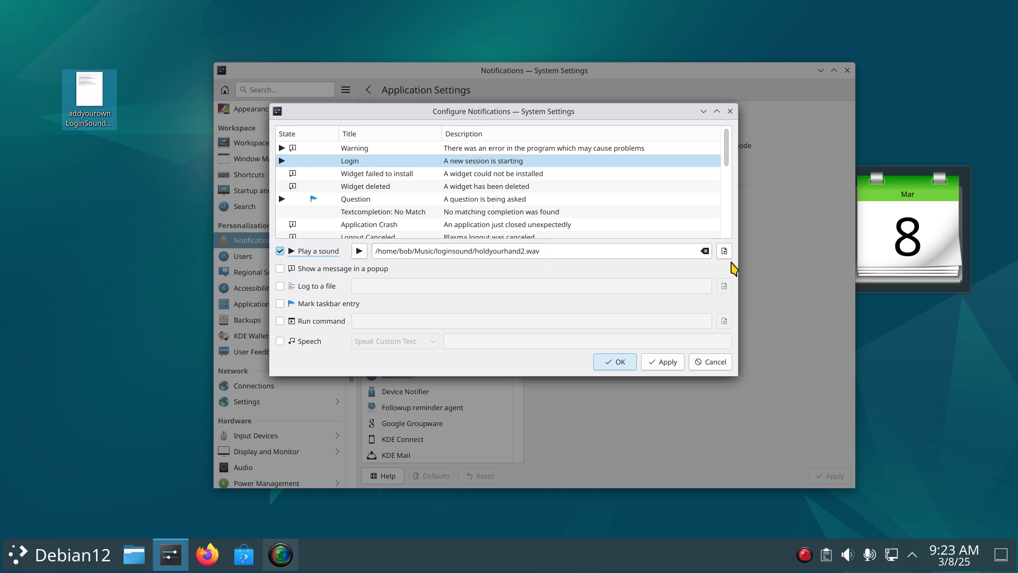
{"action": "mouse_move", "coordinate": [685, 268]}
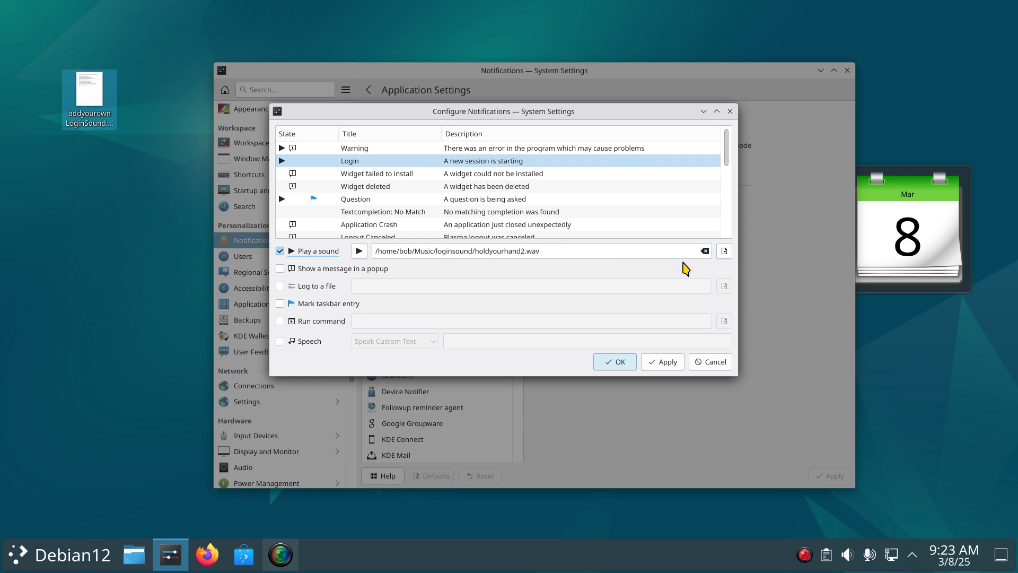
{"action": "mouse_move", "coordinate": [480, 278]}
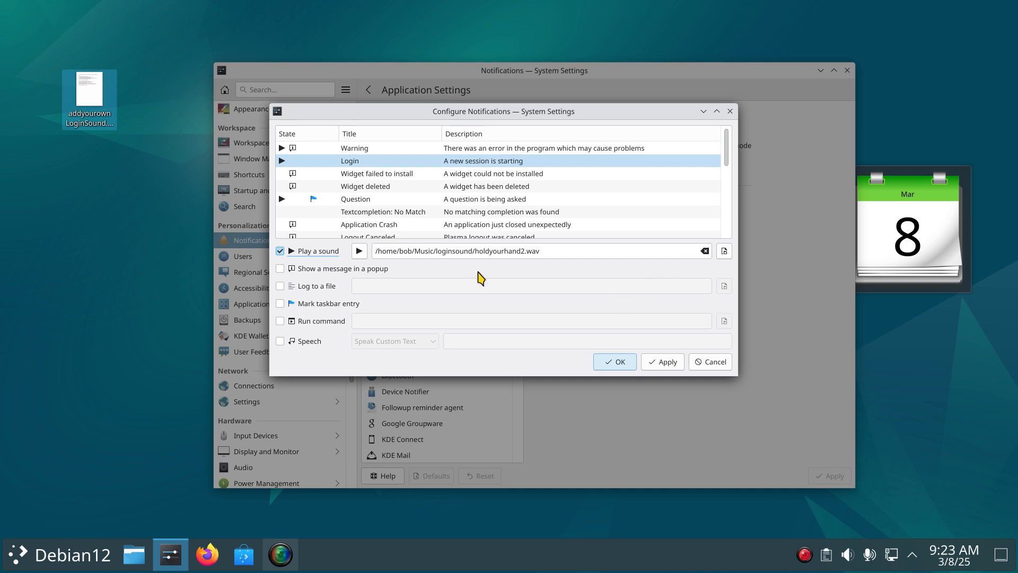
{"action": "mouse_move", "coordinate": [667, 304]}
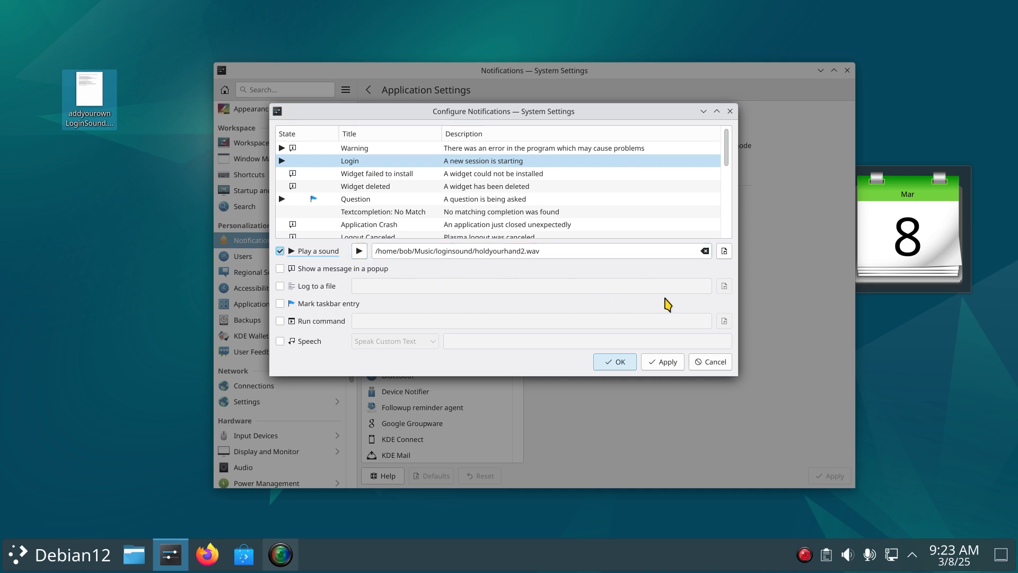
{"action": "mouse_move", "coordinate": [736, 262]}
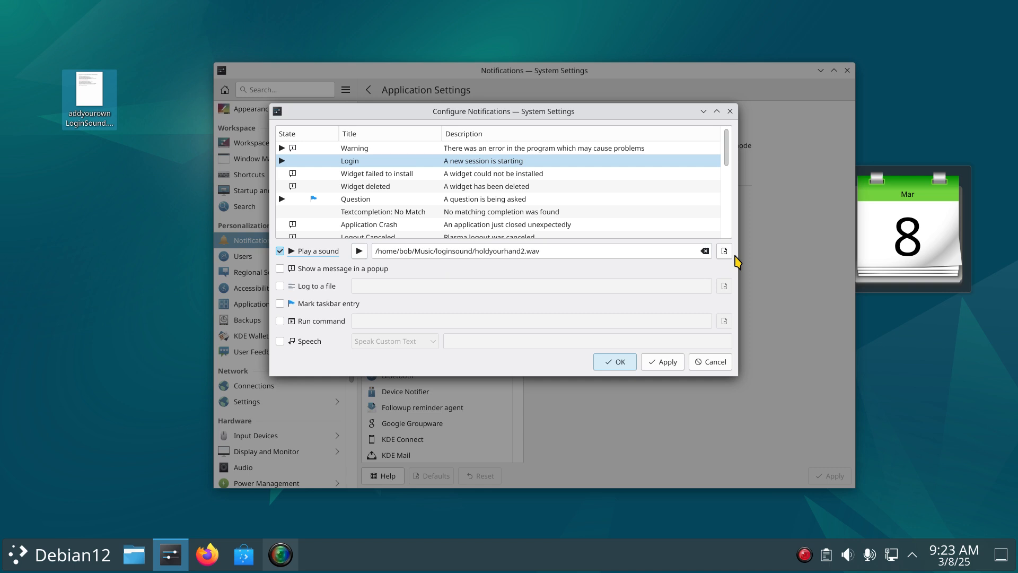
{"action": "left_click", "coordinate": [526, 251]}
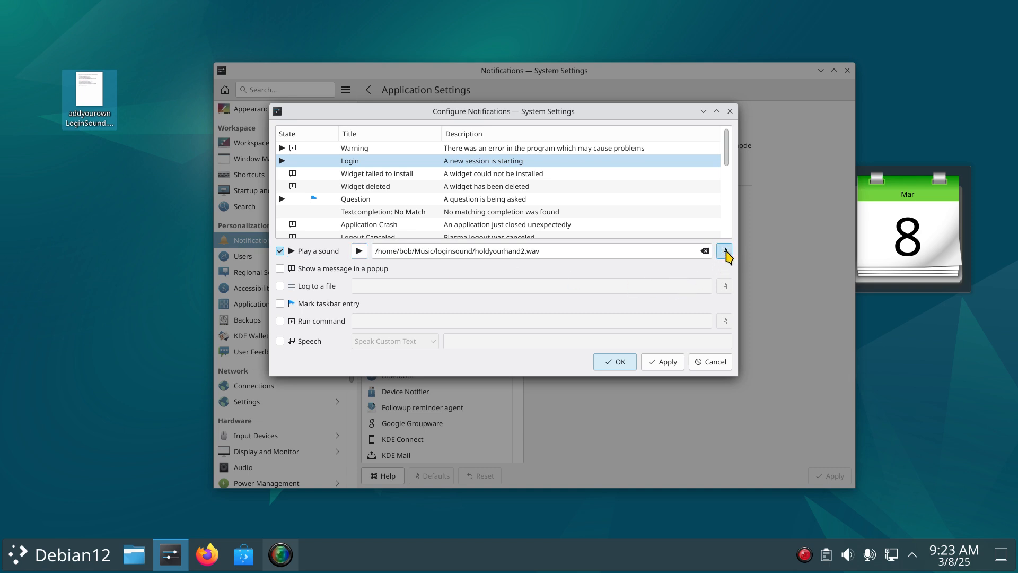
Step: Browse to Music > loginsound and choose Gracefully1.ogg as the Login event sound
{"action": "left_click", "coordinate": [723, 250]}
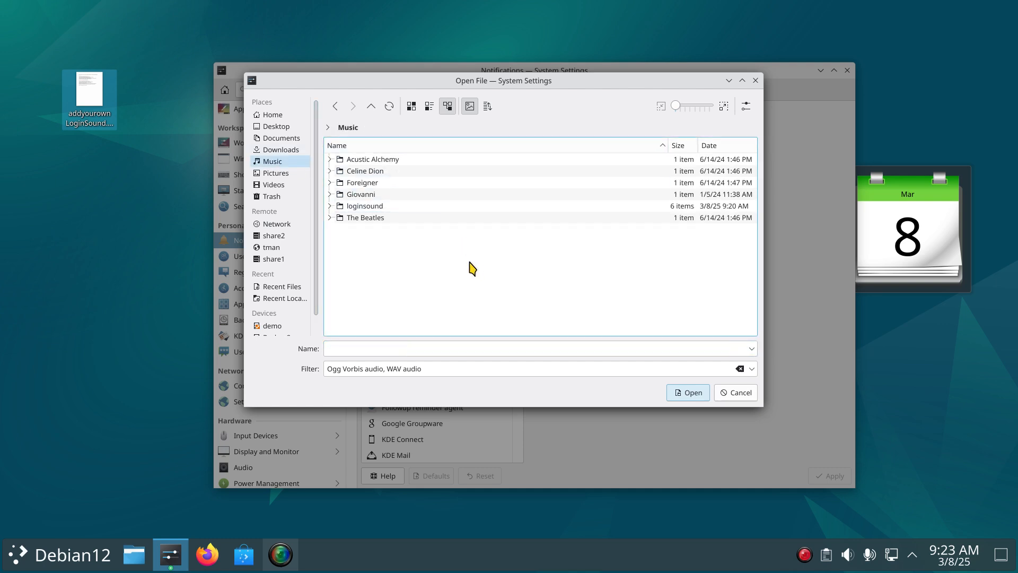
{"action": "mouse_move", "coordinate": [332, 212]}
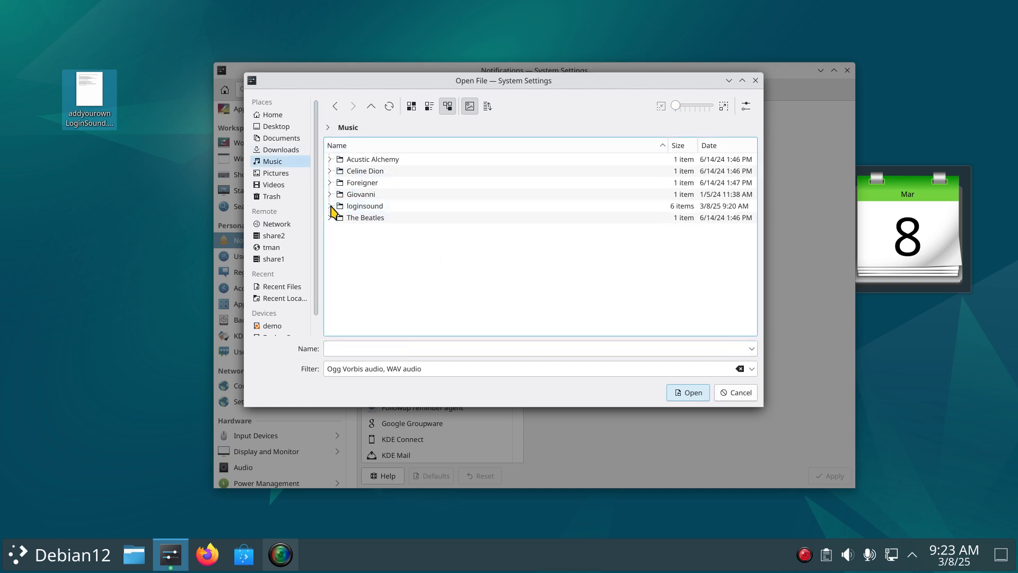
{"action": "left_click", "coordinate": [331, 206]}
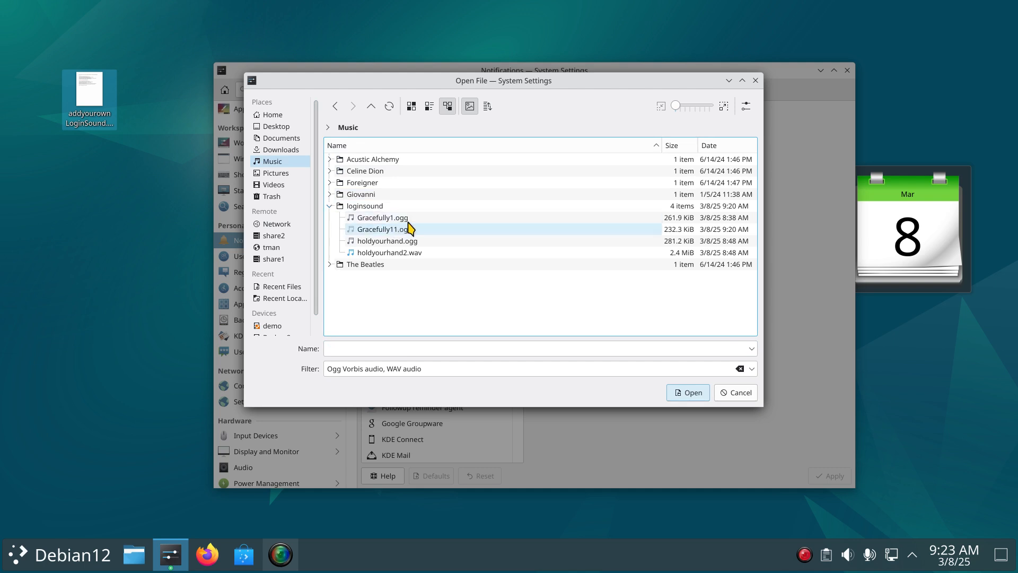
{"action": "mouse_move", "coordinate": [421, 236]}
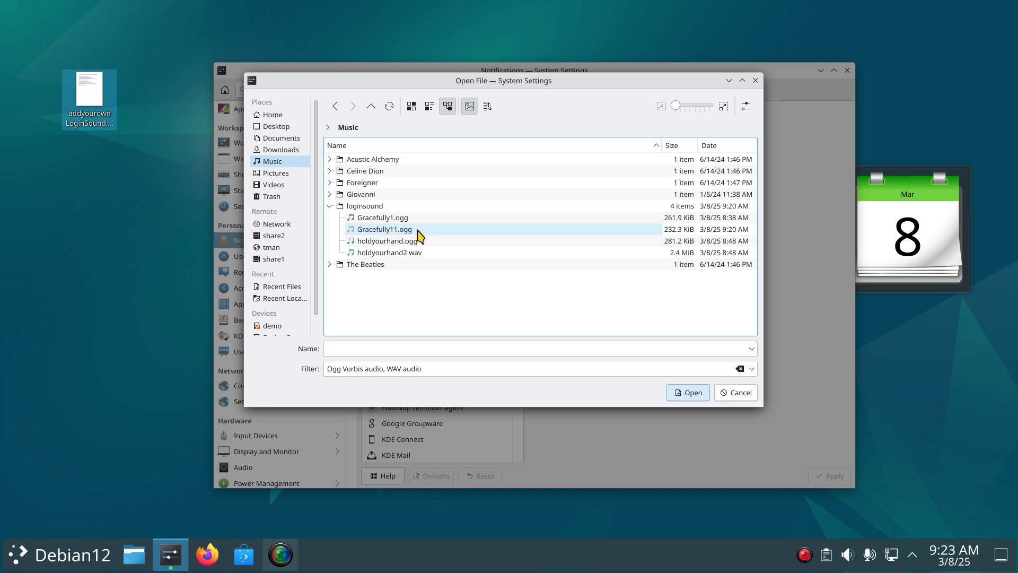
{"action": "left_click", "coordinate": [388, 240]}
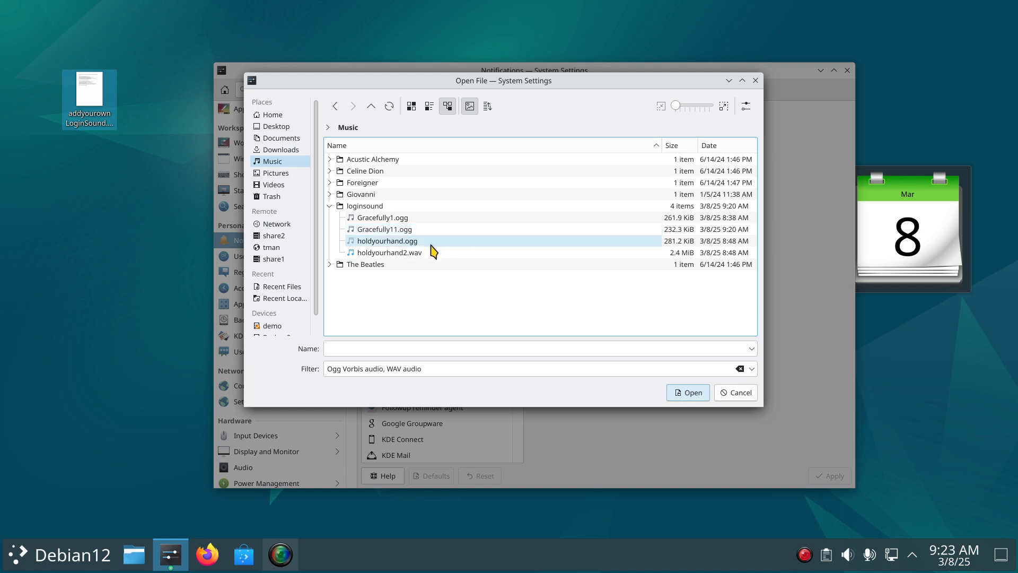
{"action": "left_click", "coordinate": [390, 253]}
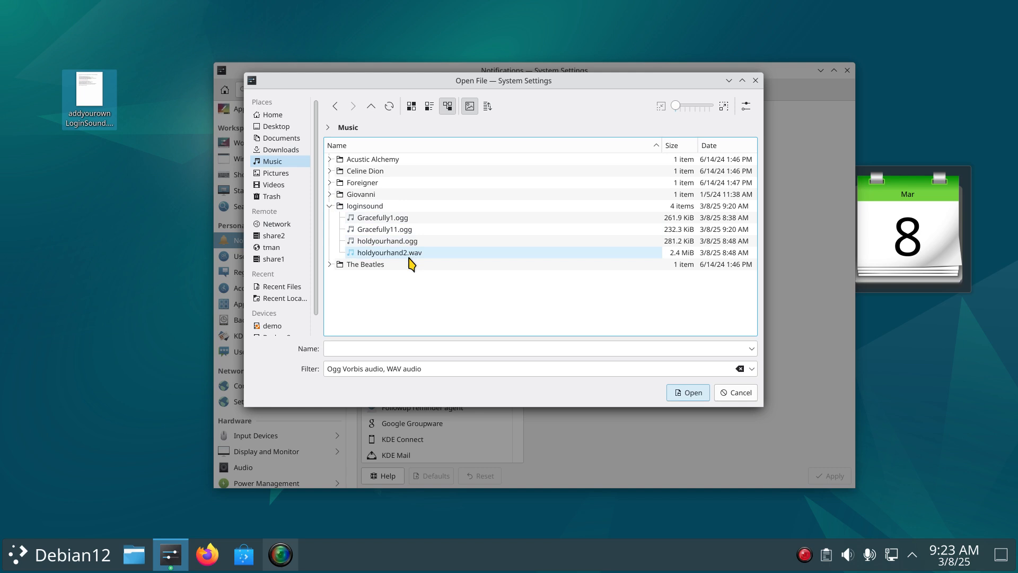
{"action": "left_click", "coordinate": [383, 217]}
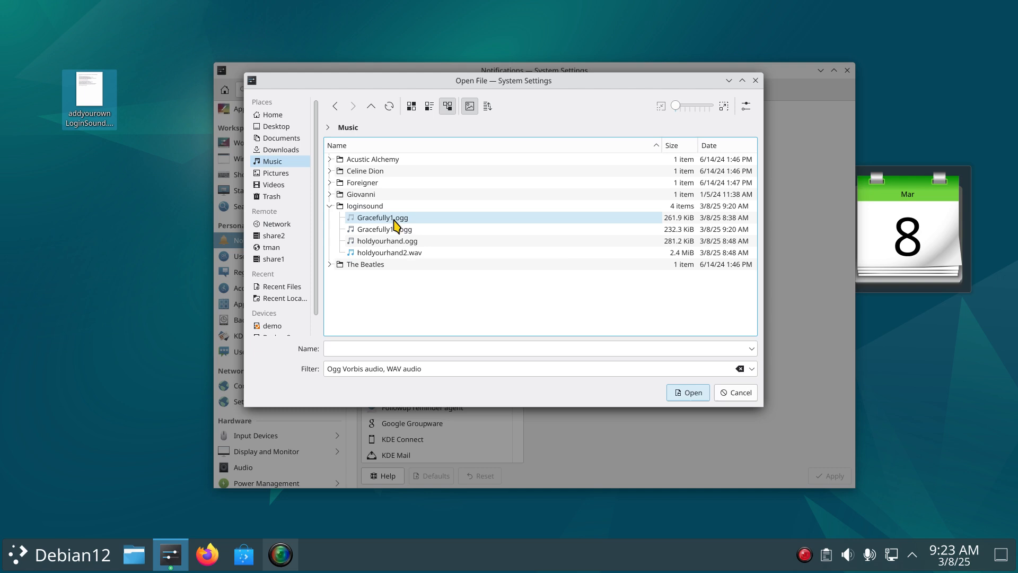
{"action": "double_click", "coordinate": [382, 218]}
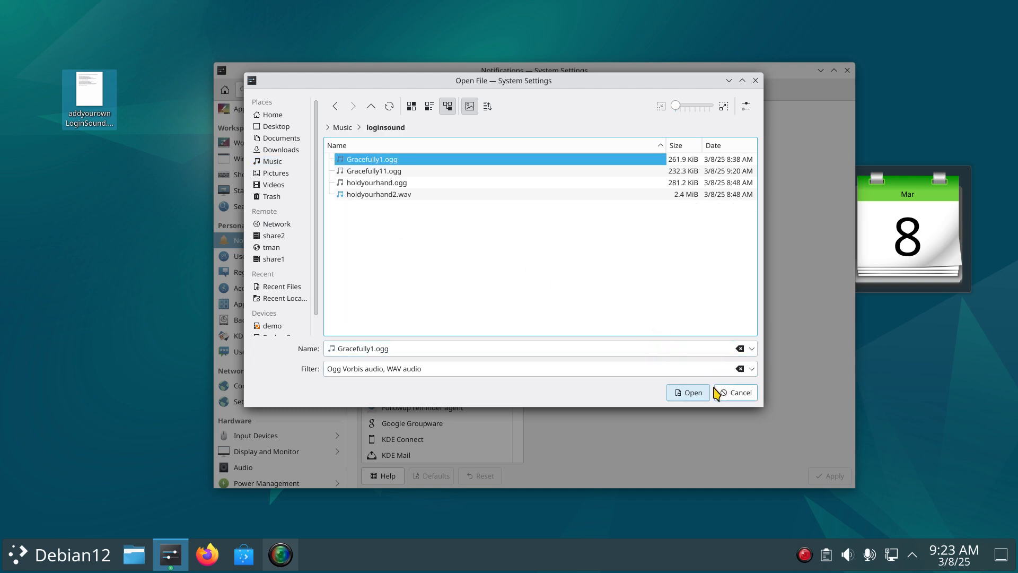
{"action": "left_click", "coordinate": [688, 393]}
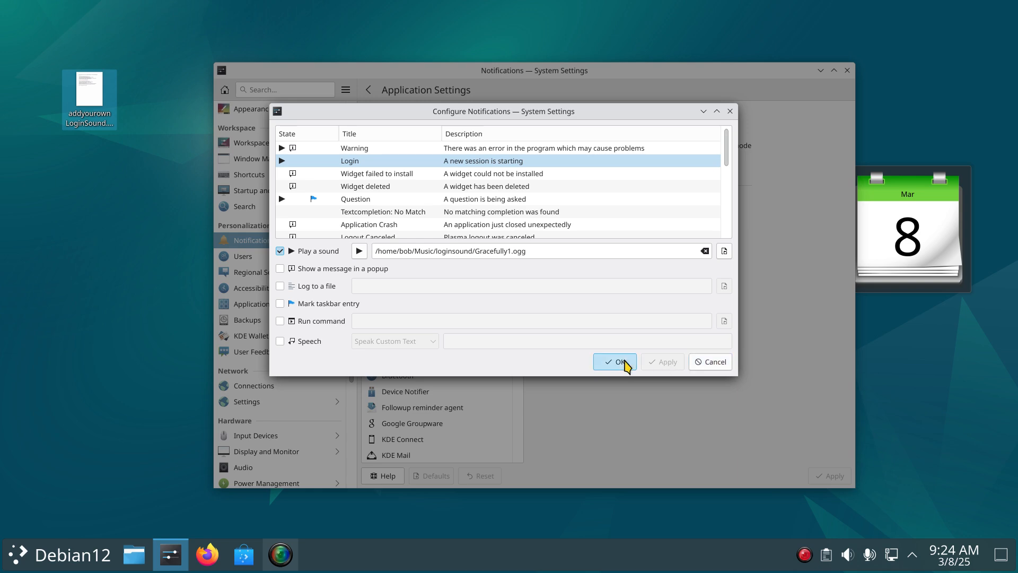
Step: Confirm the new login sound, review the desktop how-to notes' last line, and close Writer
{"action": "left_click", "coordinate": [613, 362]}
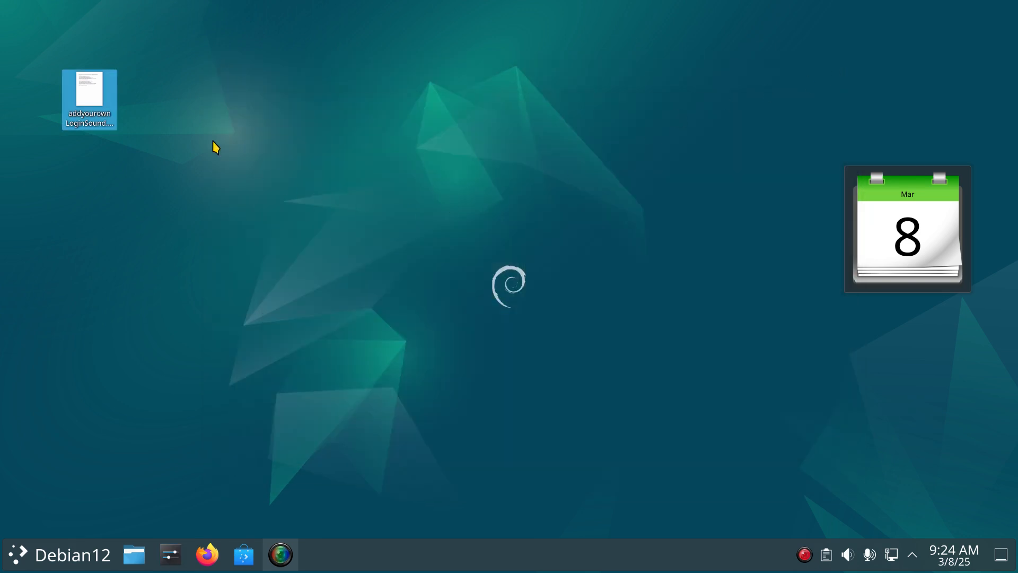
{"action": "double_click", "coordinate": [89, 100]}
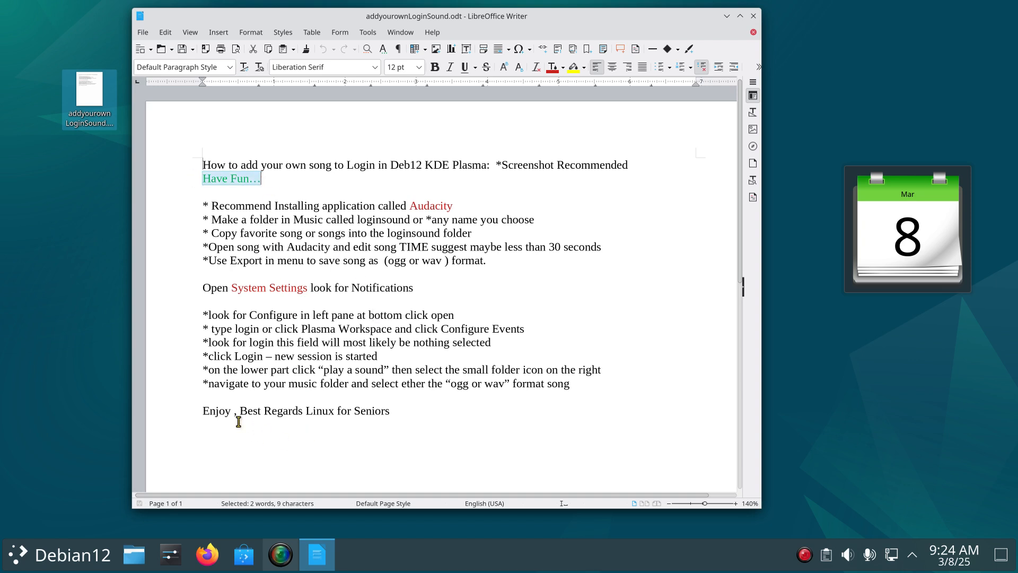
{"action": "left_click_drag", "start_coordinate": [239, 410], "coordinate": [391, 411]}
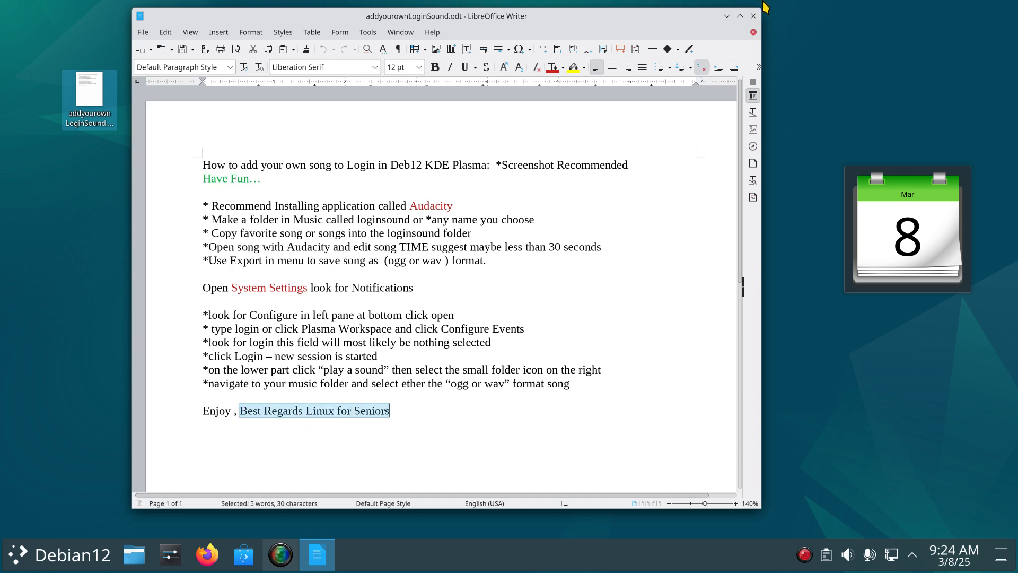
{"action": "left_click", "coordinate": [754, 16]}
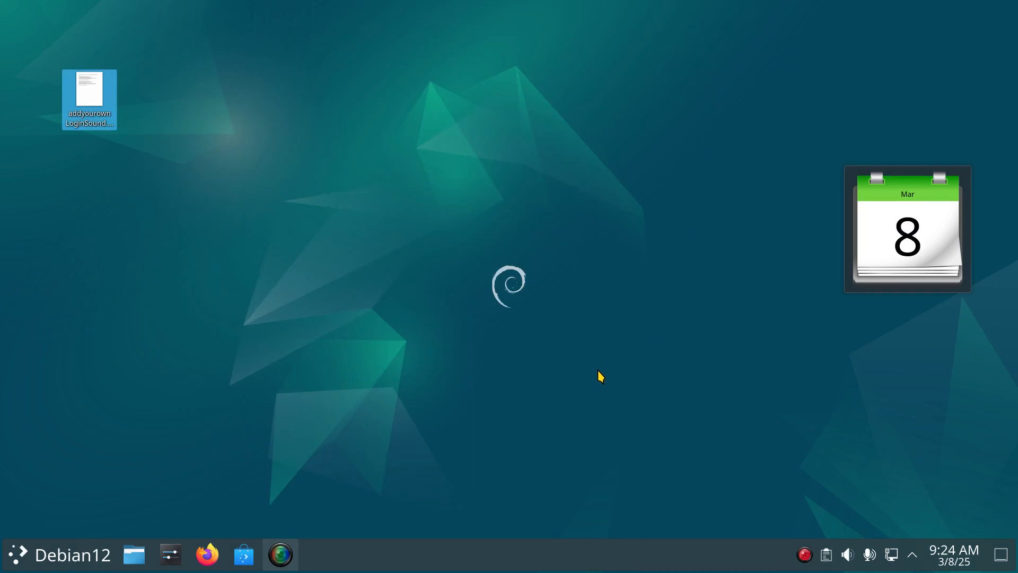